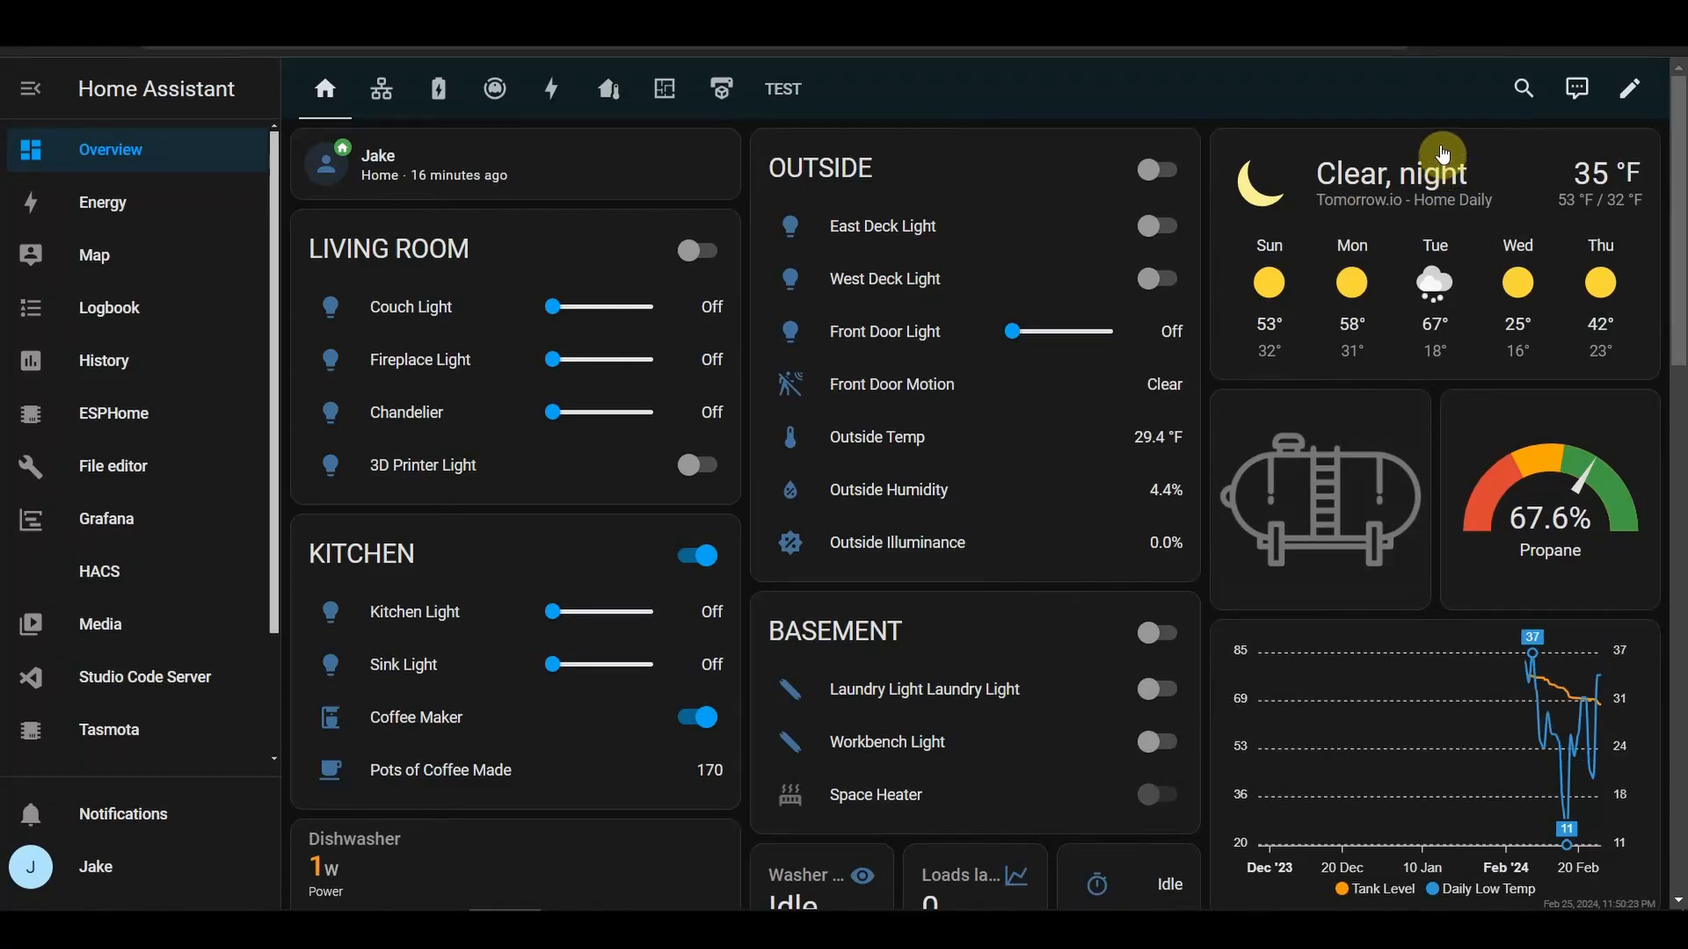
pyautogui.moveTo(1629, 88)
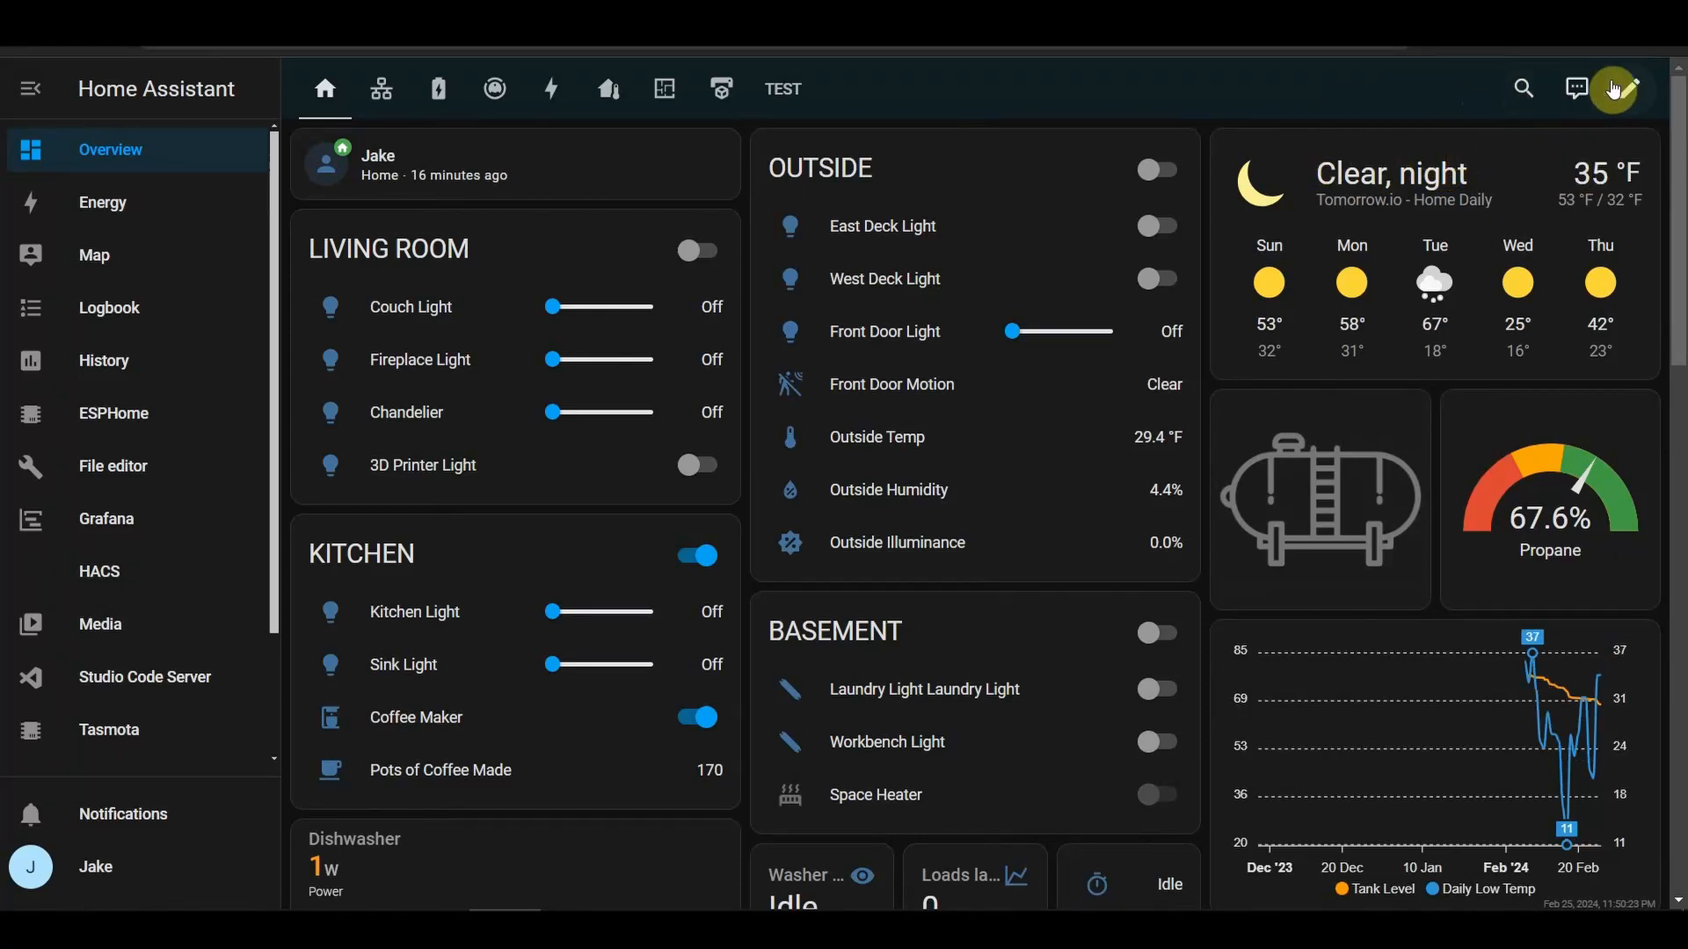
# - Switch the Overview dashboard into edit mode with the top-right pencil icon
pyautogui.click(1631, 88)
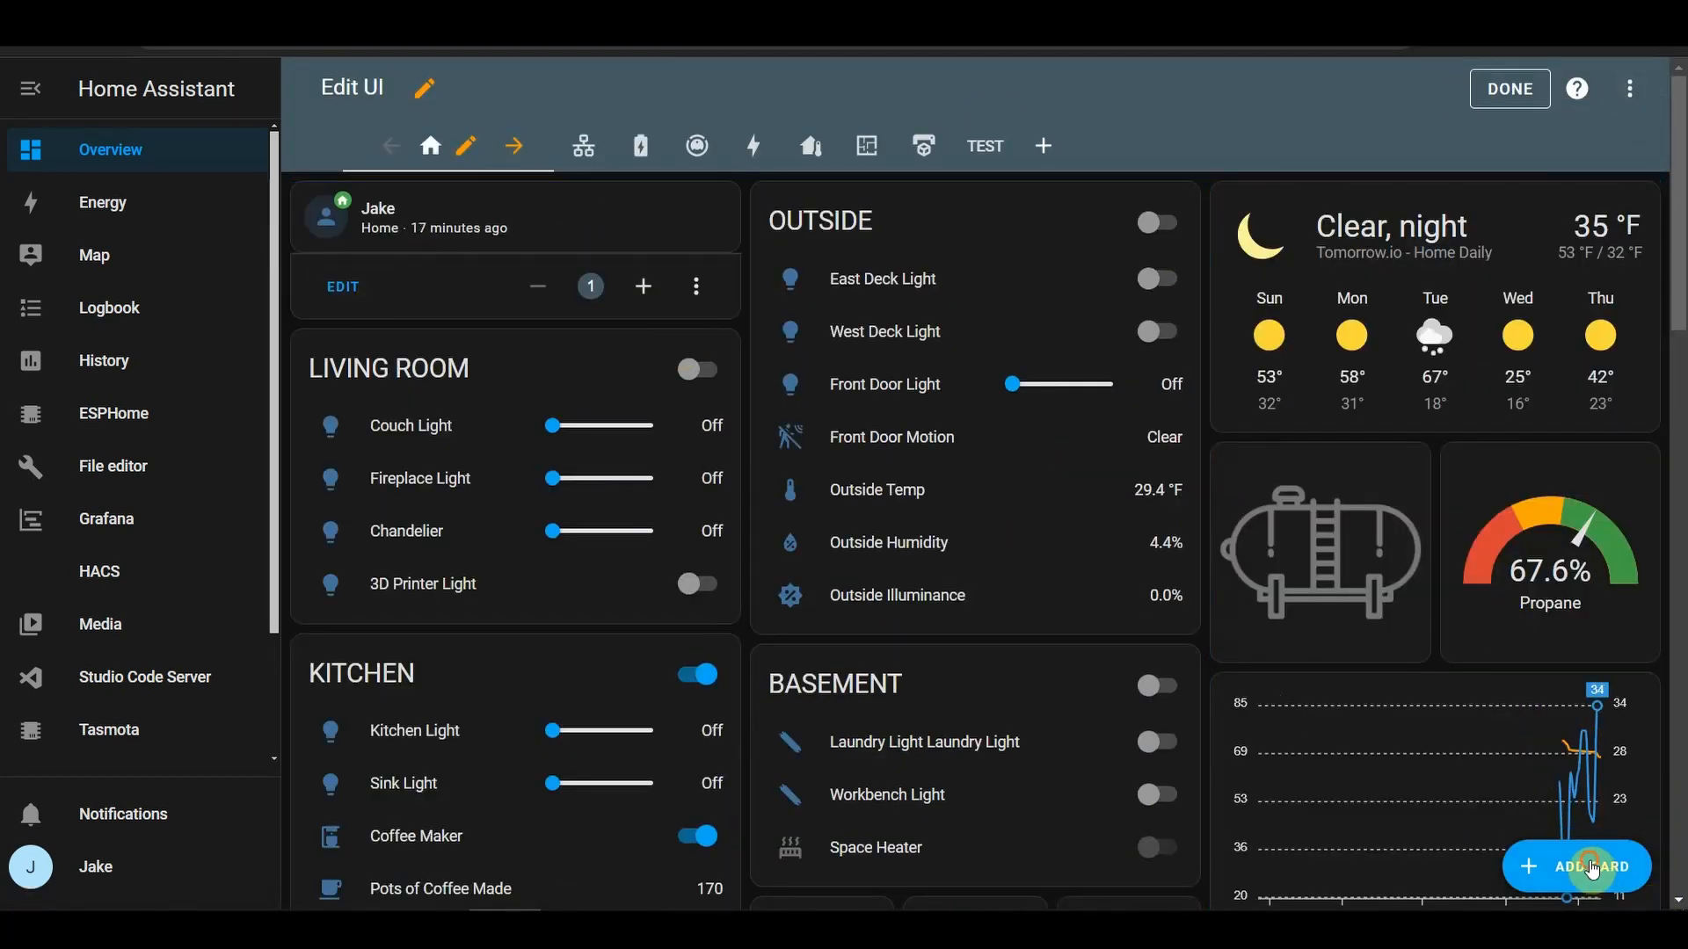
# - Add a new card and search 'vert' to pick the Vertical stack card type
pyautogui.click(1574, 867)
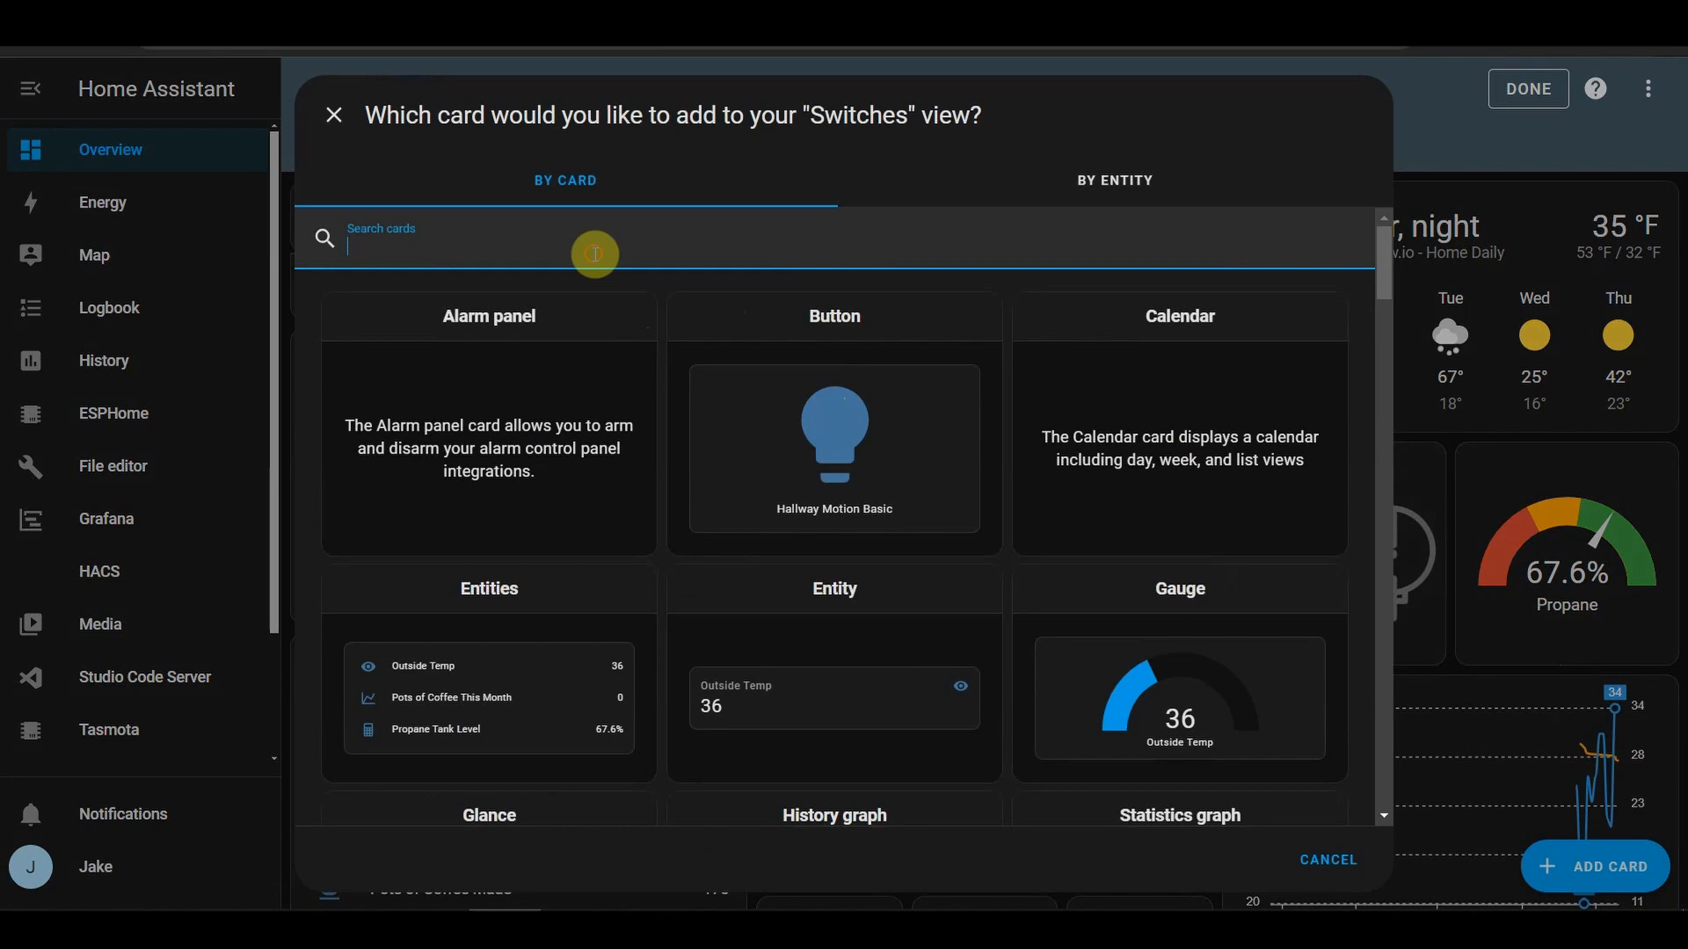
pyautogui.write('vert')
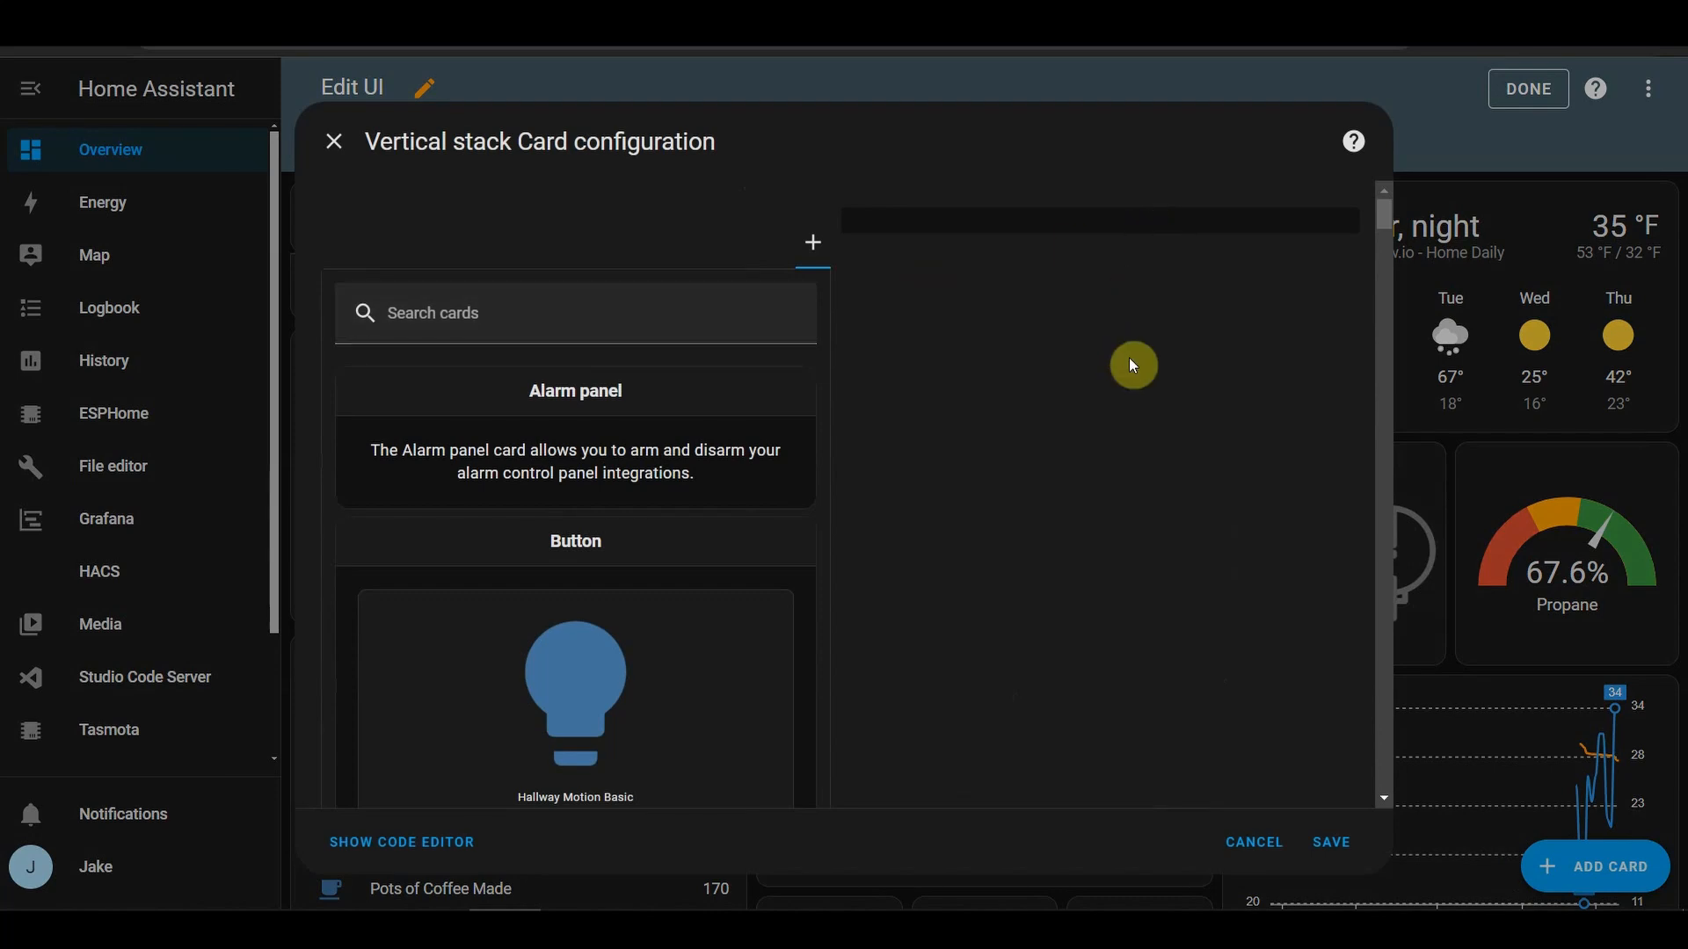
# - Filter the stack's inner card list with 'pic' and browse toward Picture entity
pyautogui.click(536, 313)
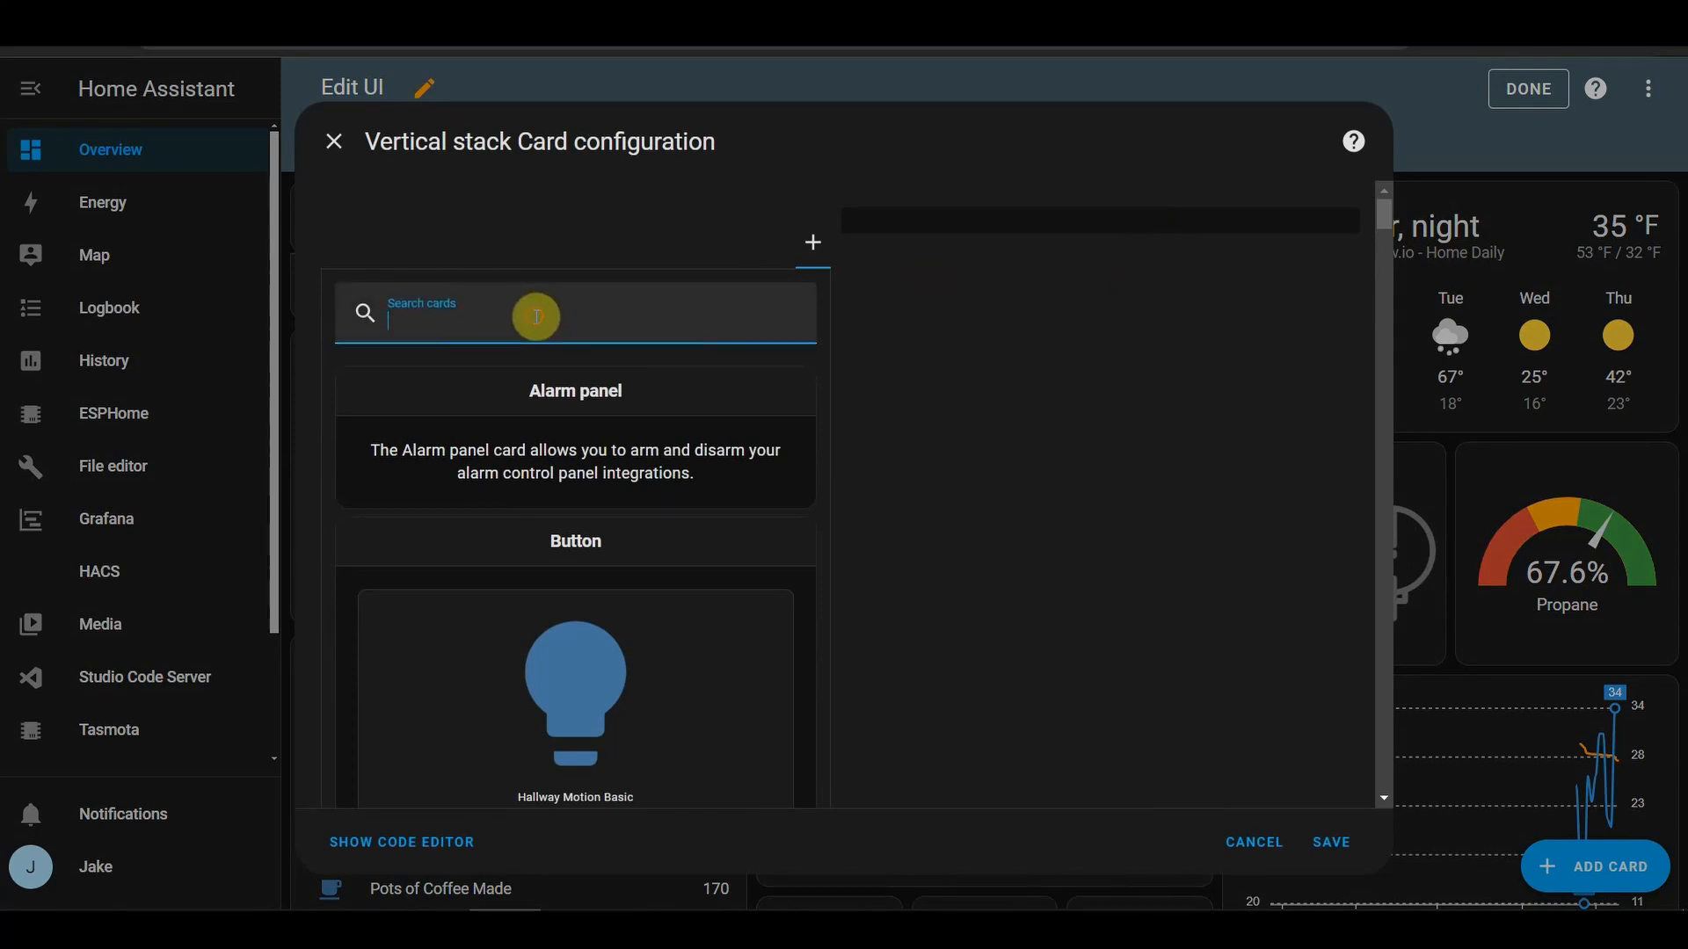
pyautogui.write('pic')
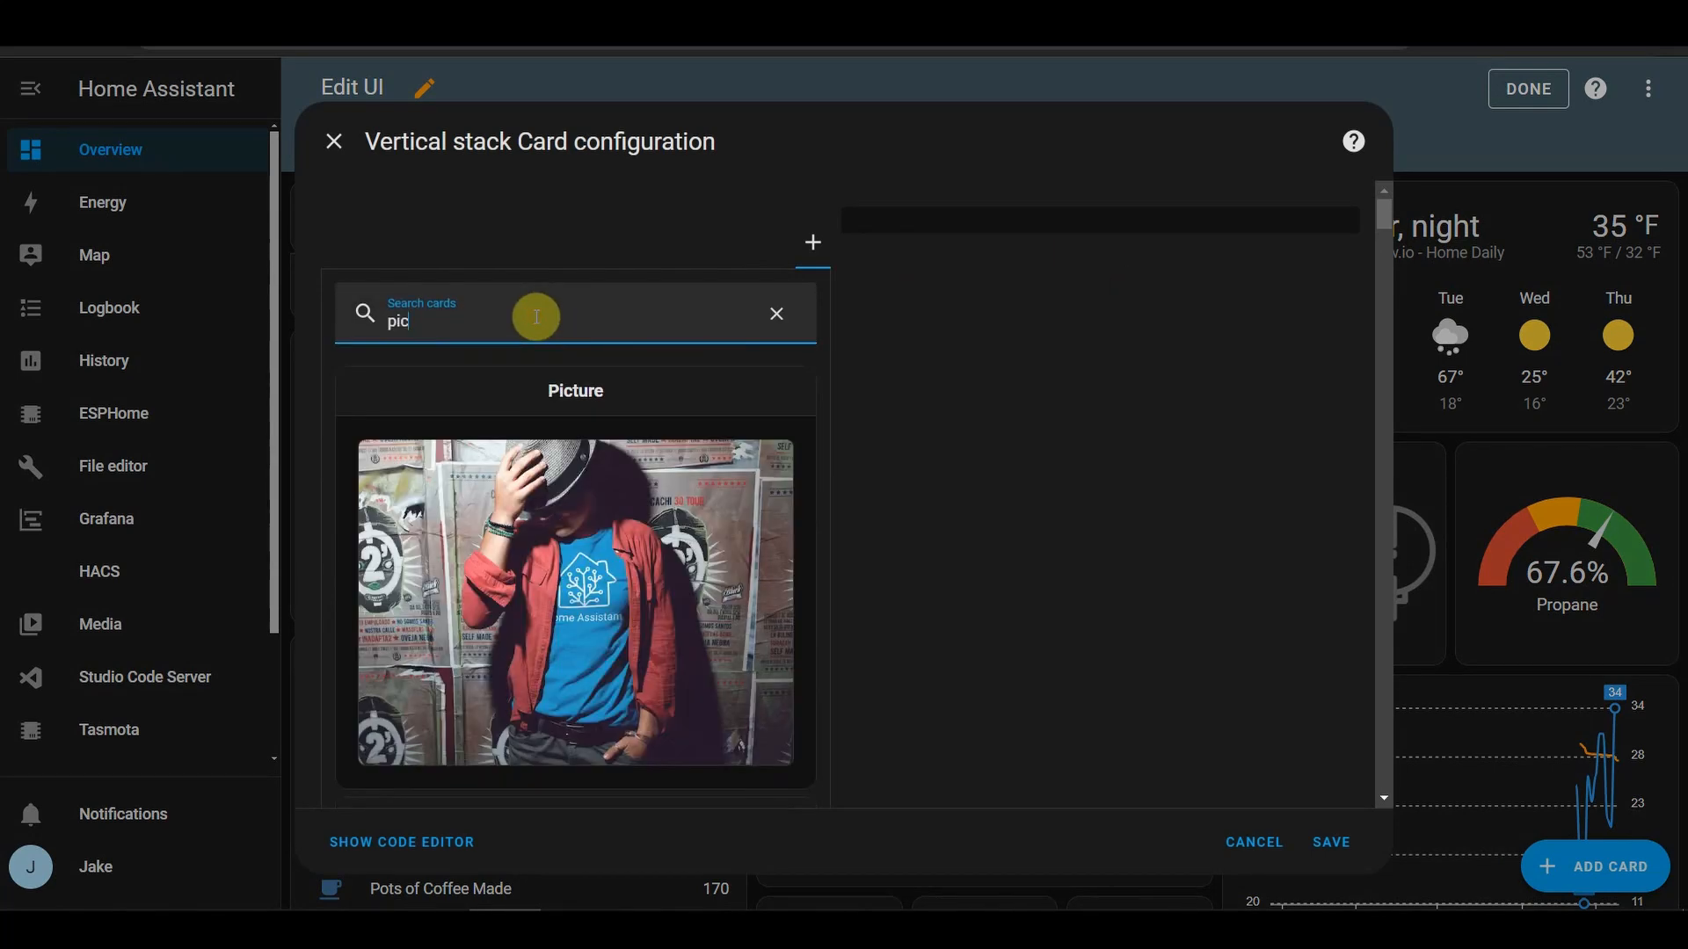
pyautogui.scroll(-3)
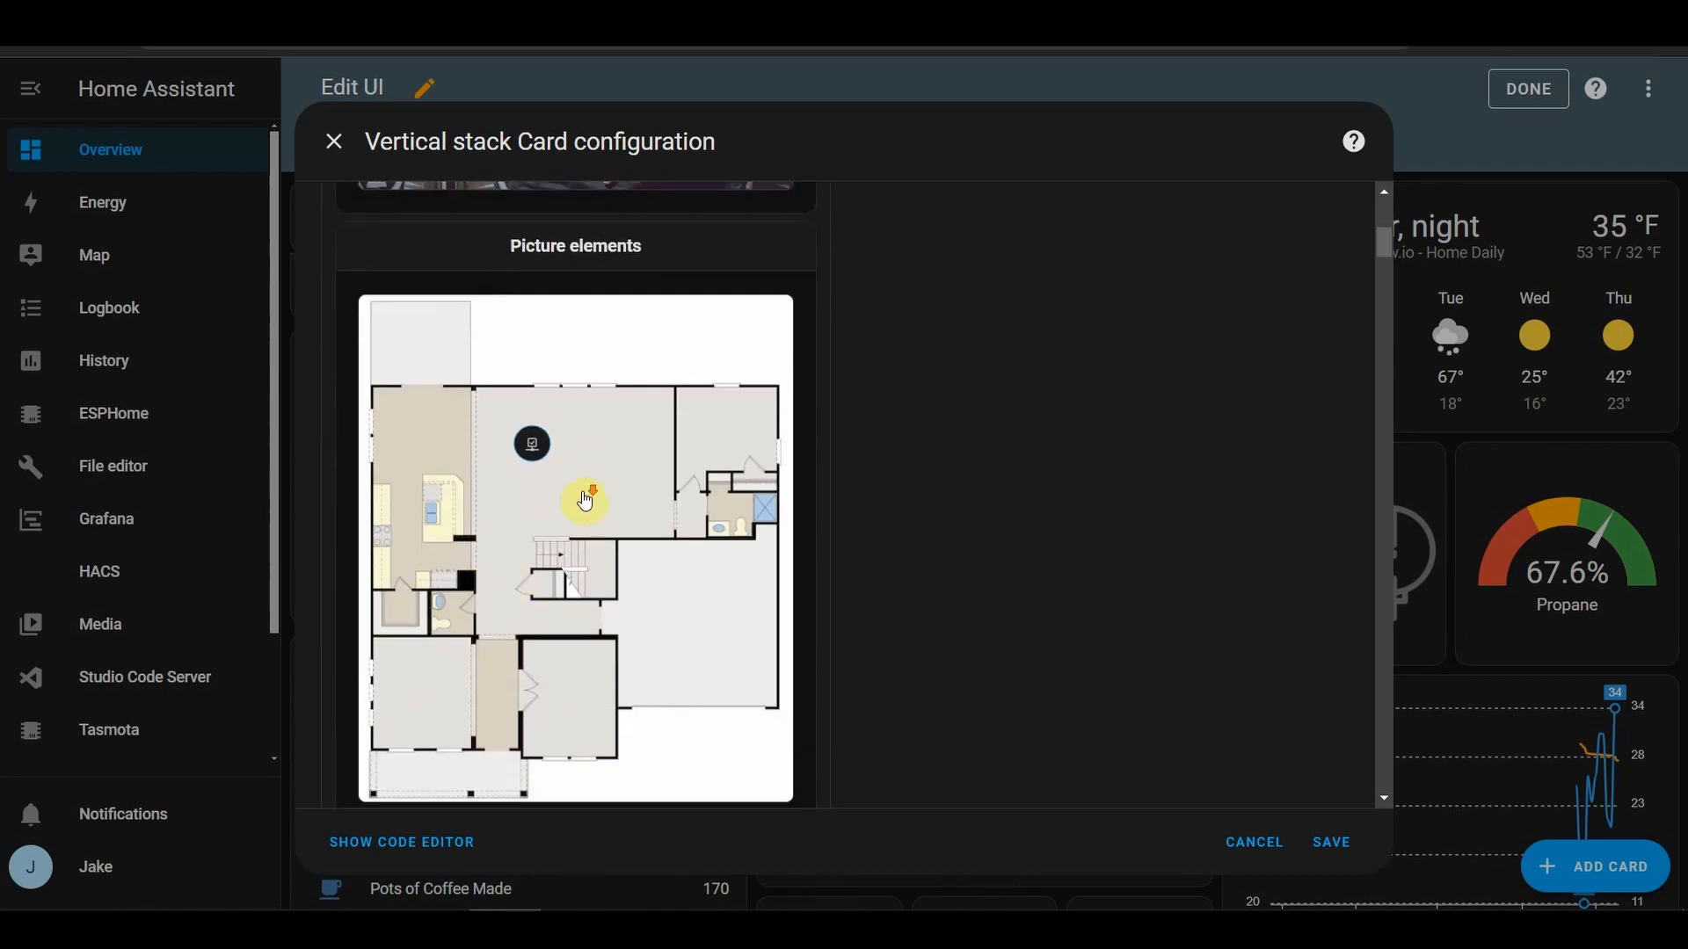
pyautogui.scroll(-3)
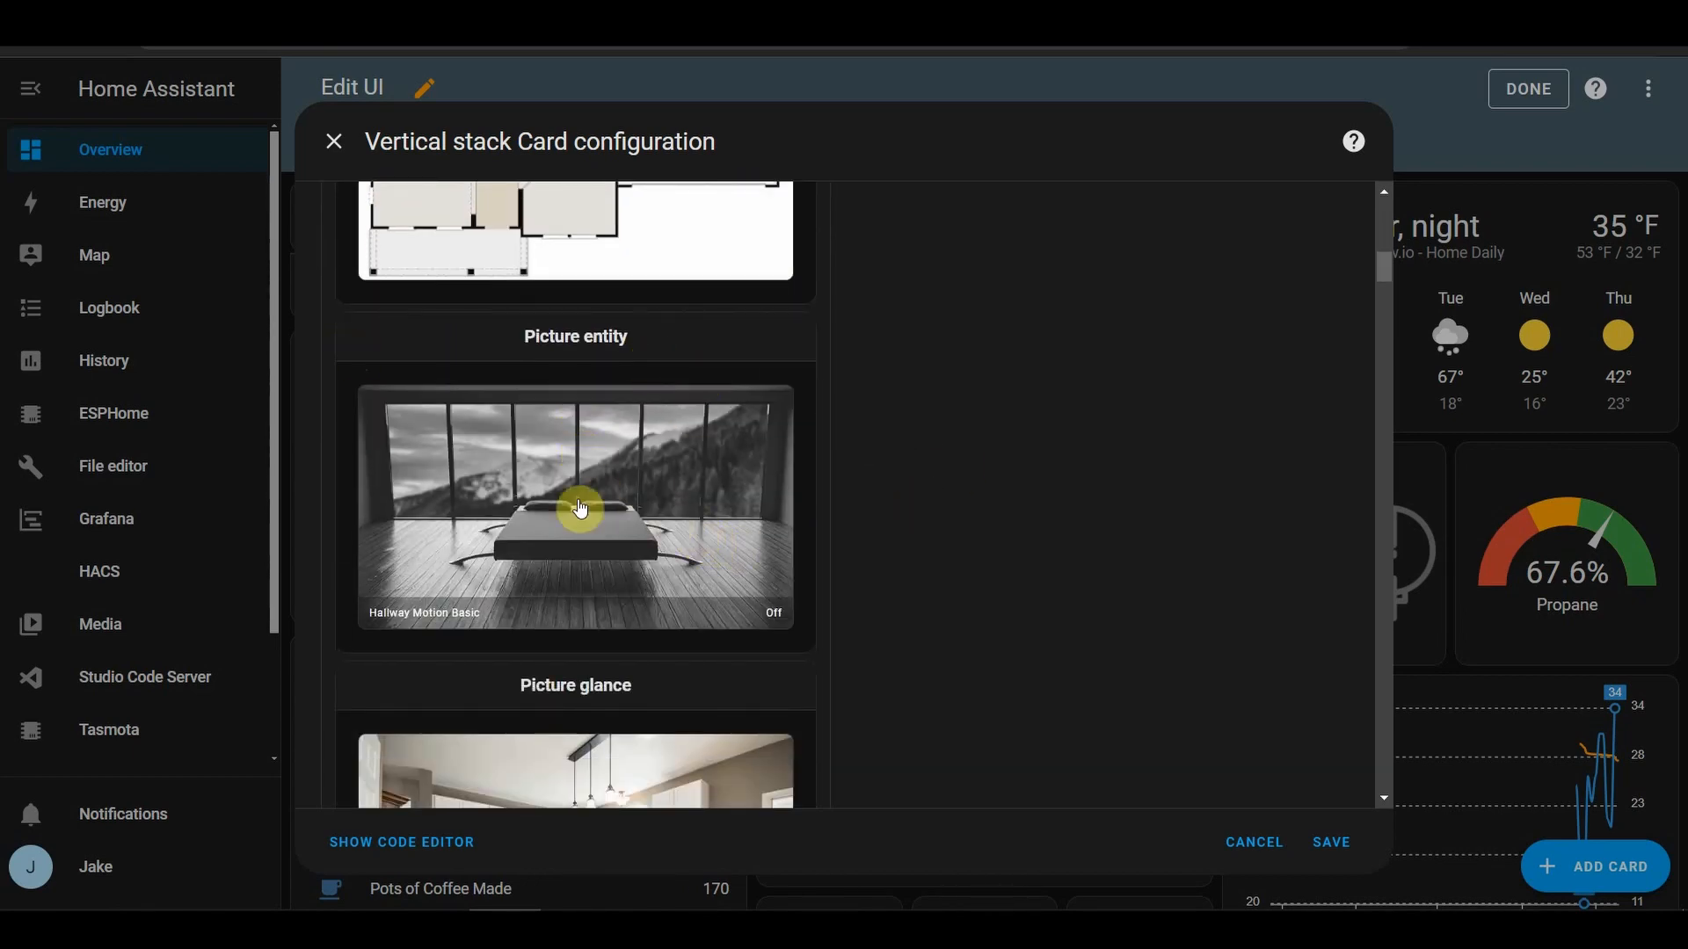
# - Choose Picture entity, enter camera.garage_cam_sub and select the demo image path for removal
pyautogui.click(575, 508)
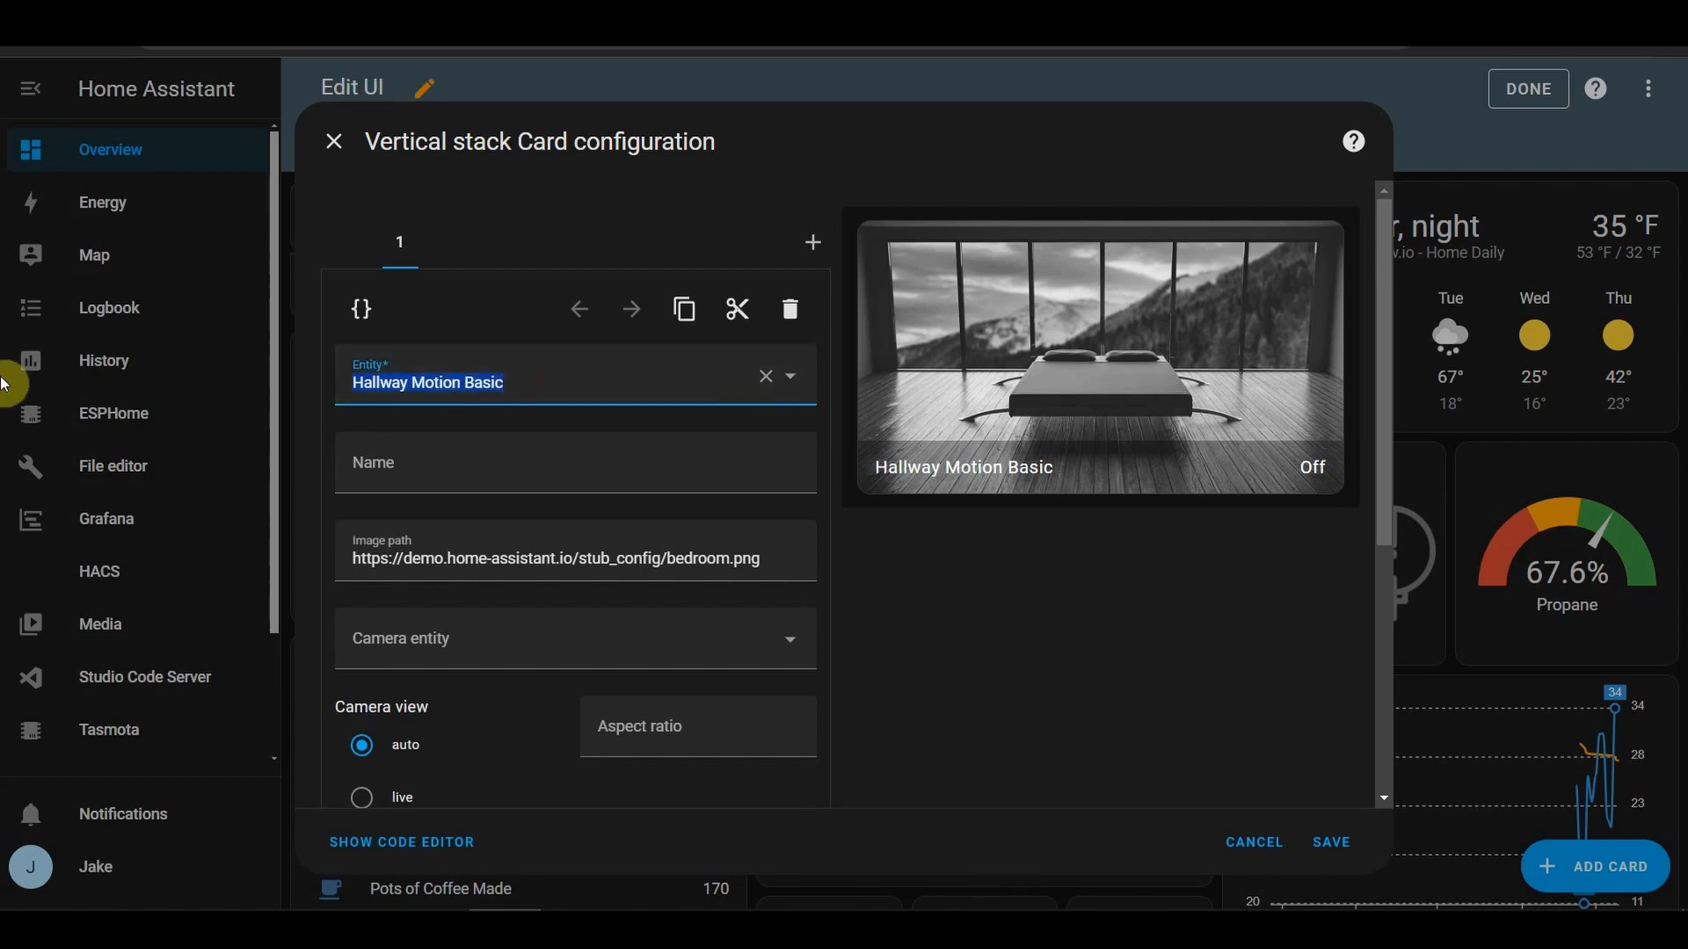
pyautogui.write('camera.garage_cam_sub')
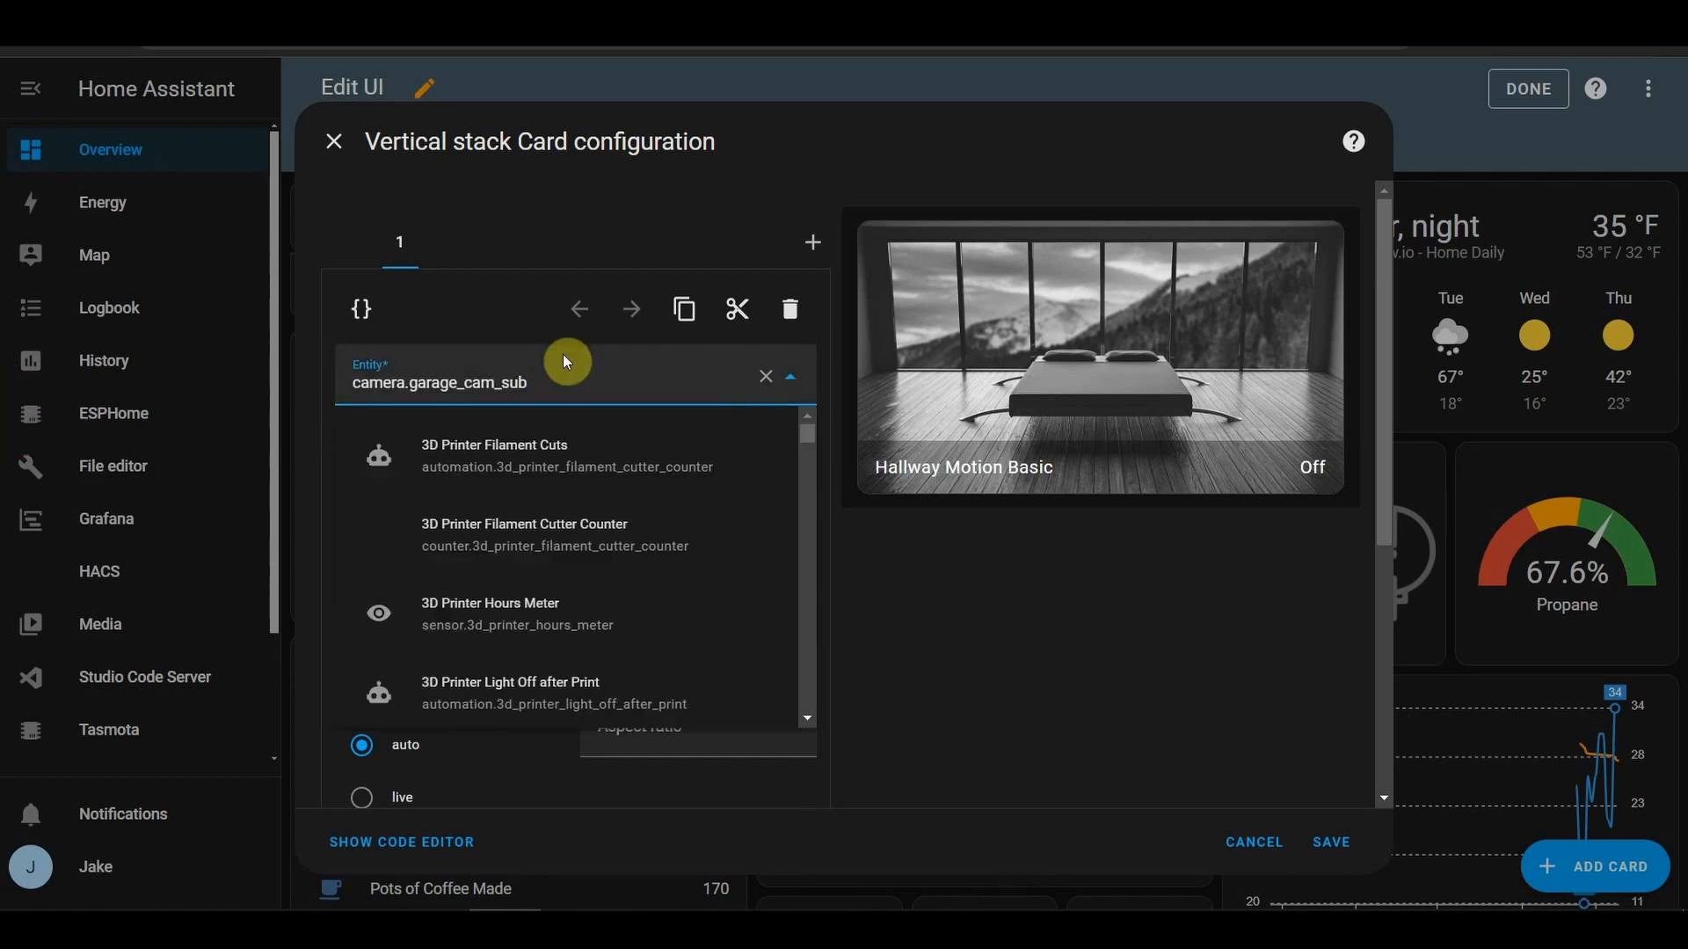
pyautogui.moveTo(915, 517)
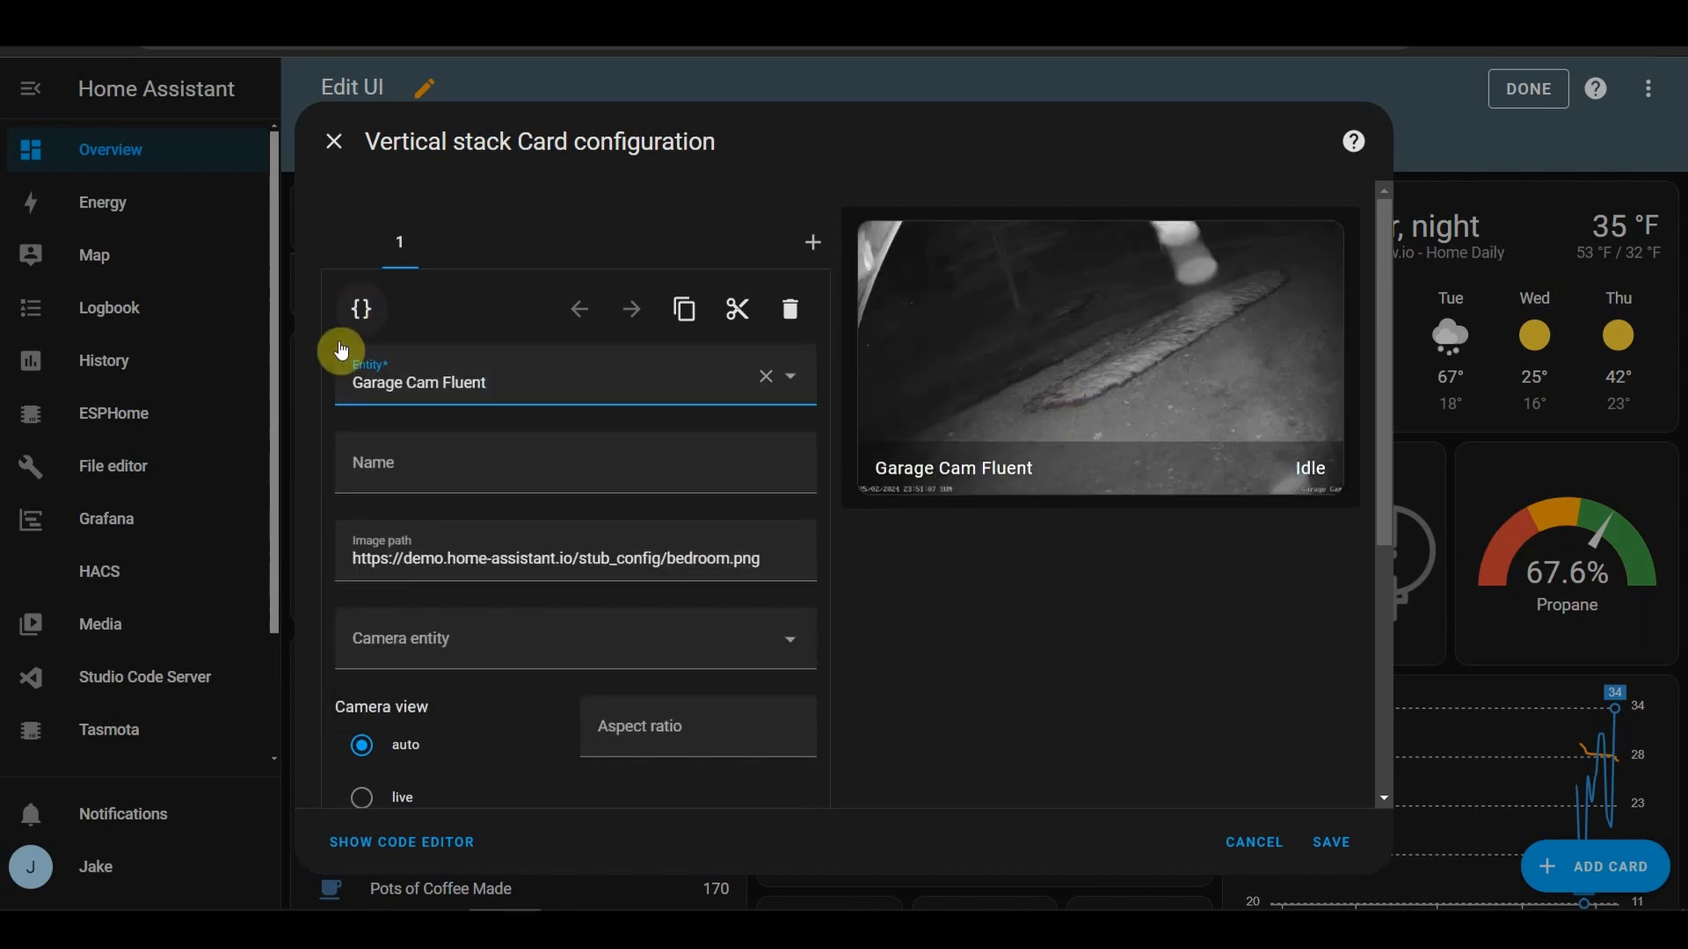
pyautogui.moveTo(841, 577)
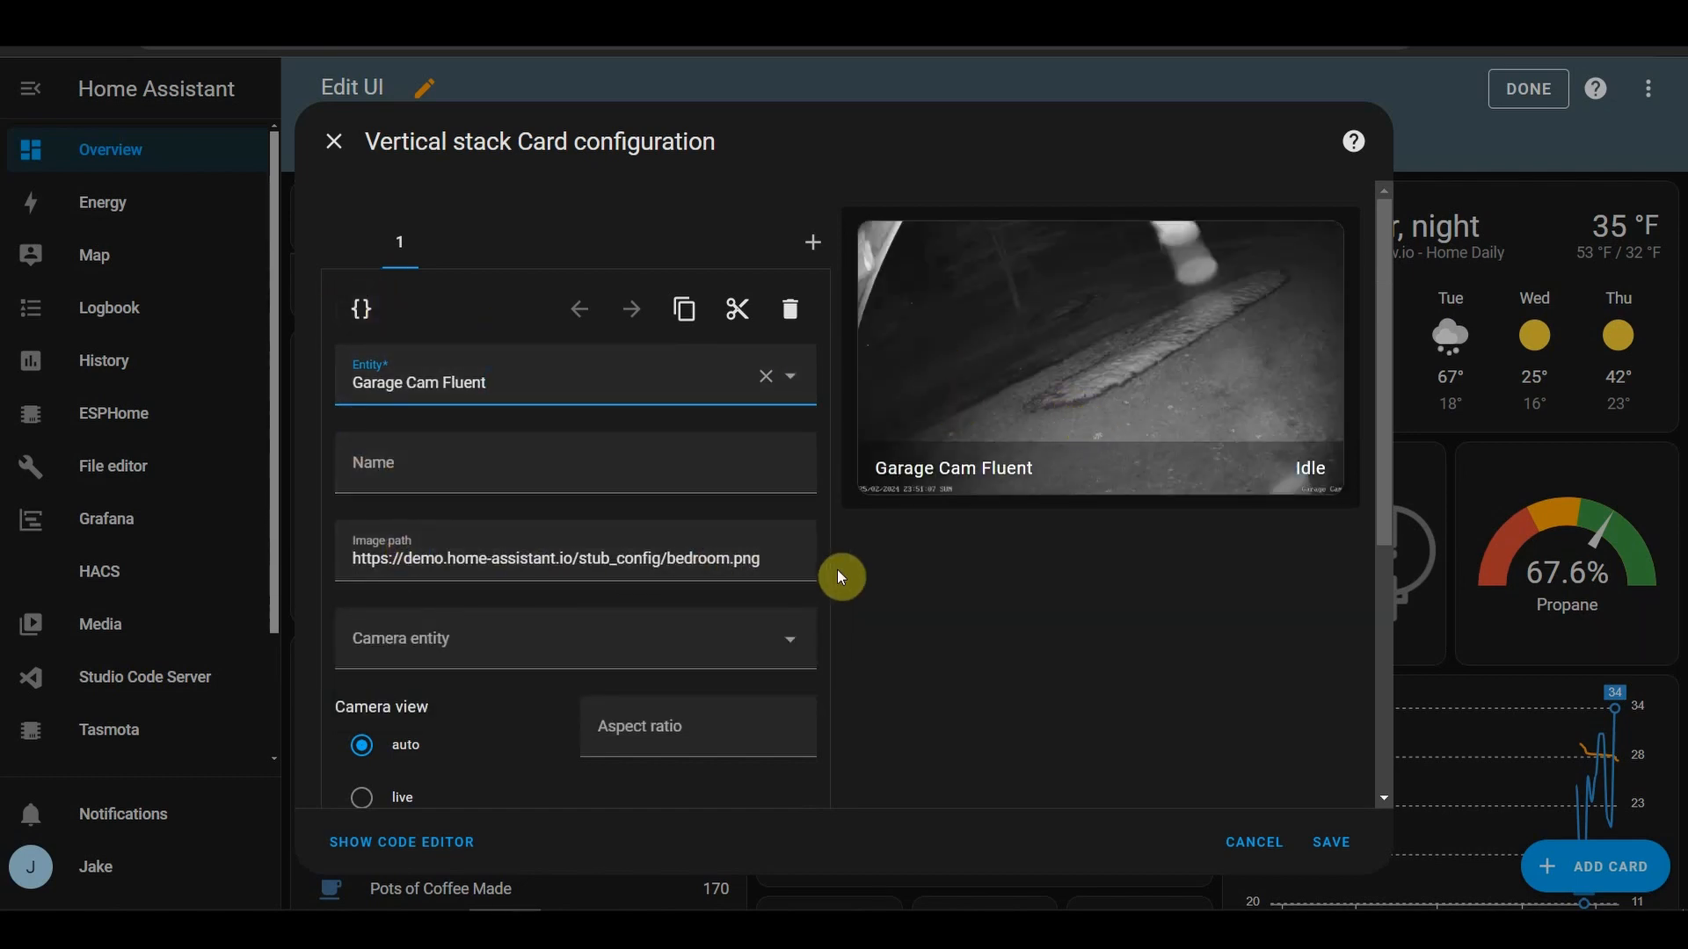
pyautogui.tripleClick(574, 557)
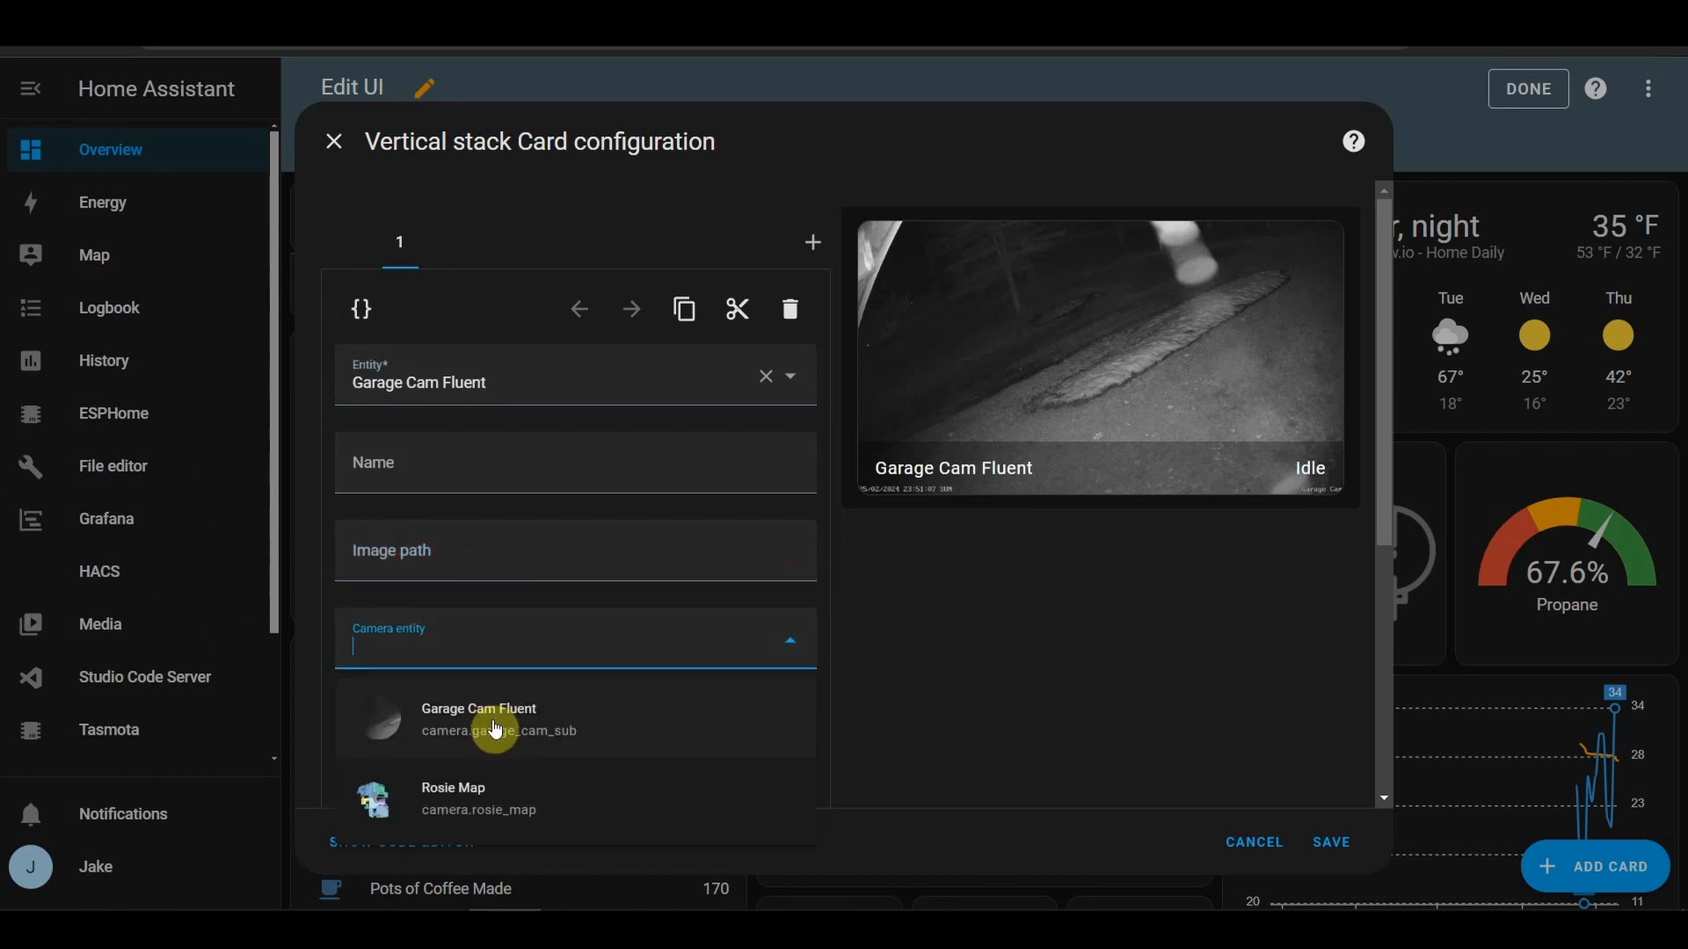
# - Set the camera entity to Garage Cam Fluent with the live camera view
pyautogui.click(479, 715)
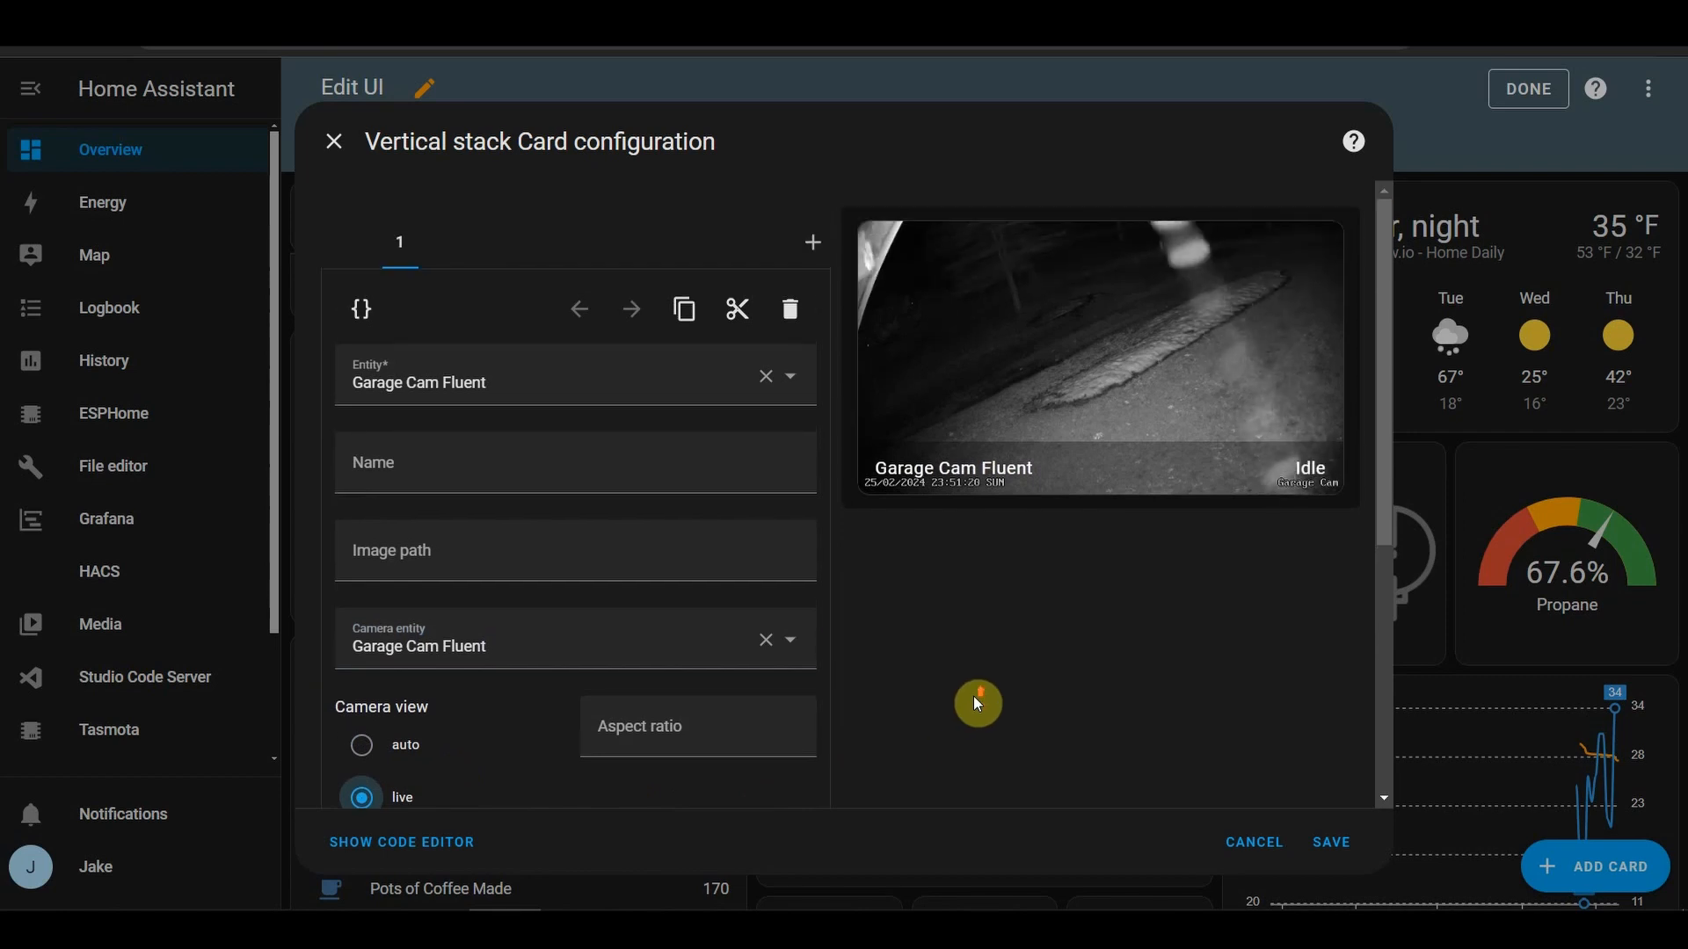
pyautogui.moveTo(1155, 421)
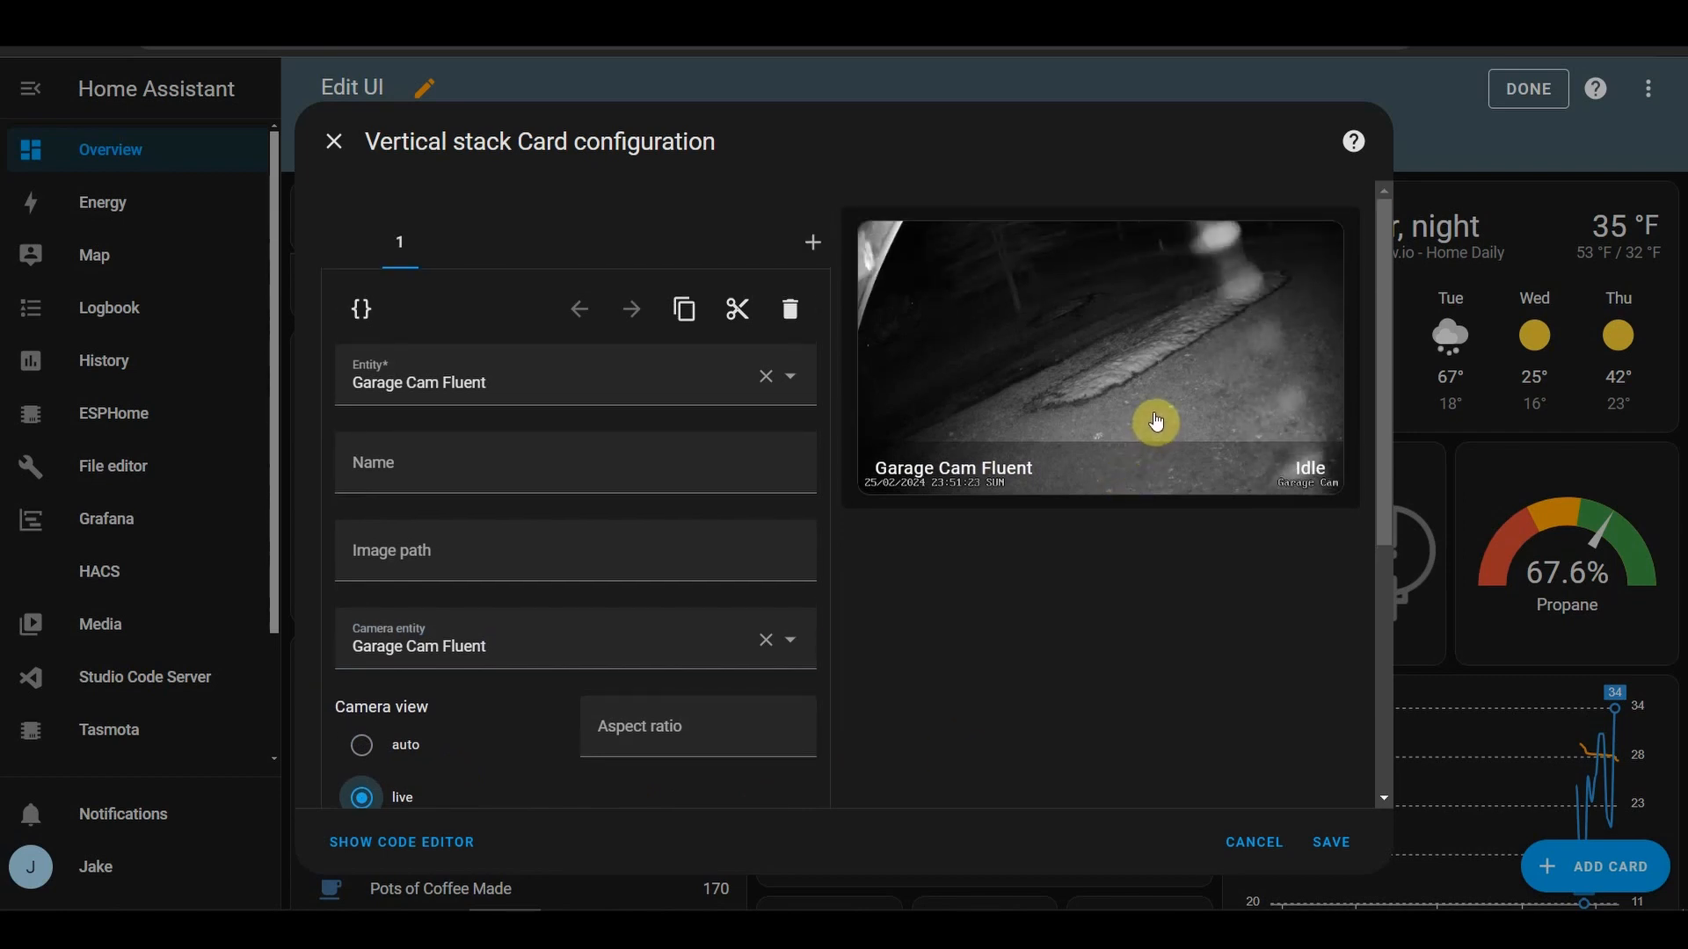
pyautogui.click(361, 744)
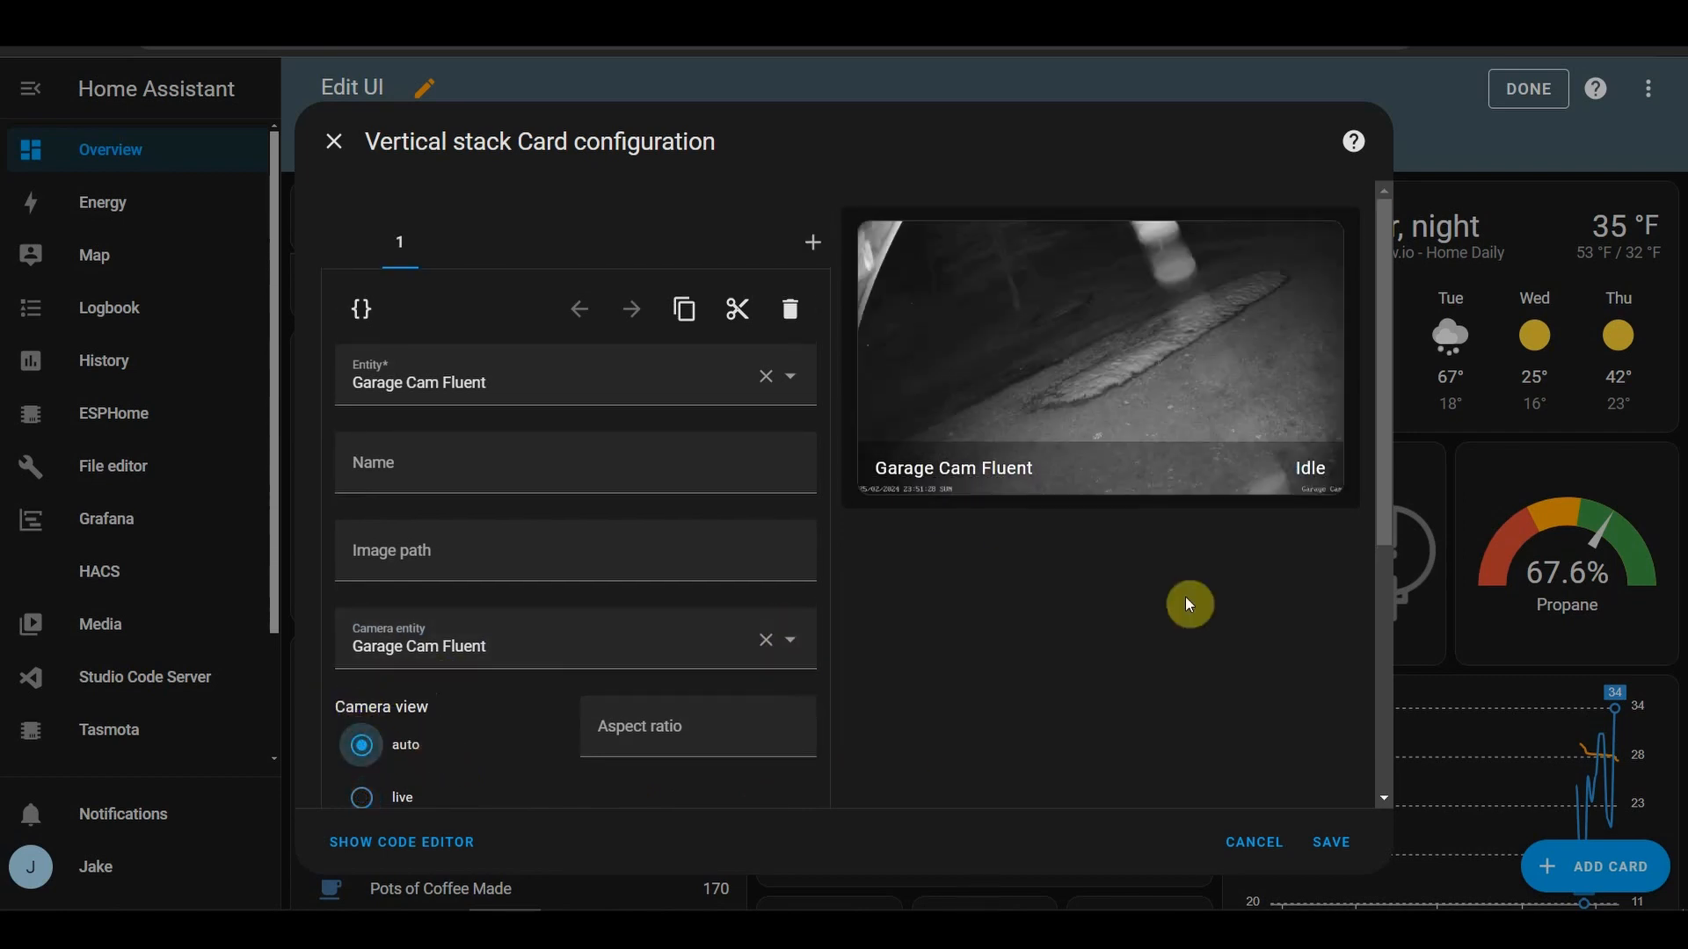
pyautogui.moveTo(643, 703)
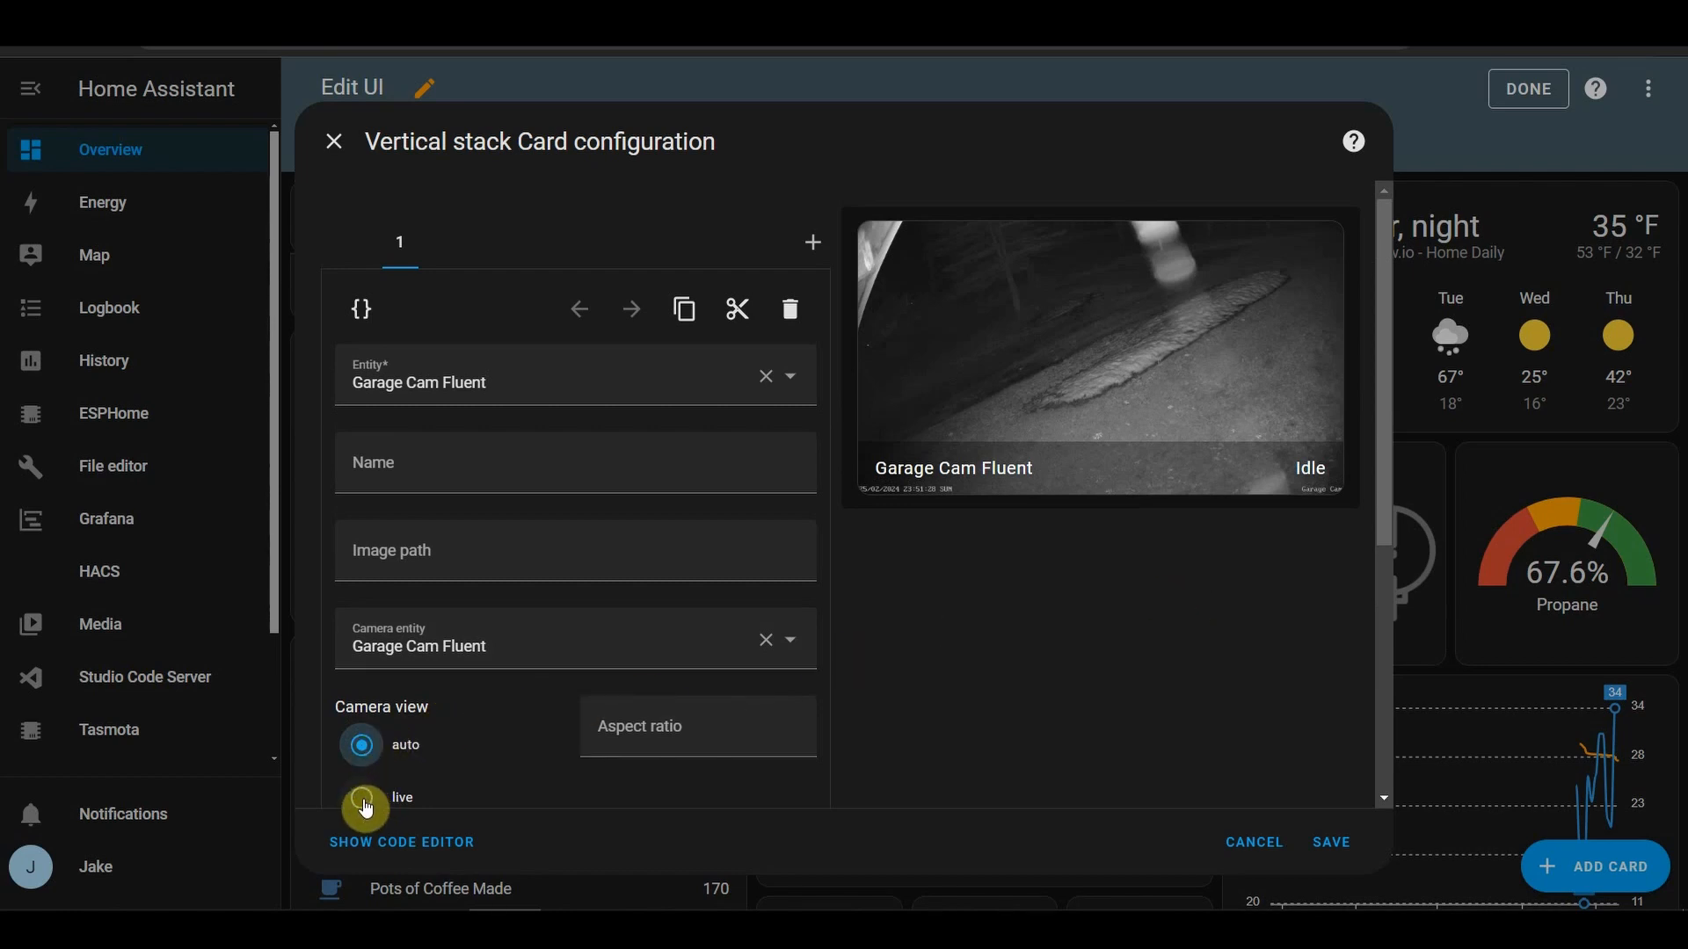
pyautogui.click(361, 797)
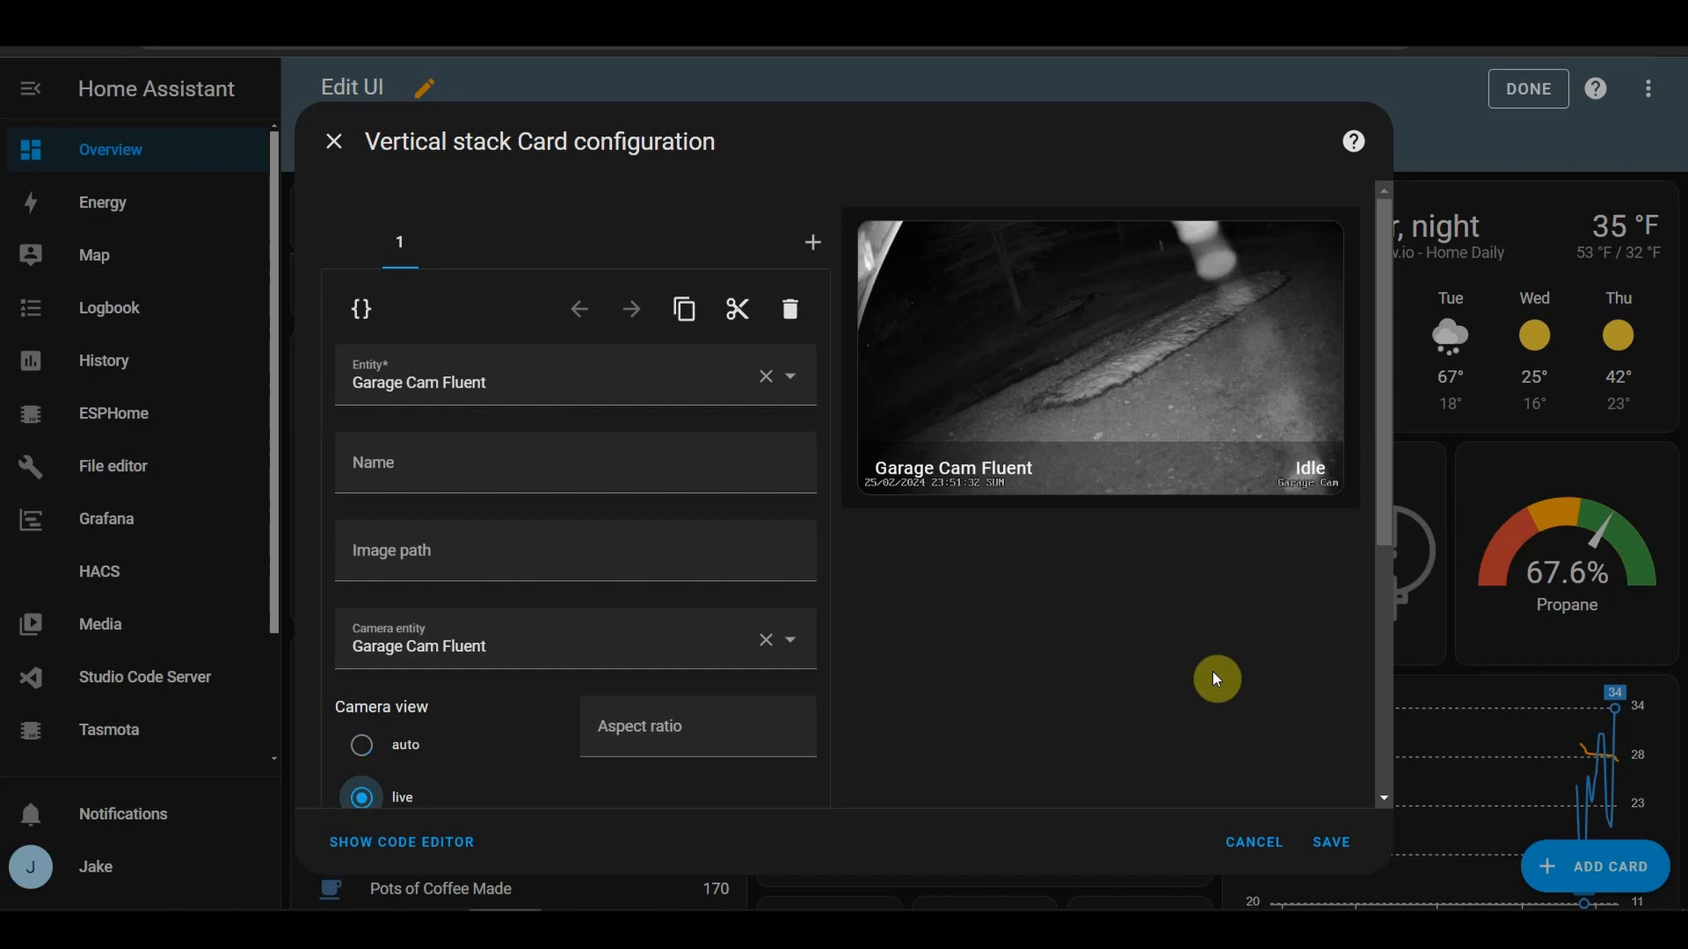
pyautogui.scroll(-3)
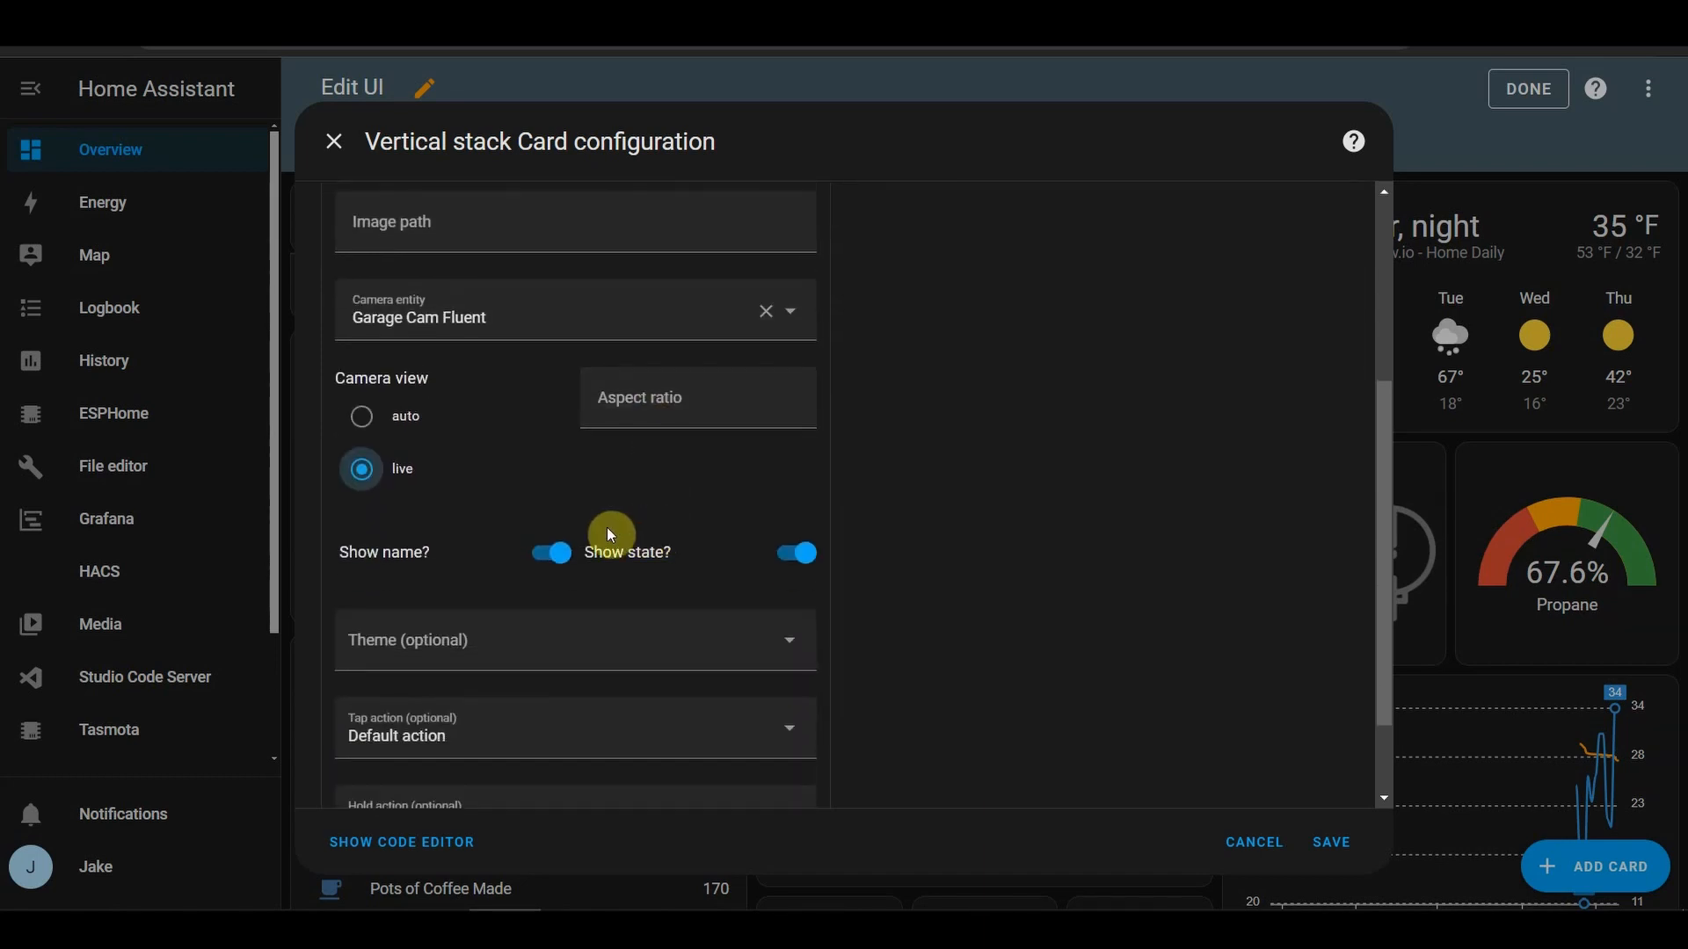
pyautogui.scroll(-3)
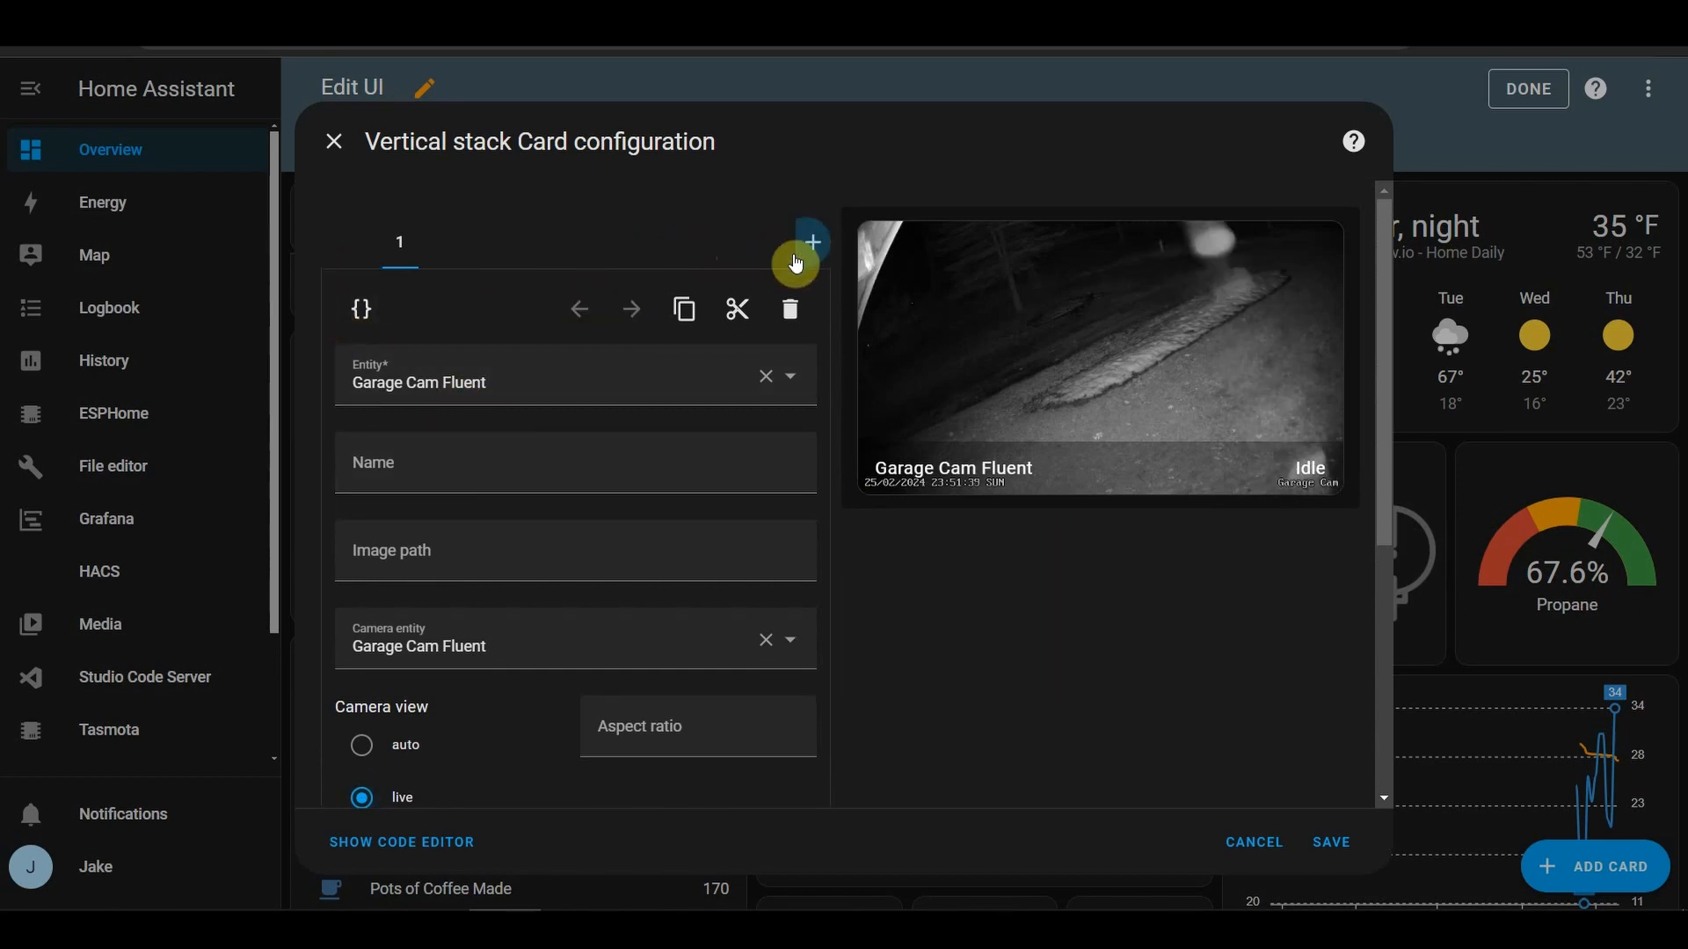
# - Add a second card to the stack and browse the card list for History graph
pyautogui.click(811, 243)
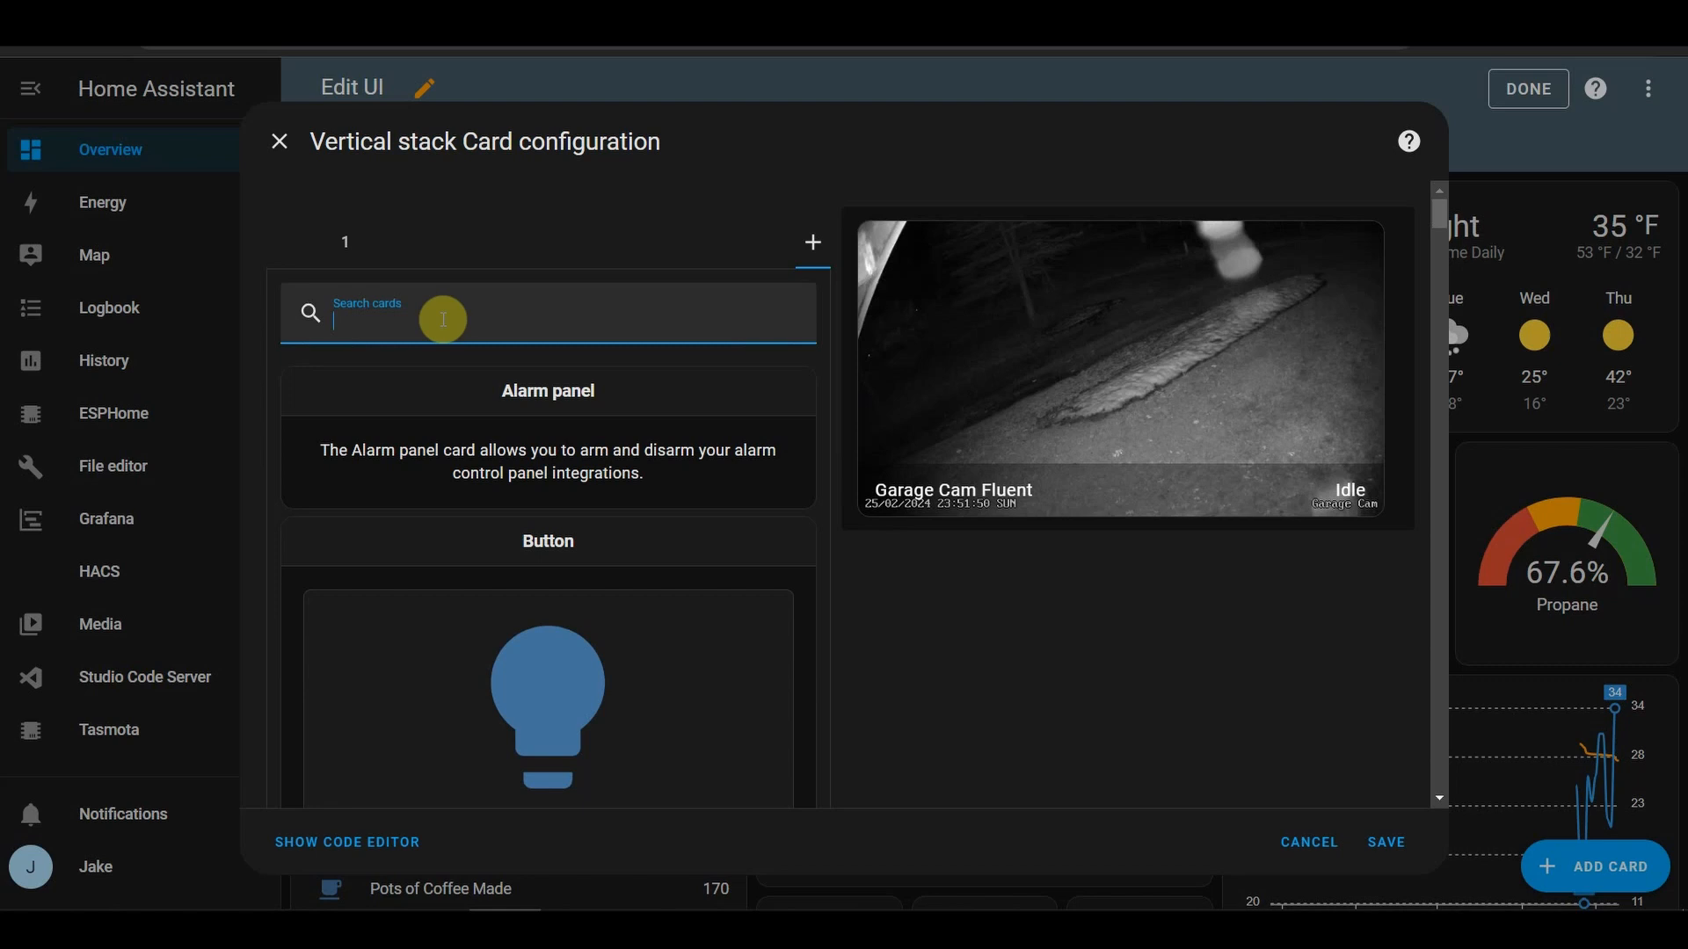
pyautogui.write('time')
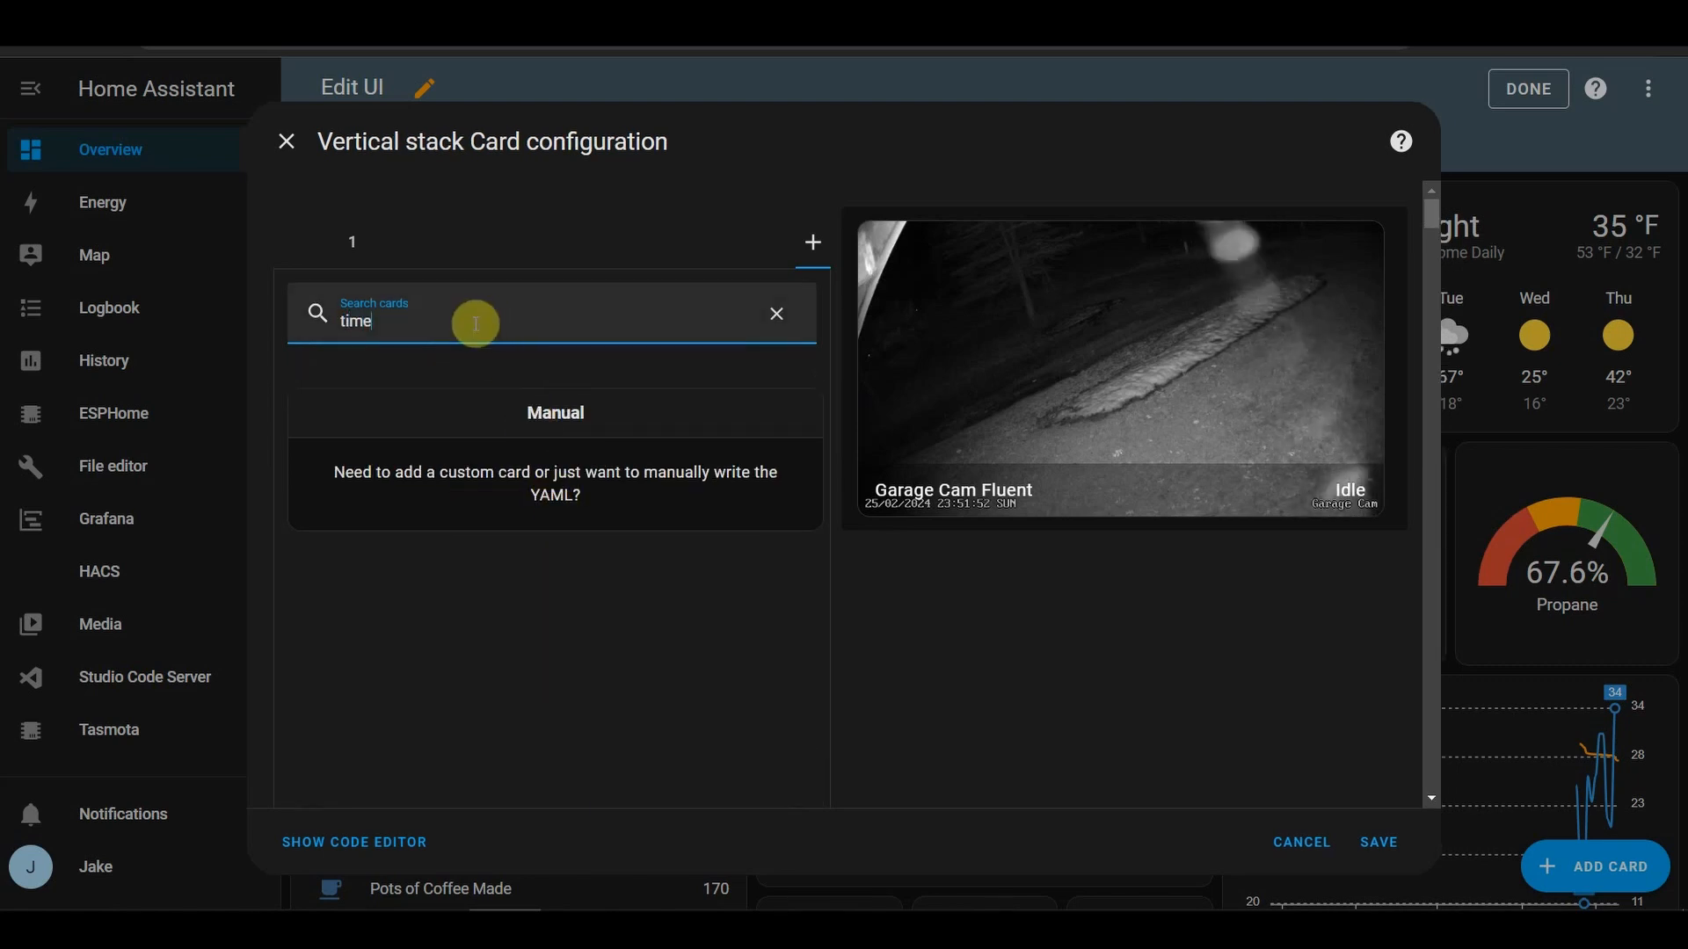
pyautogui.click(776, 313)
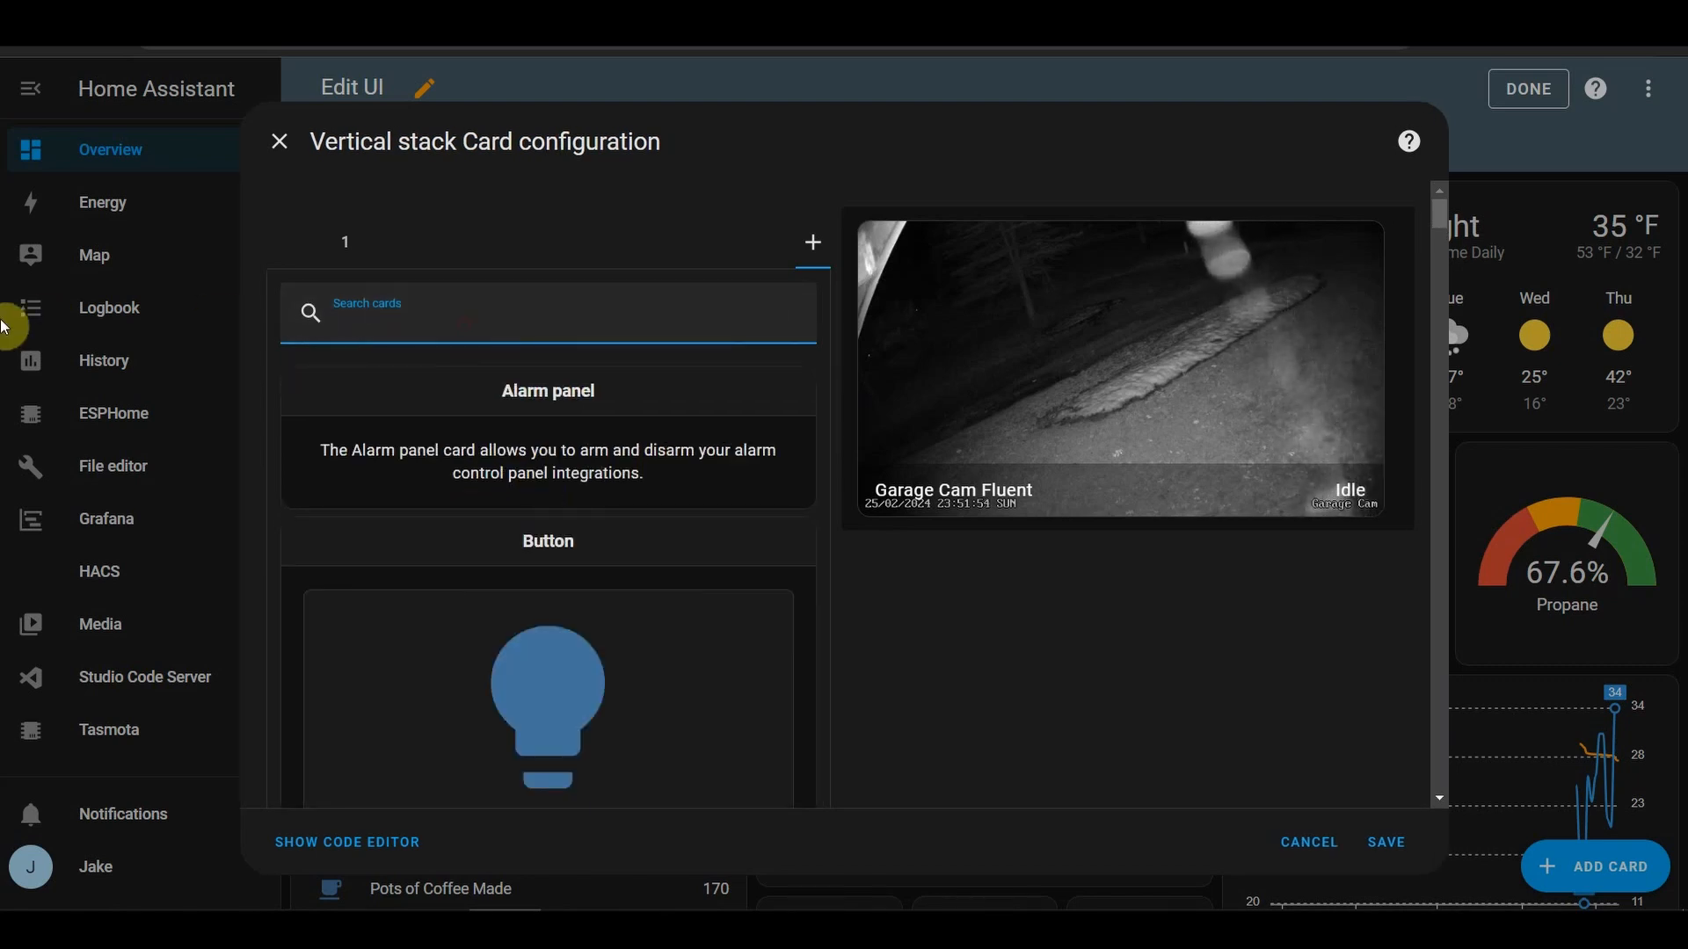
pyautogui.moveTo(92, 695)
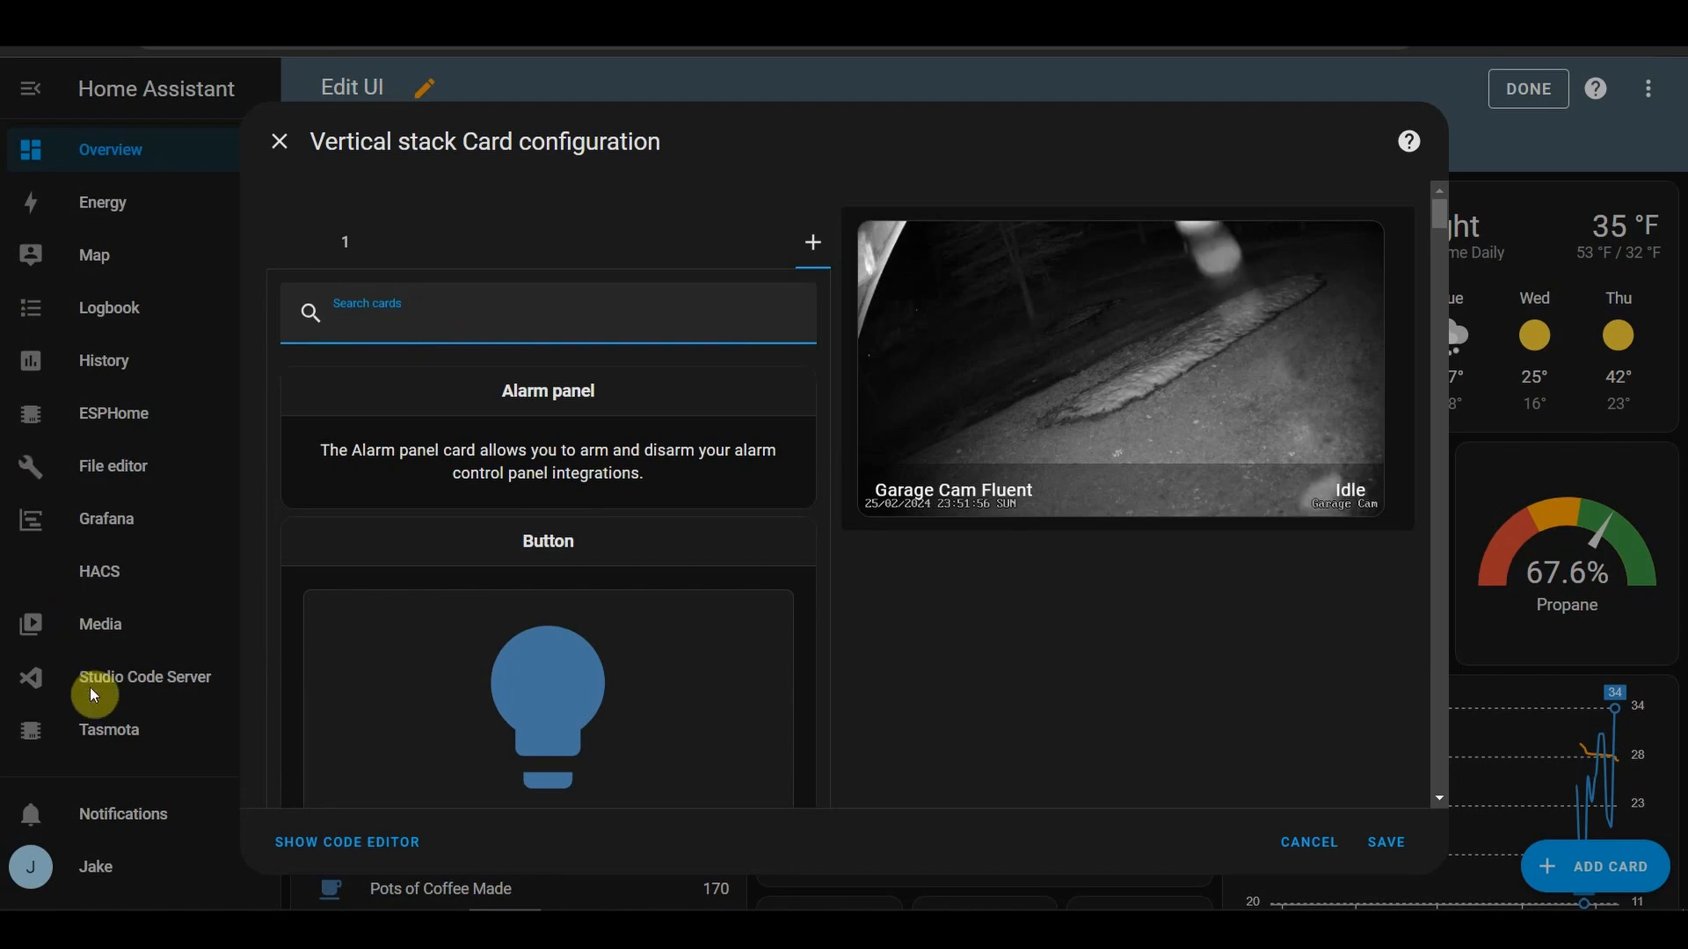
pyautogui.scroll(-3)
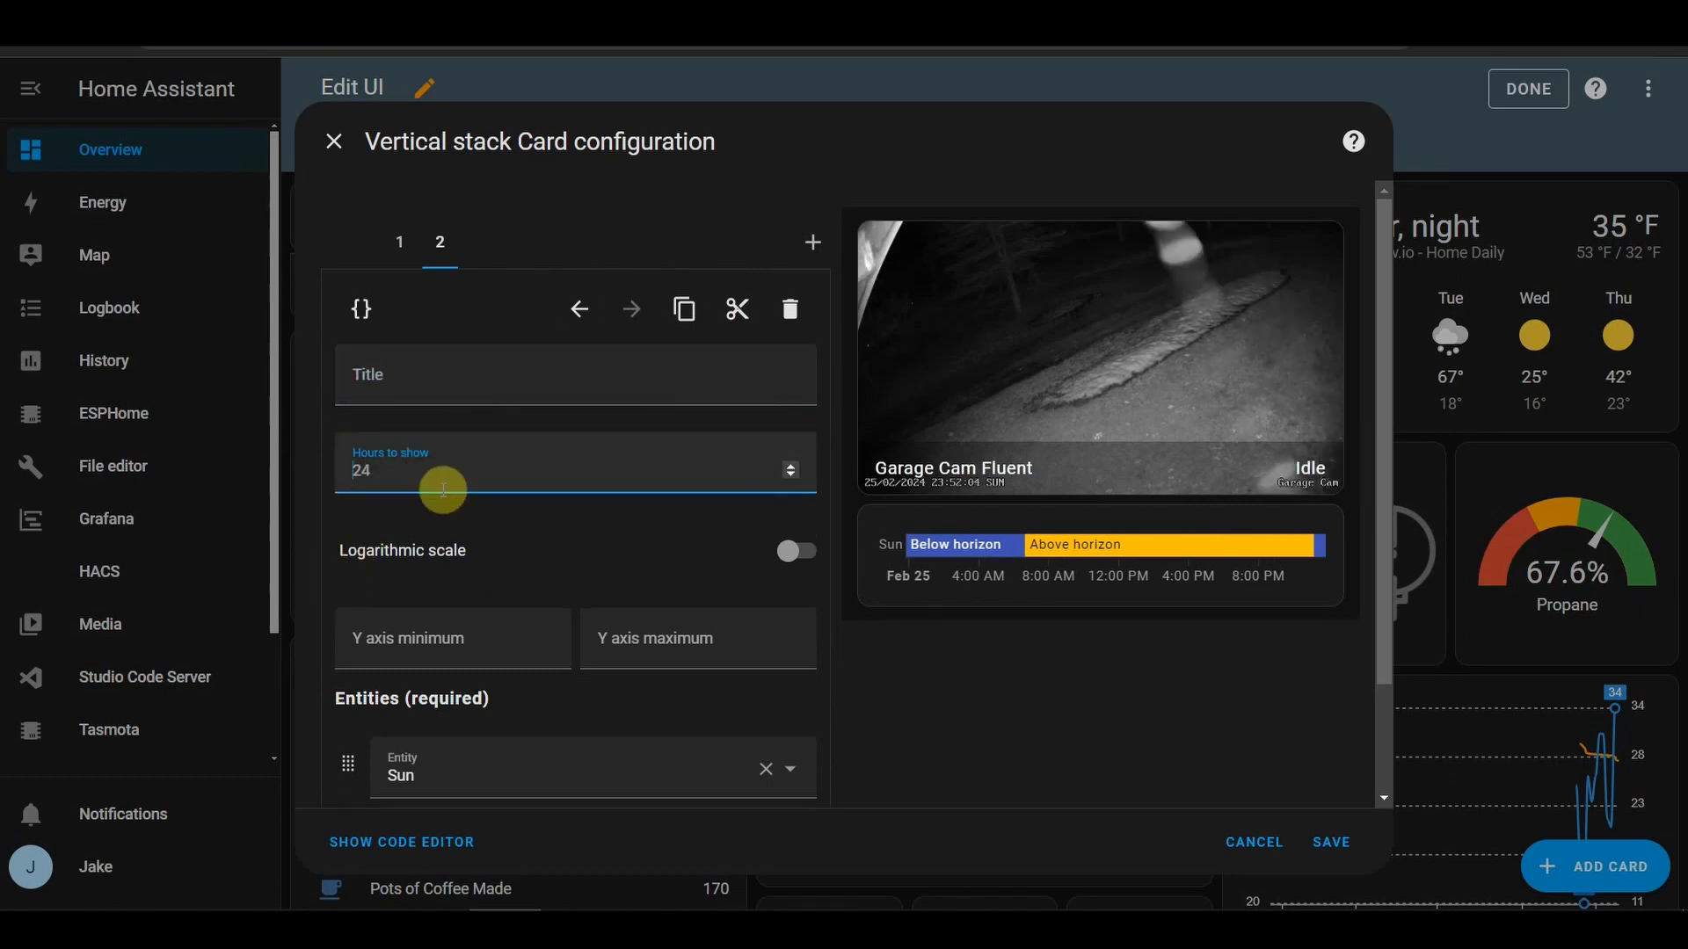
# - Search the history graph's Entity field for 'motion' and pick Garage Cam Motion
pyautogui.scroll(-3)
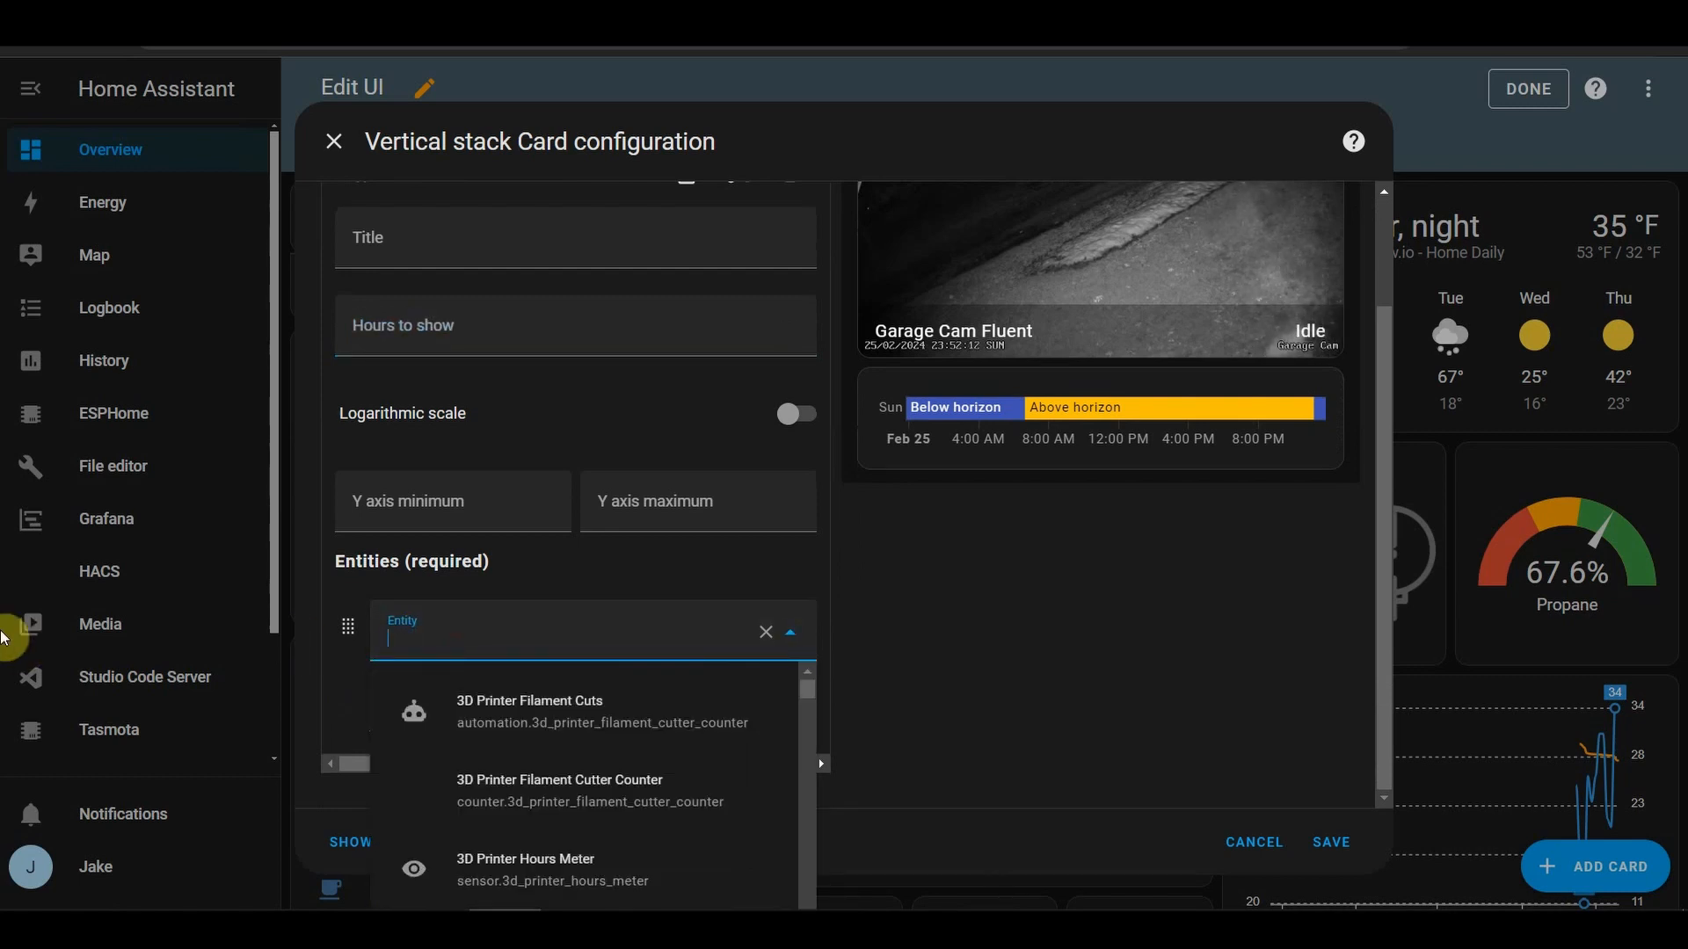
pyautogui.write('motion')
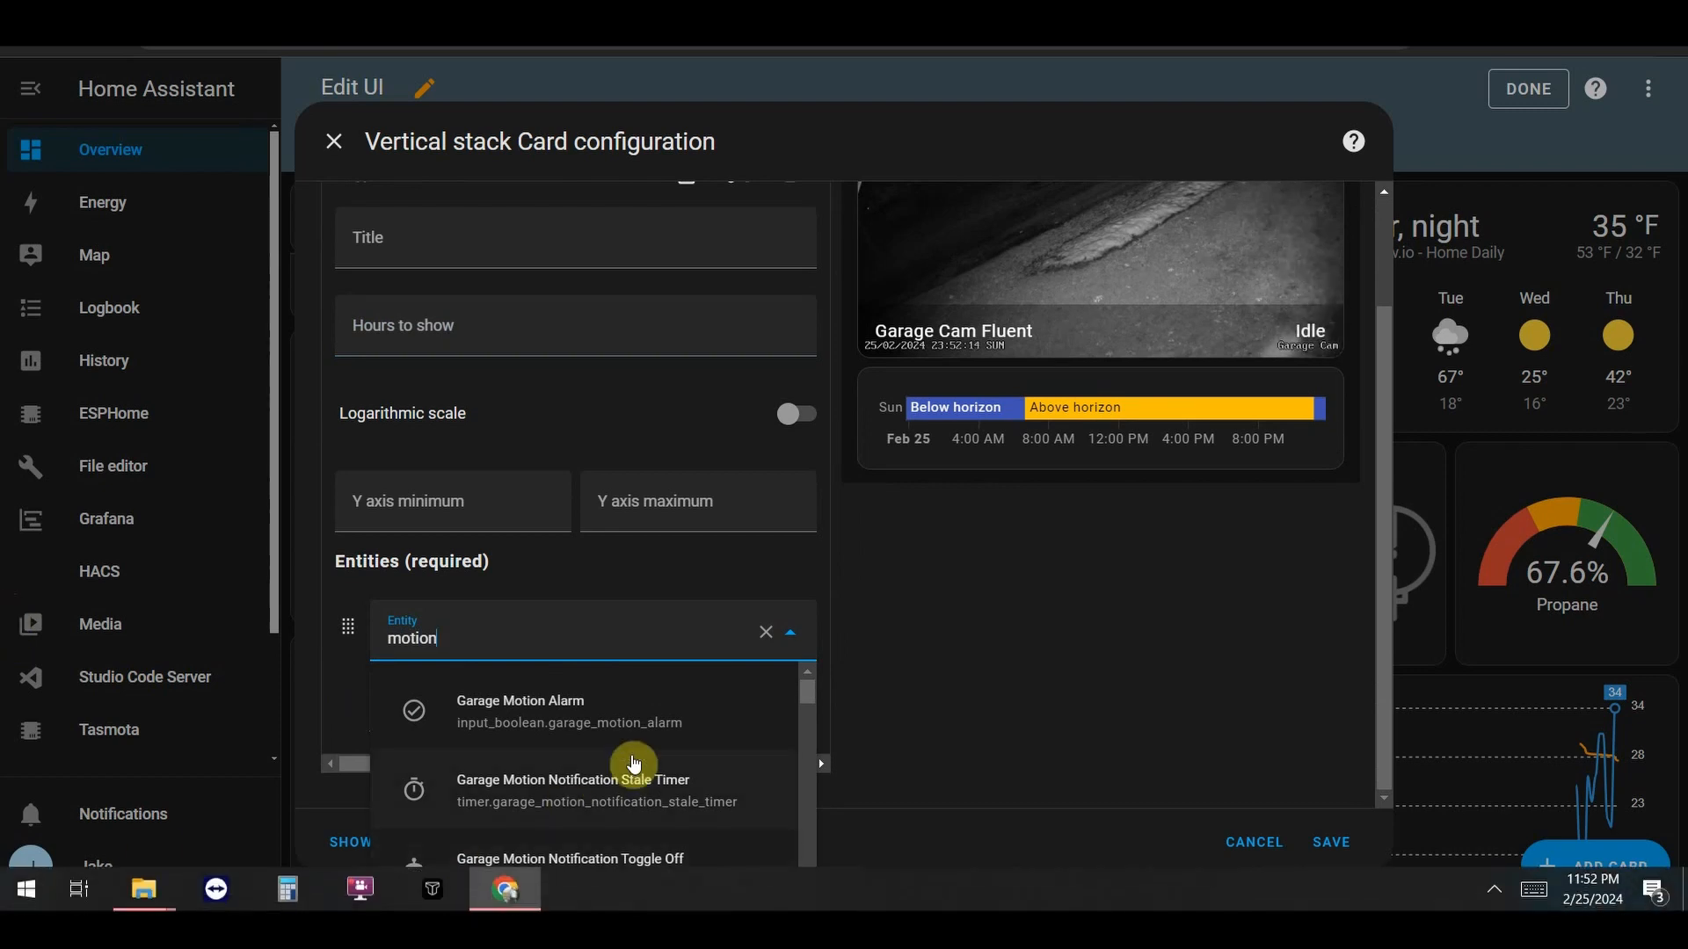
pyautogui.scroll(-3)
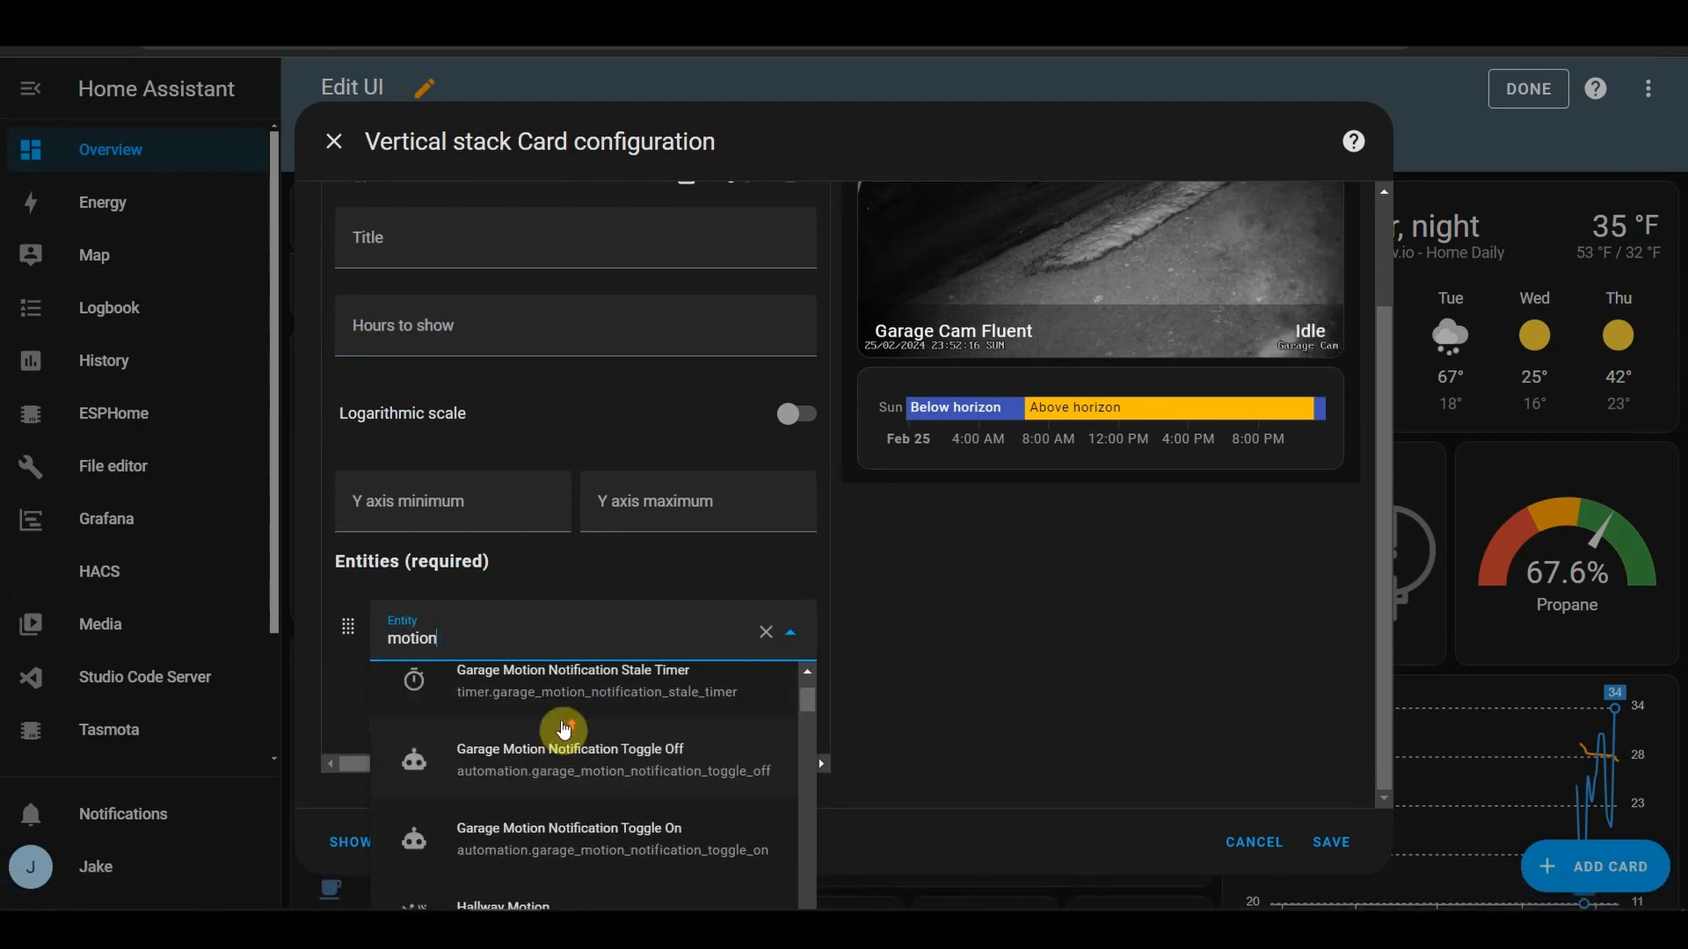
pyautogui.scroll(3)
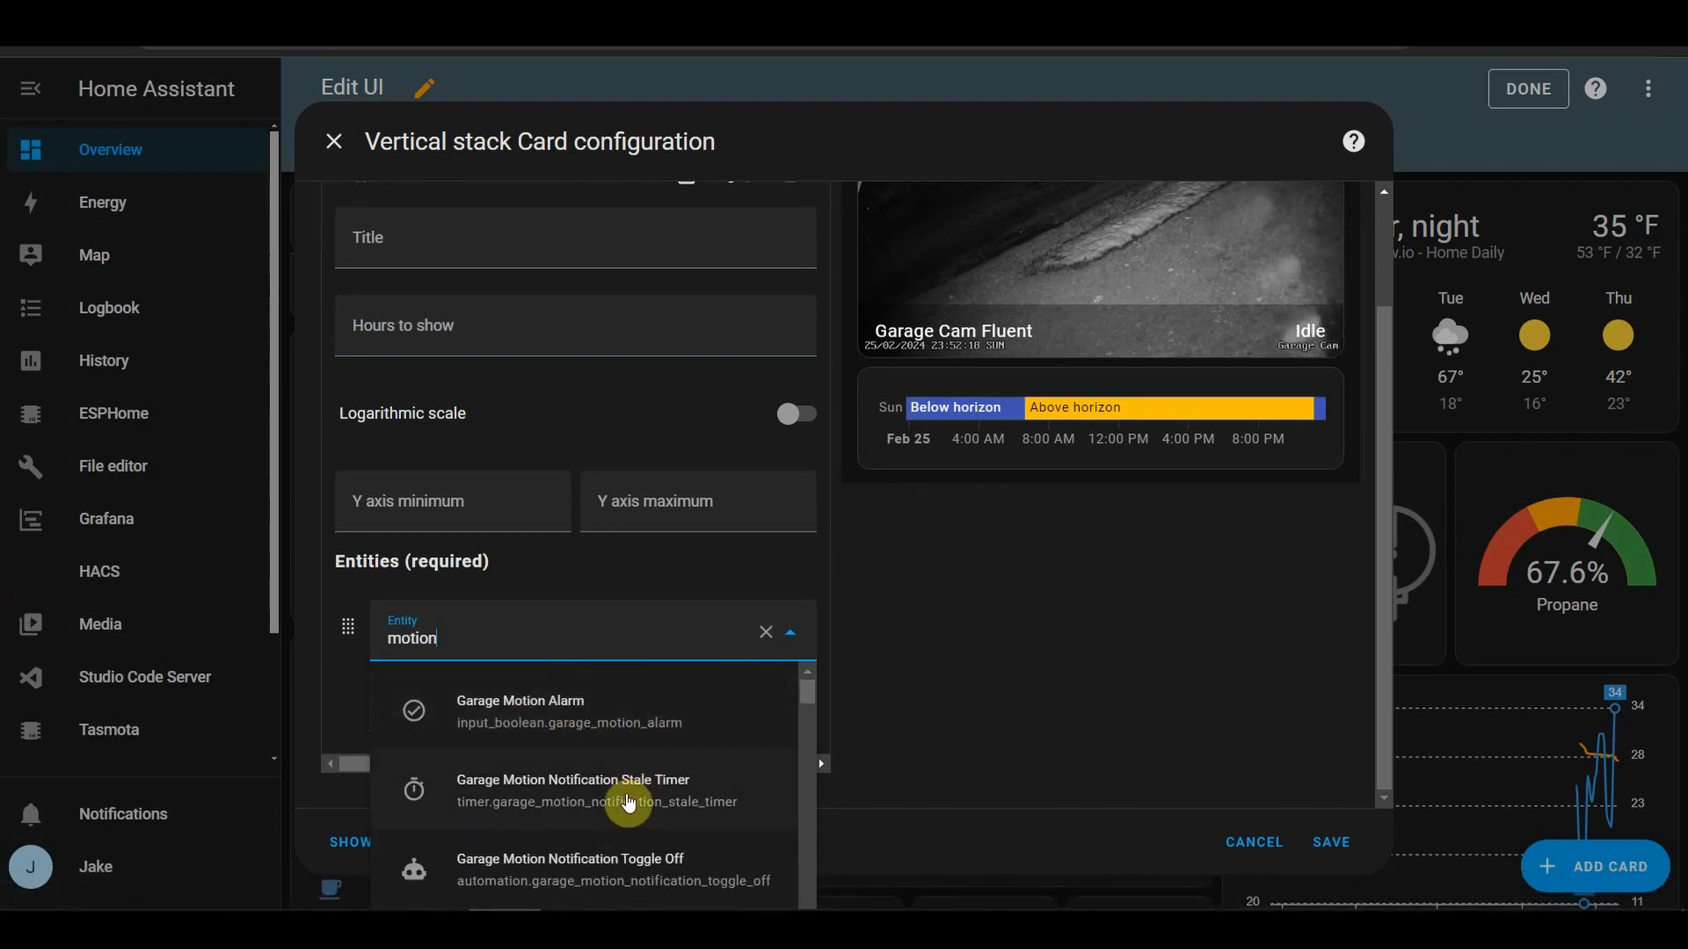
pyautogui.scroll(-3)
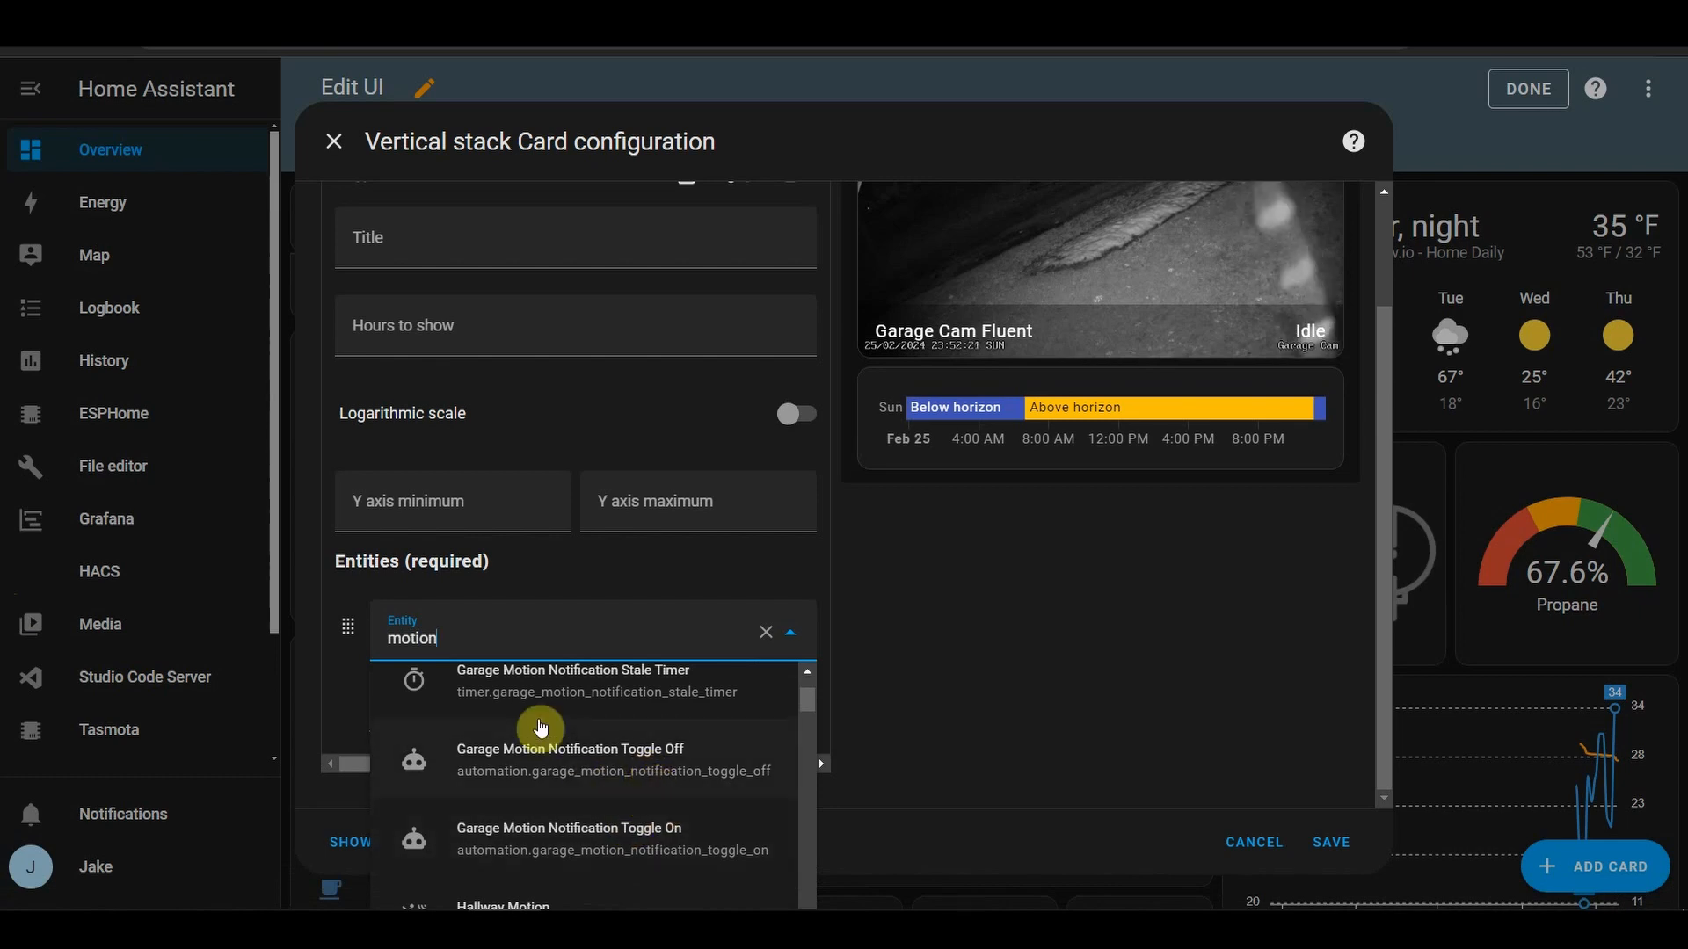
pyautogui.scroll(-3)
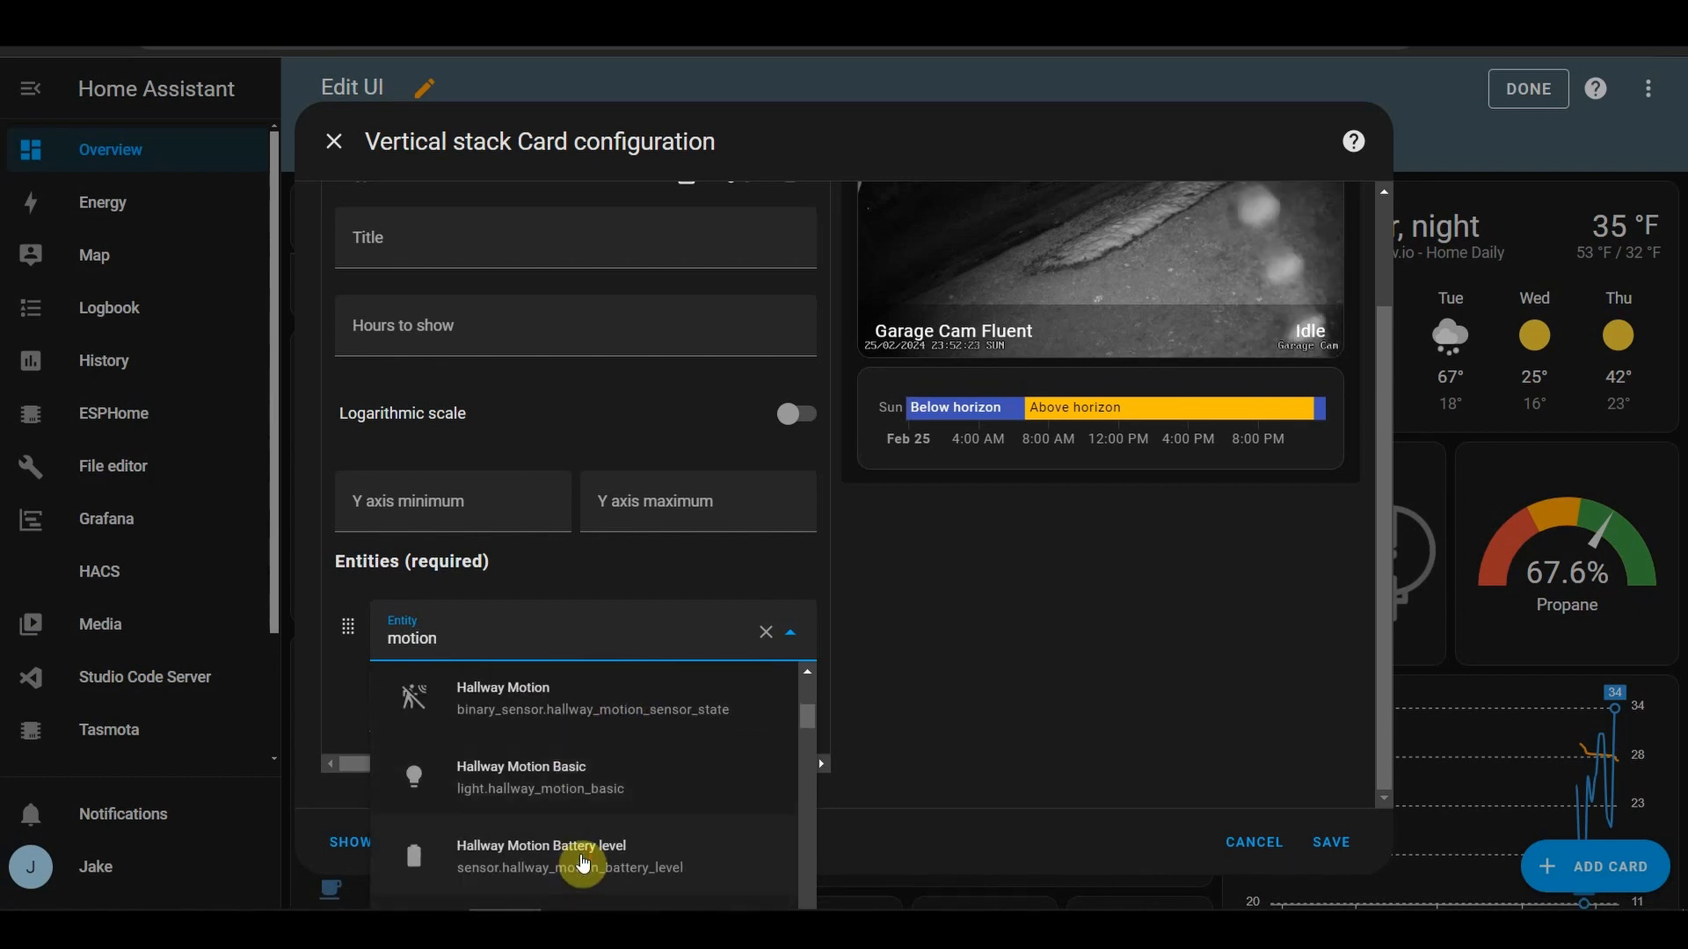
pyautogui.scroll(-3)
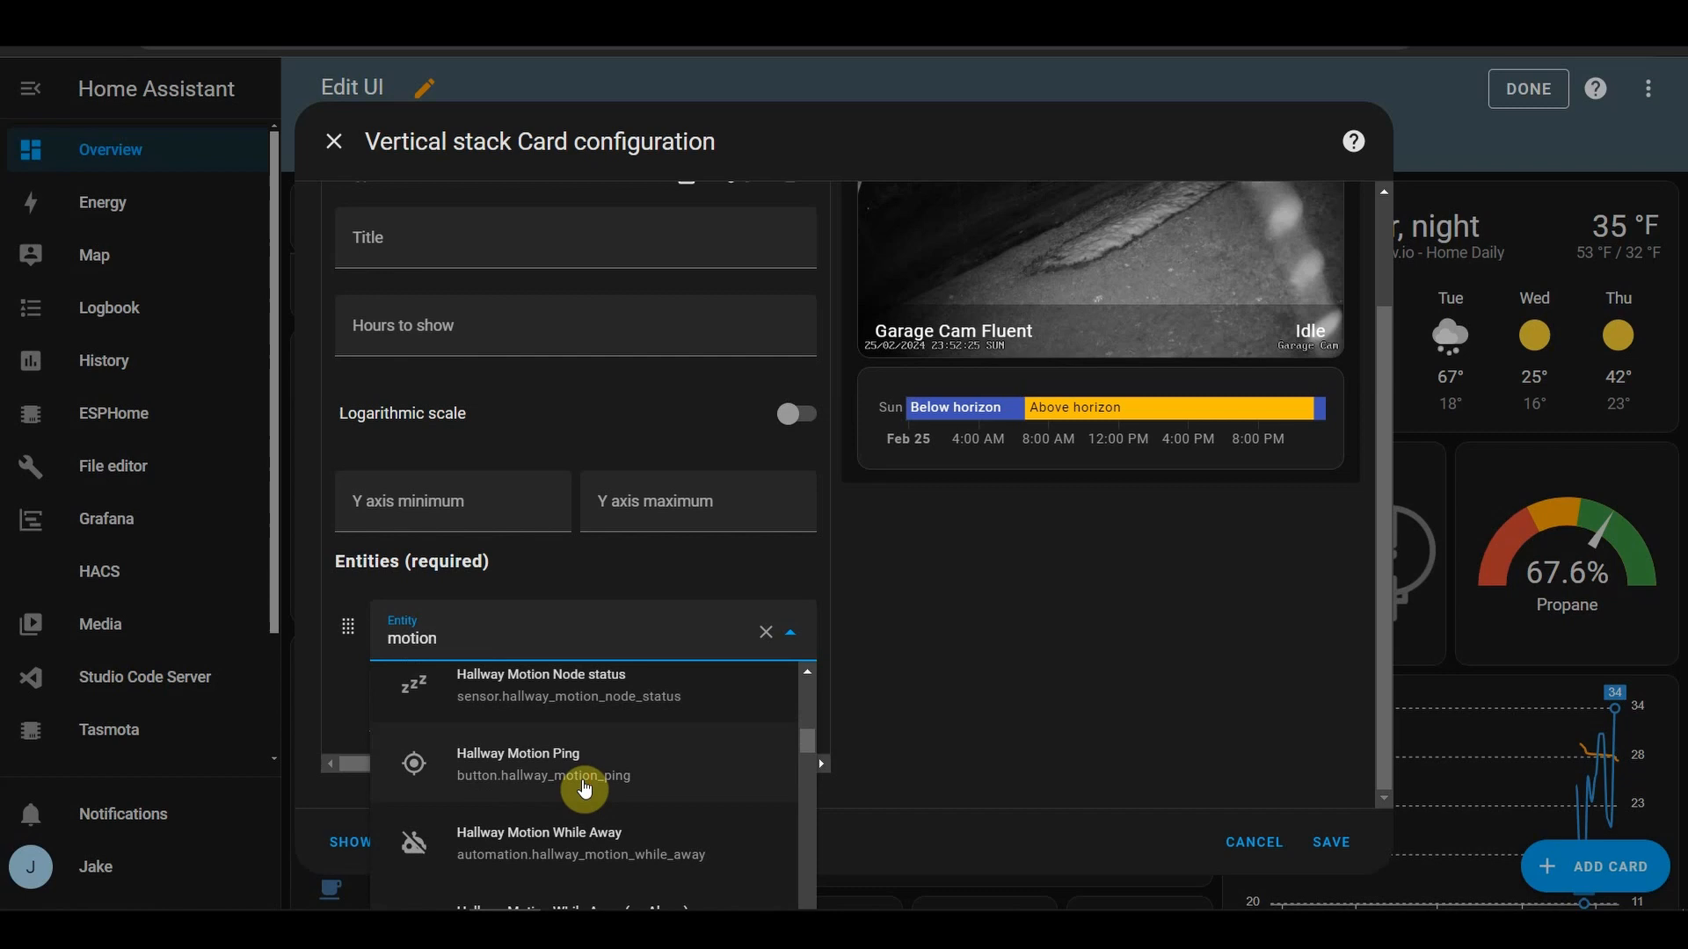
pyautogui.scroll(-3)
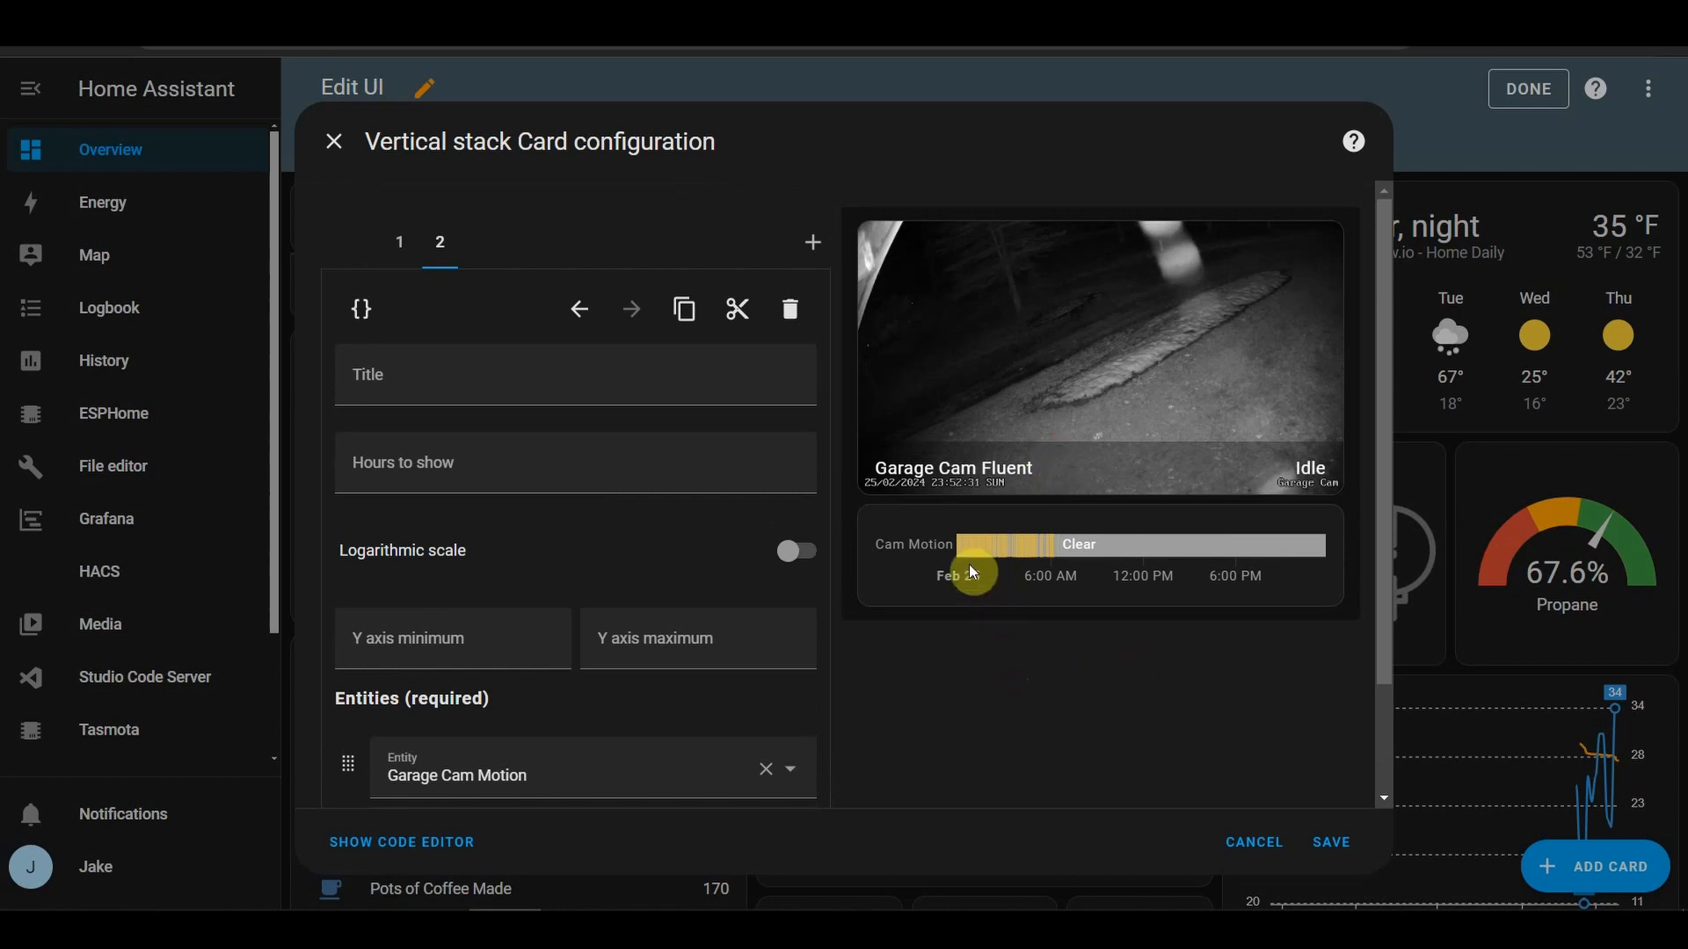
pyautogui.moveTo(1032, 549)
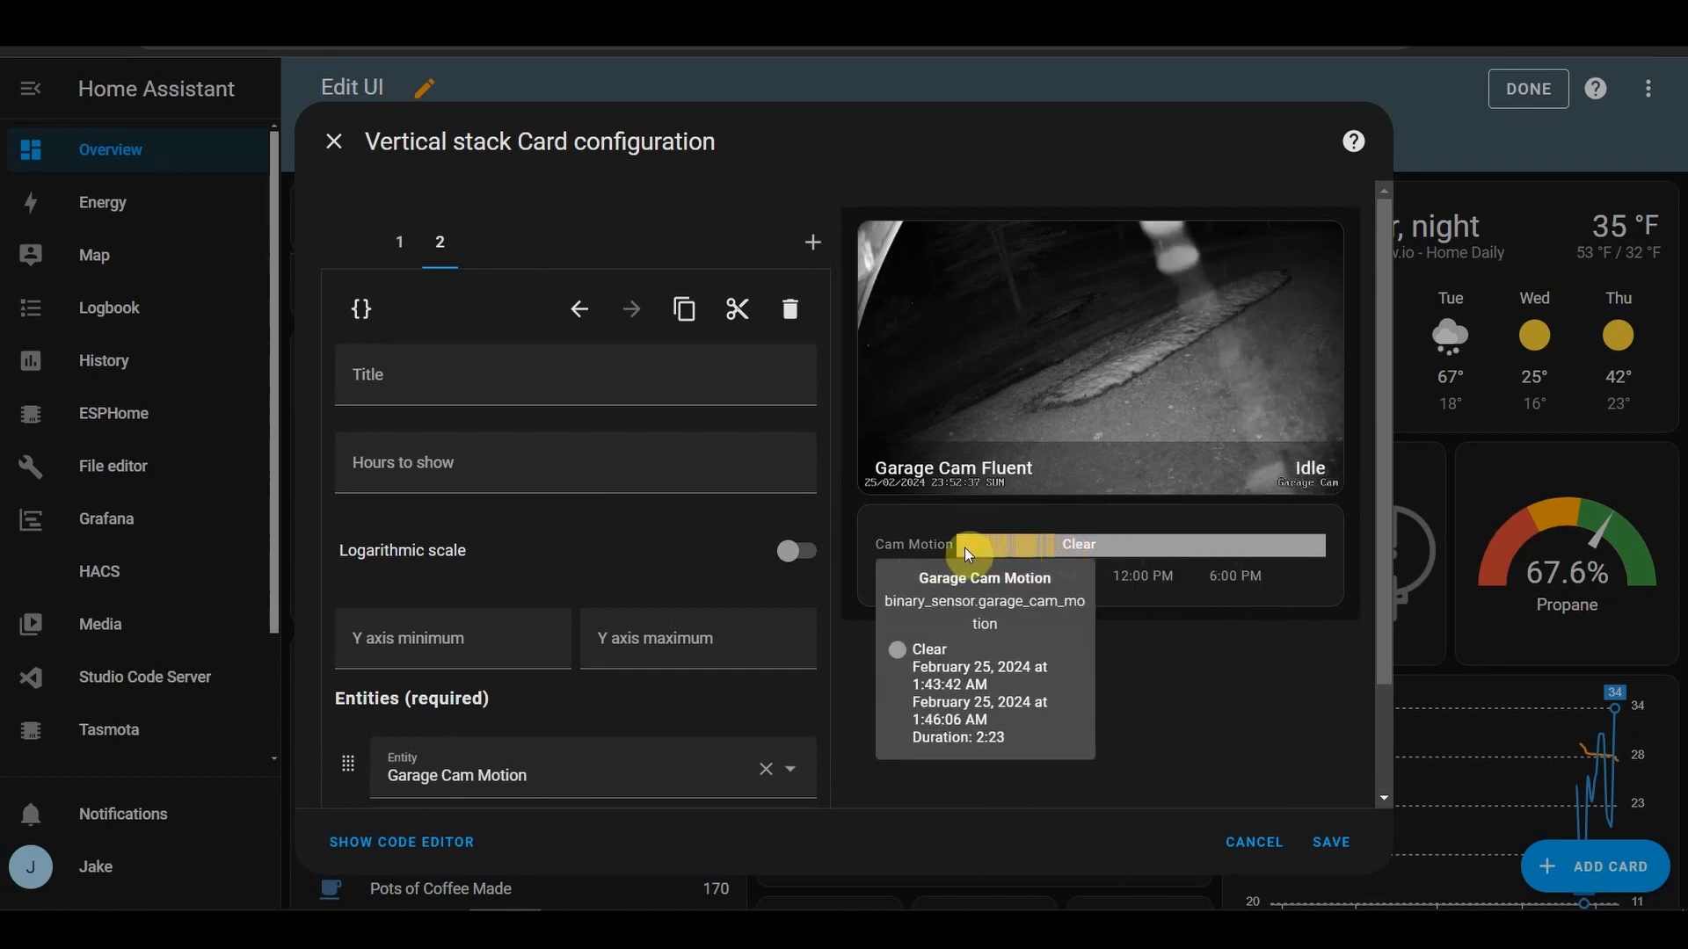
pyautogui.moveTo(1080, 550)
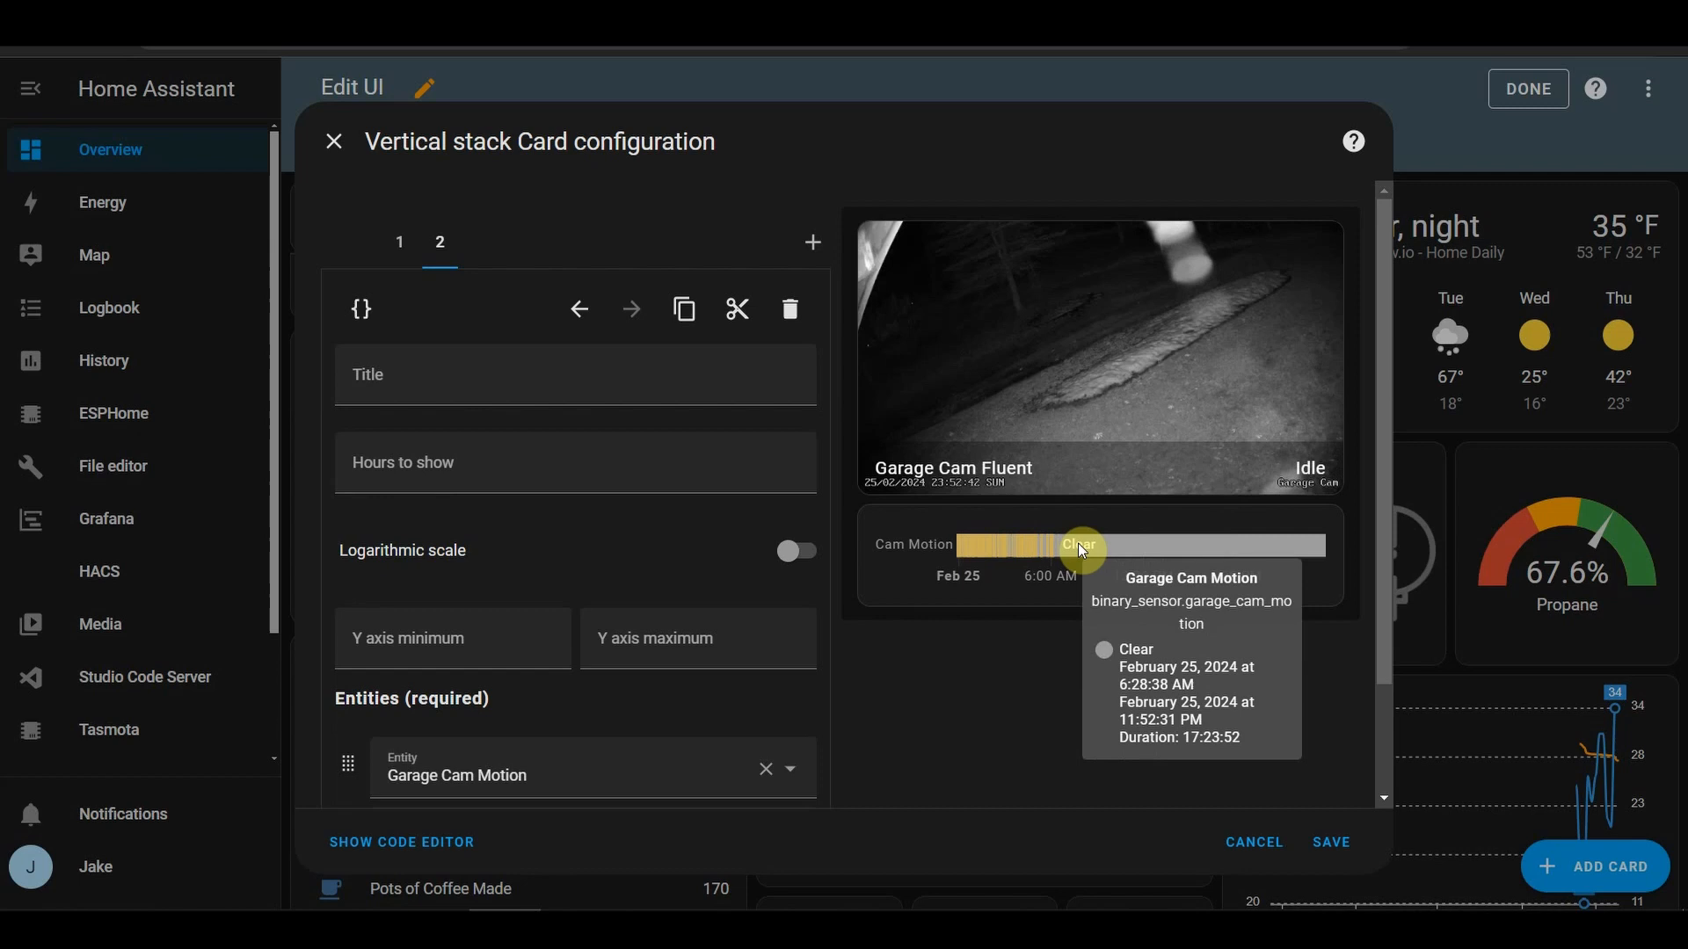
pyautogui.moveTo(1204, 436)
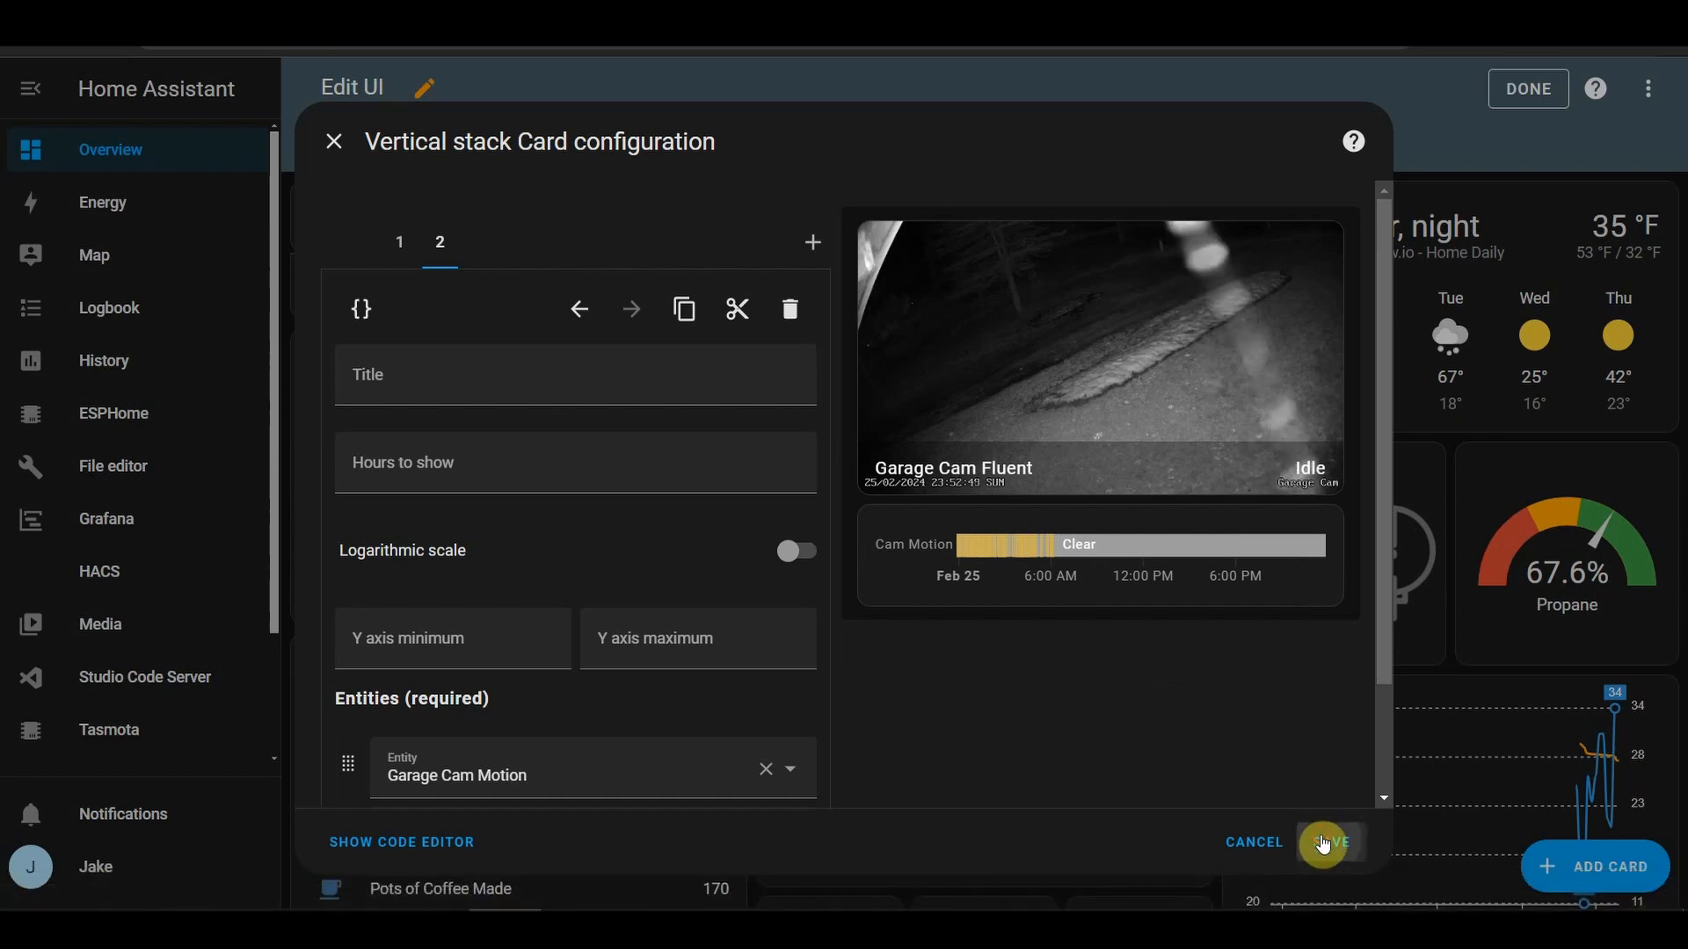
# - Save the vertical stack configuration and scroll the dashboard to find the new card
pyautogui.click(1329, 843)
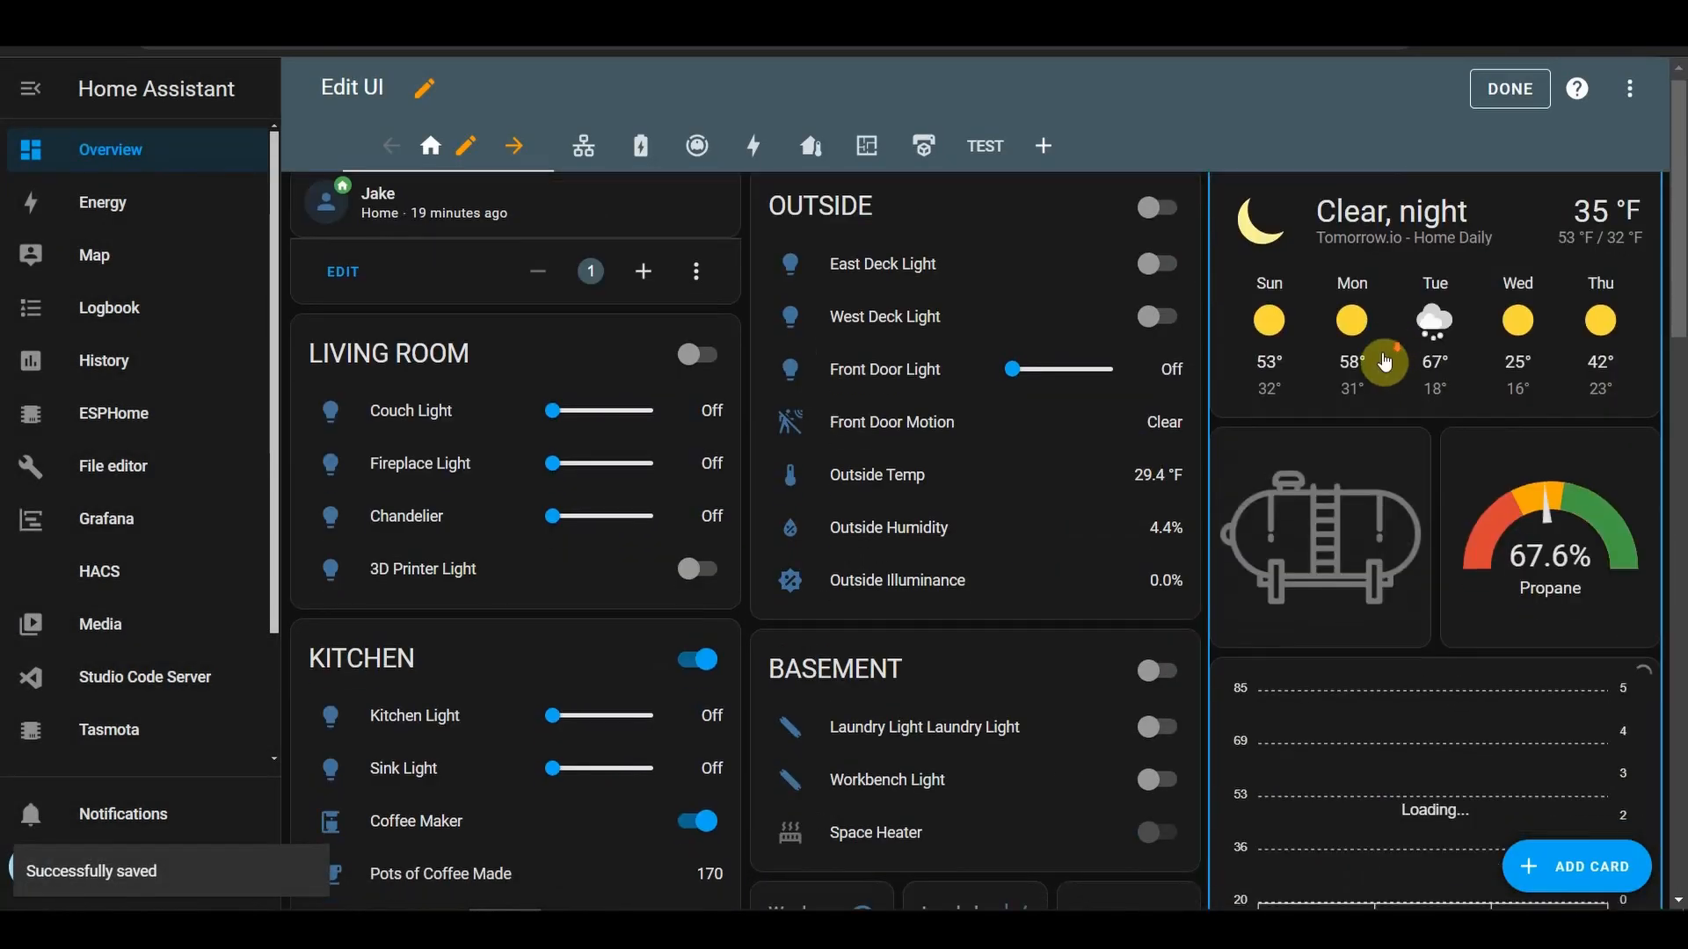
pyautogui.scroll(-3)
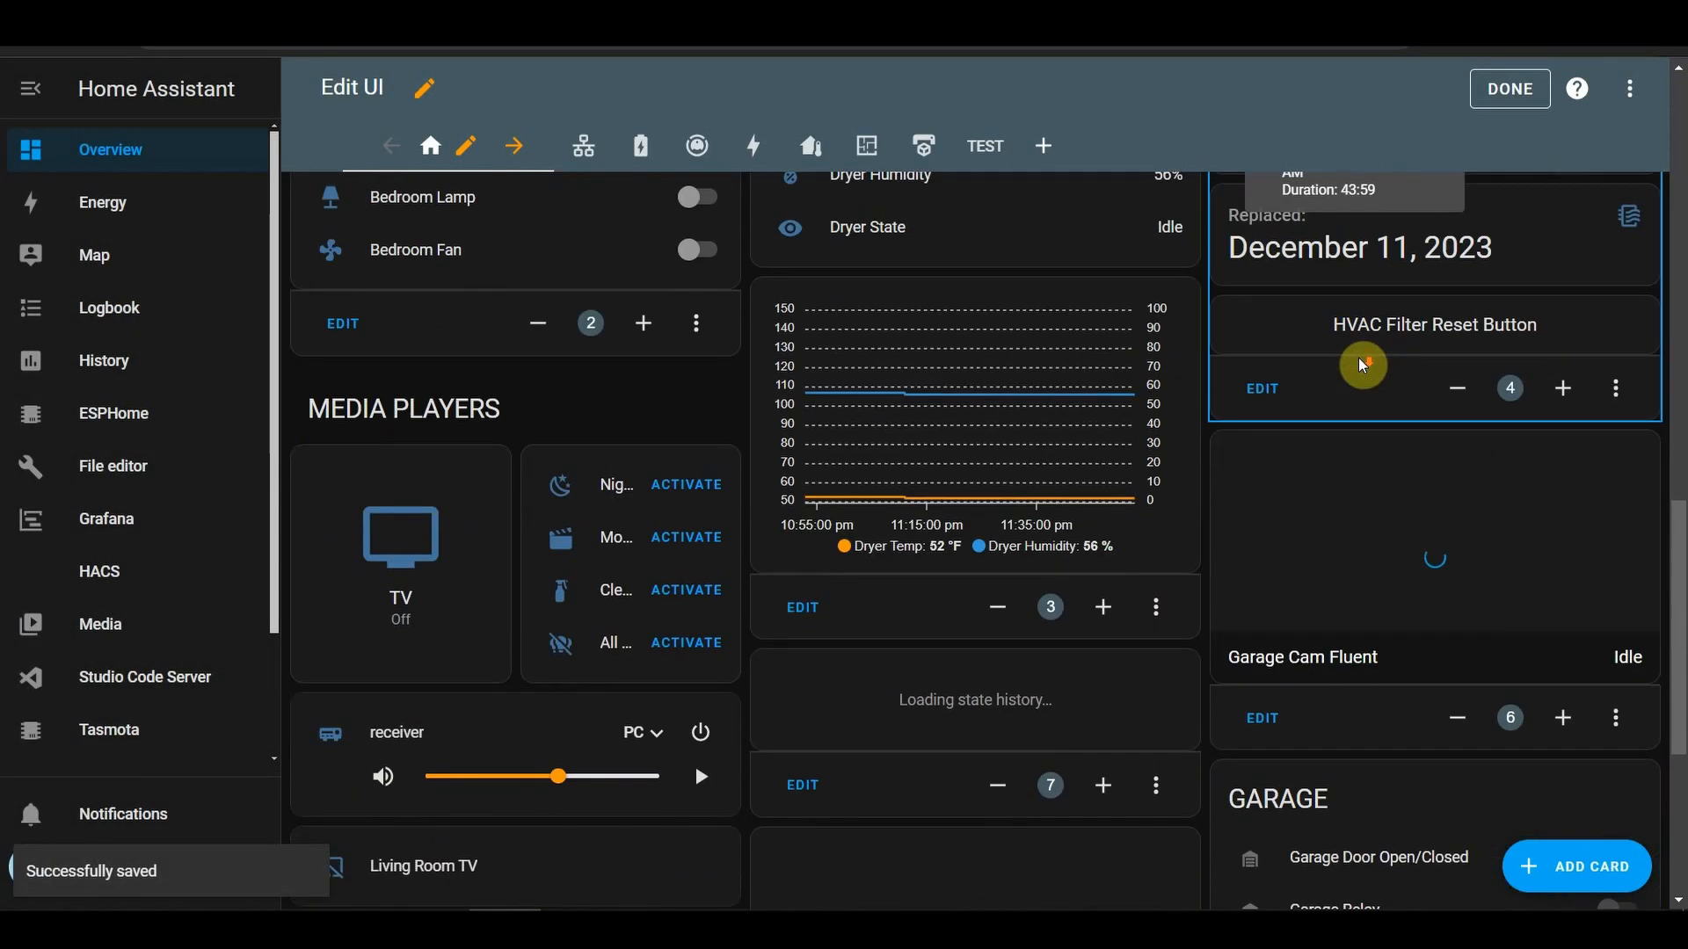
pyautogui.scroll(-3)
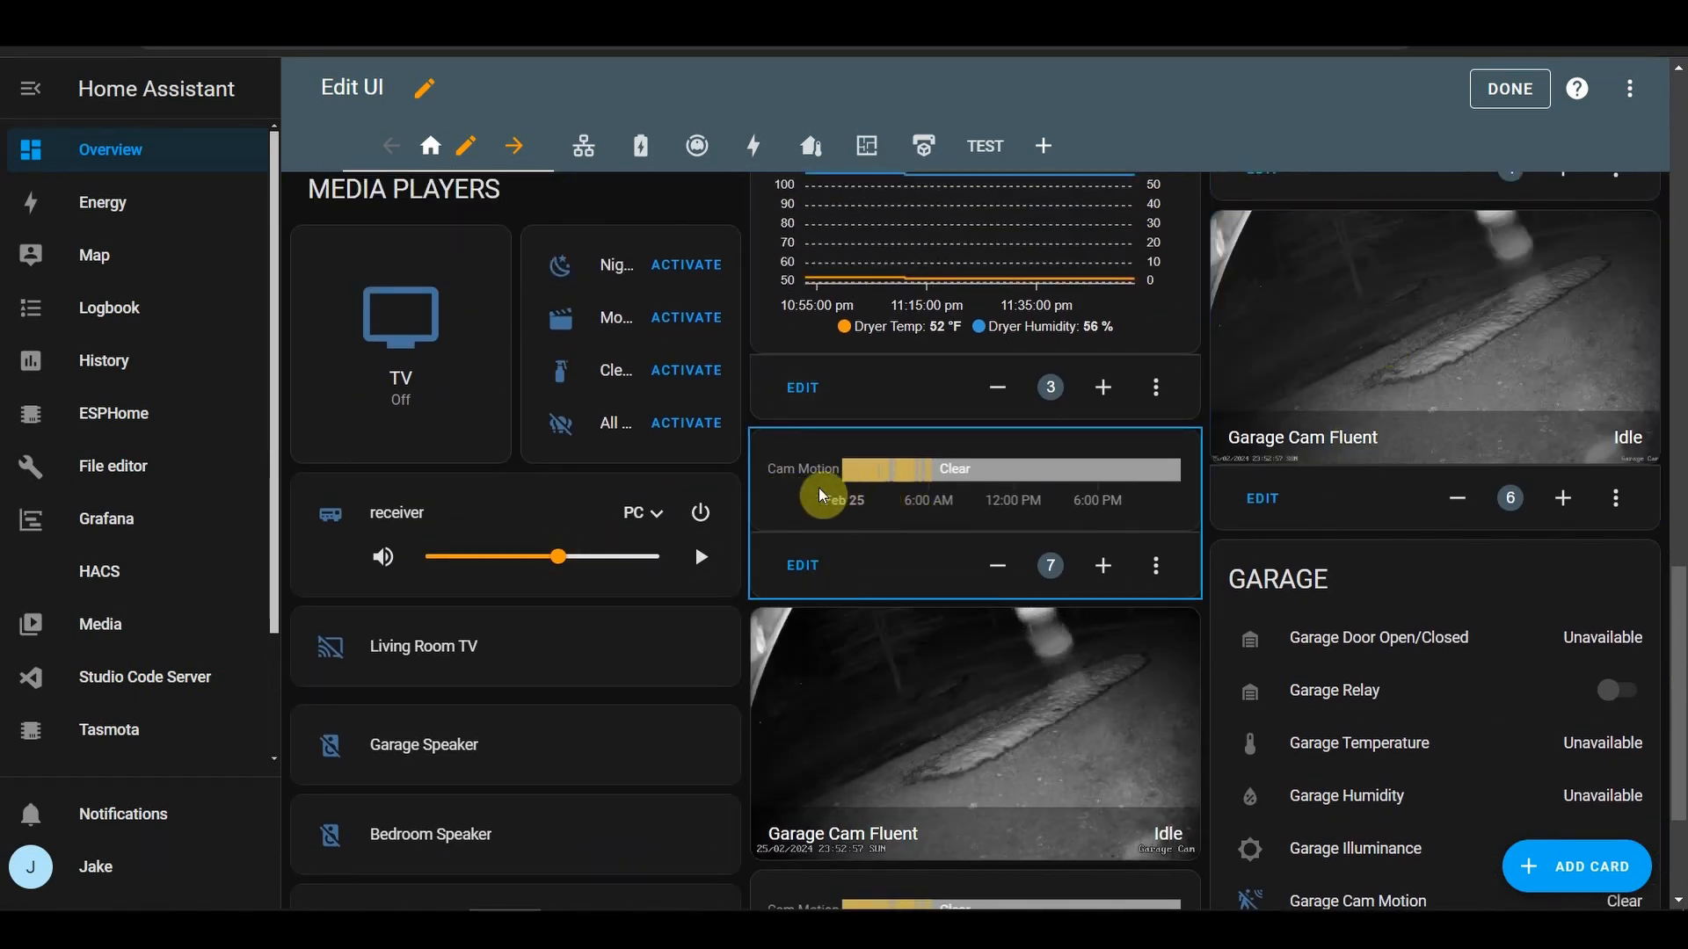
pyautogui.click(1303, 442)
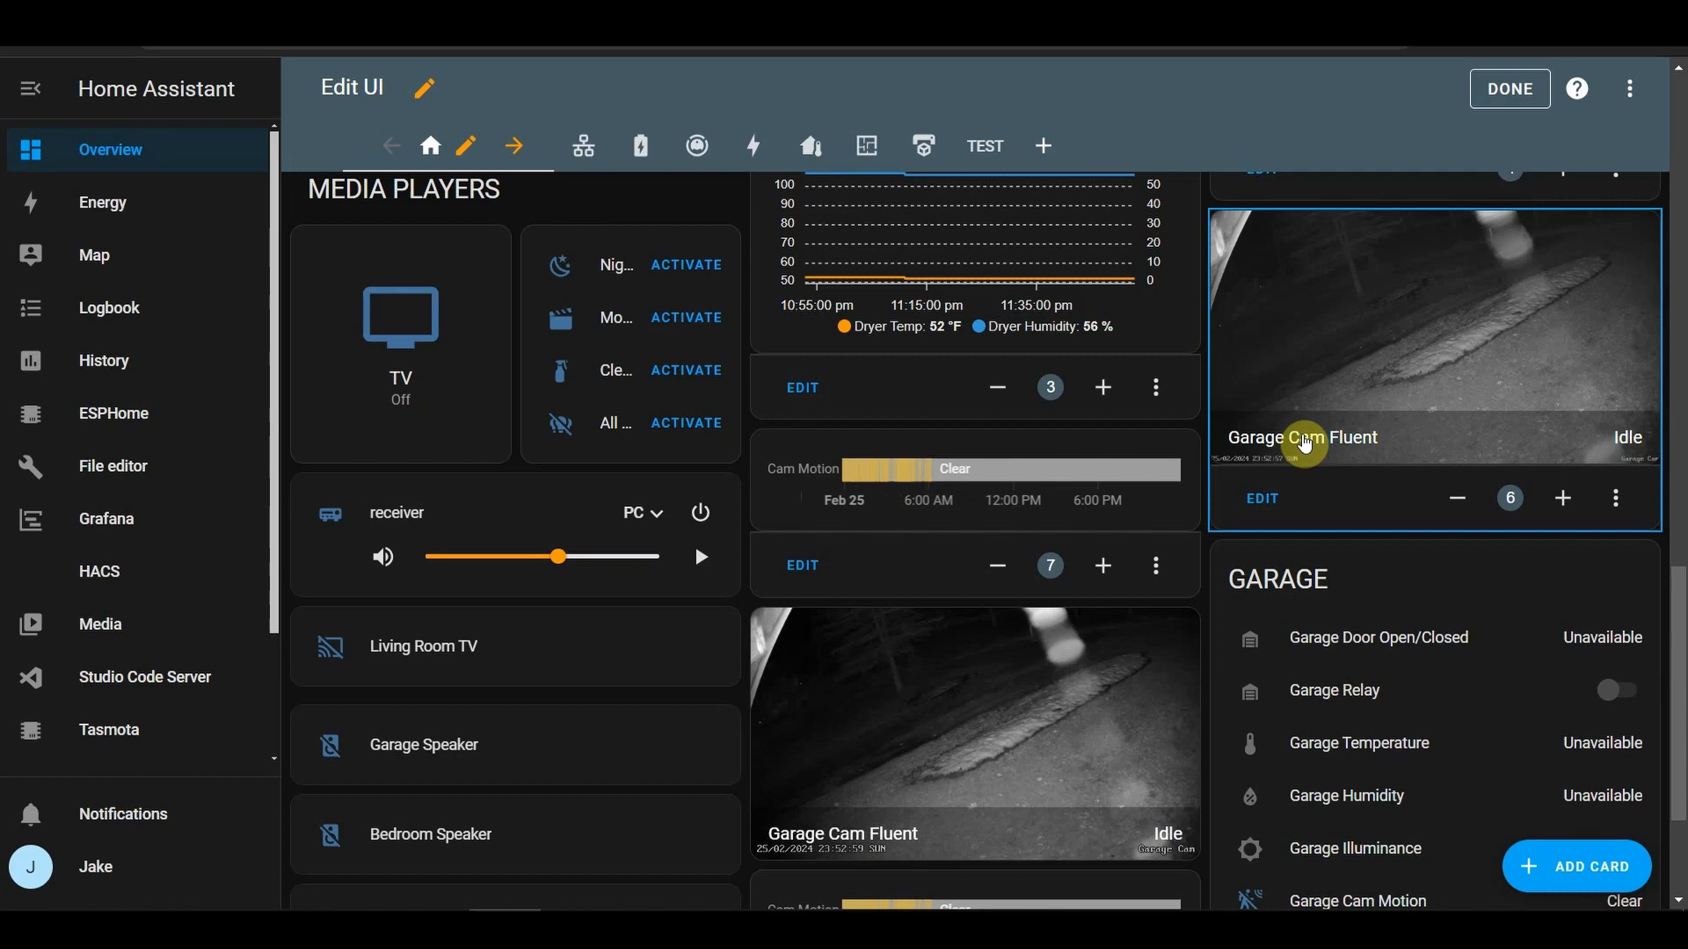
pyautogui.scroll(-3)
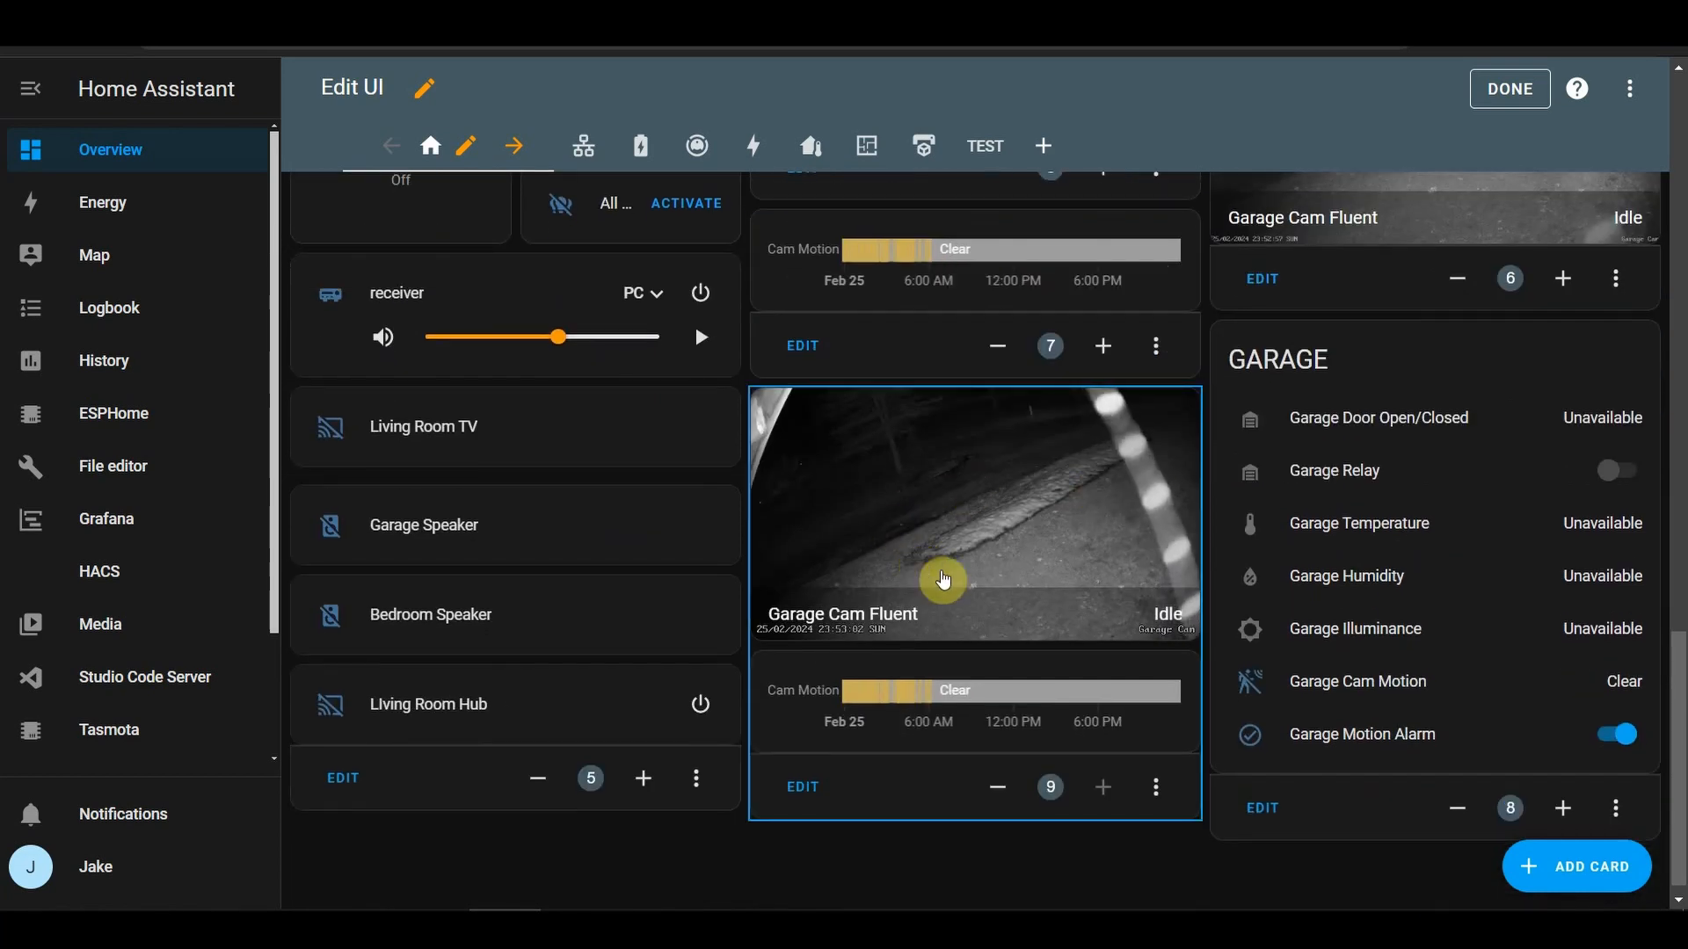
pyautogui.moveTo(949, 418)
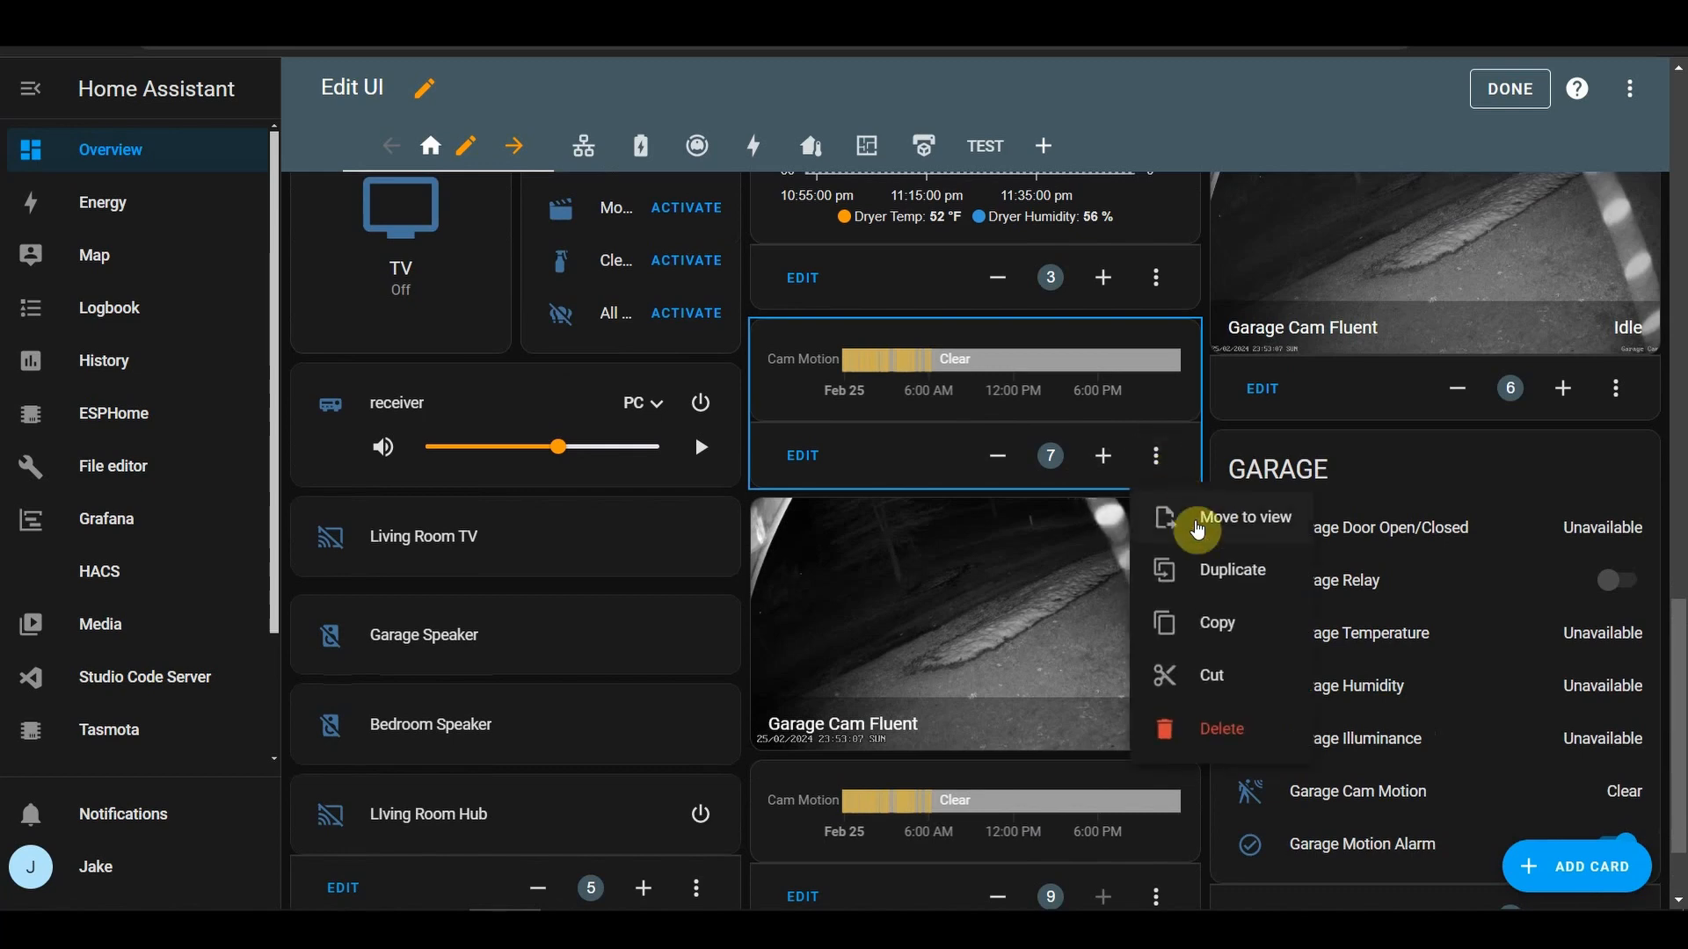
# - Remove the Cam Motion history card, then the Garage Cam Fluent card, confirming each deletion
pyautogui.click(1221, 729)
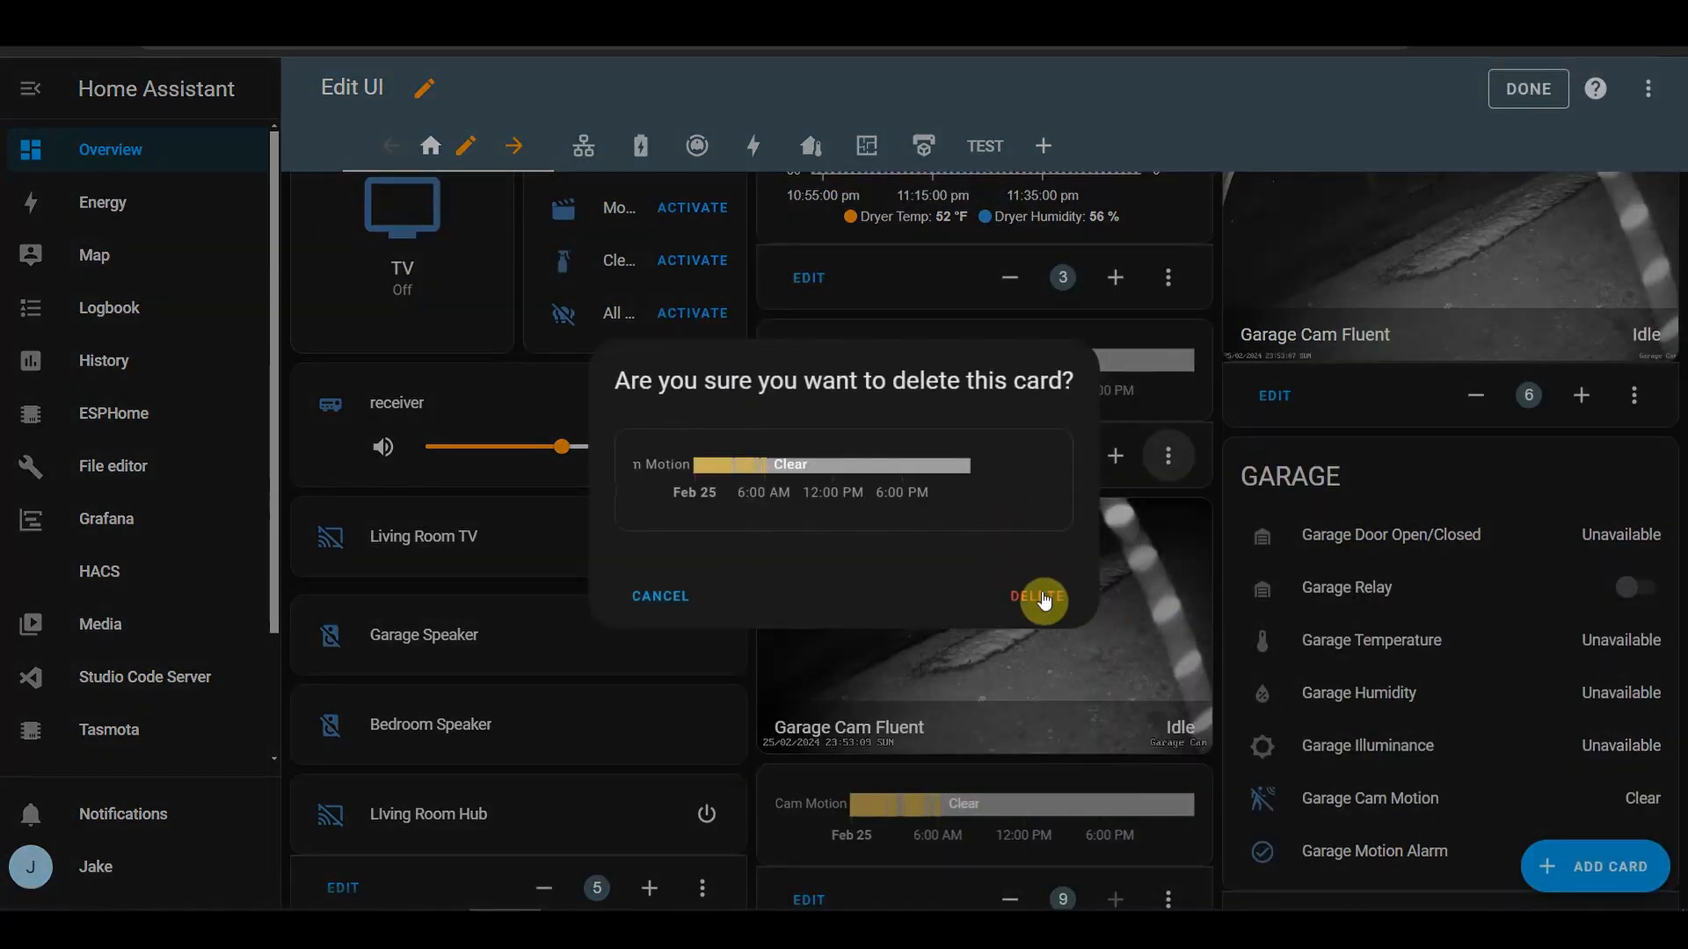
pyautogui.click(1036, 596)
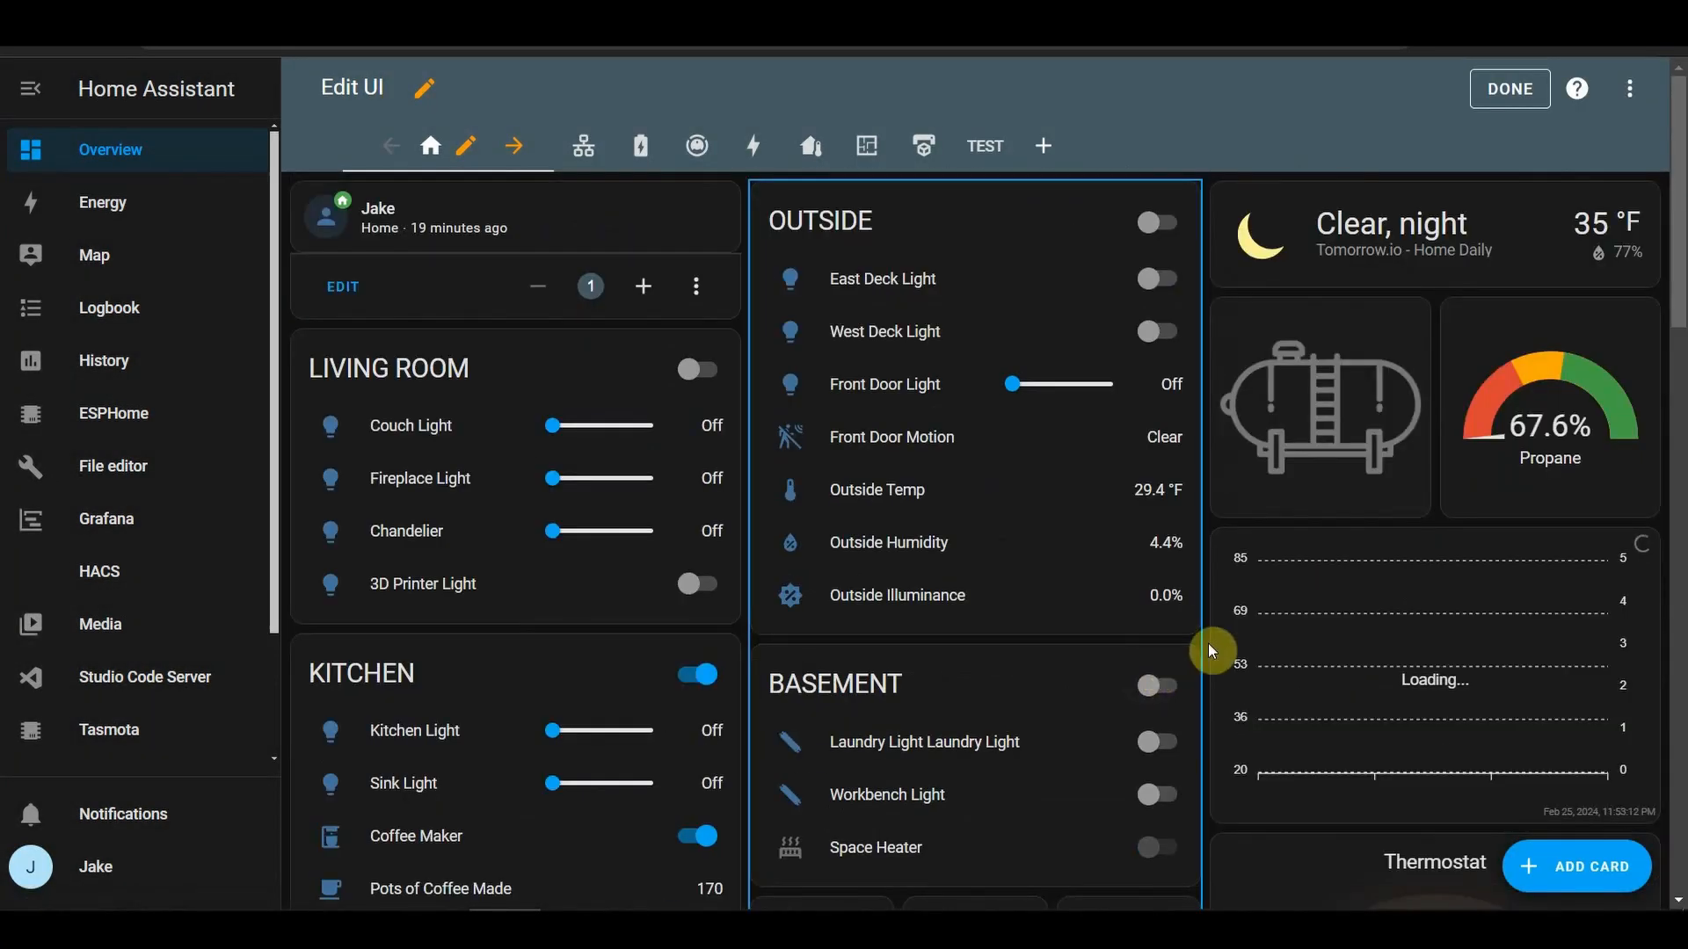
pyautogui.scroll(-3)
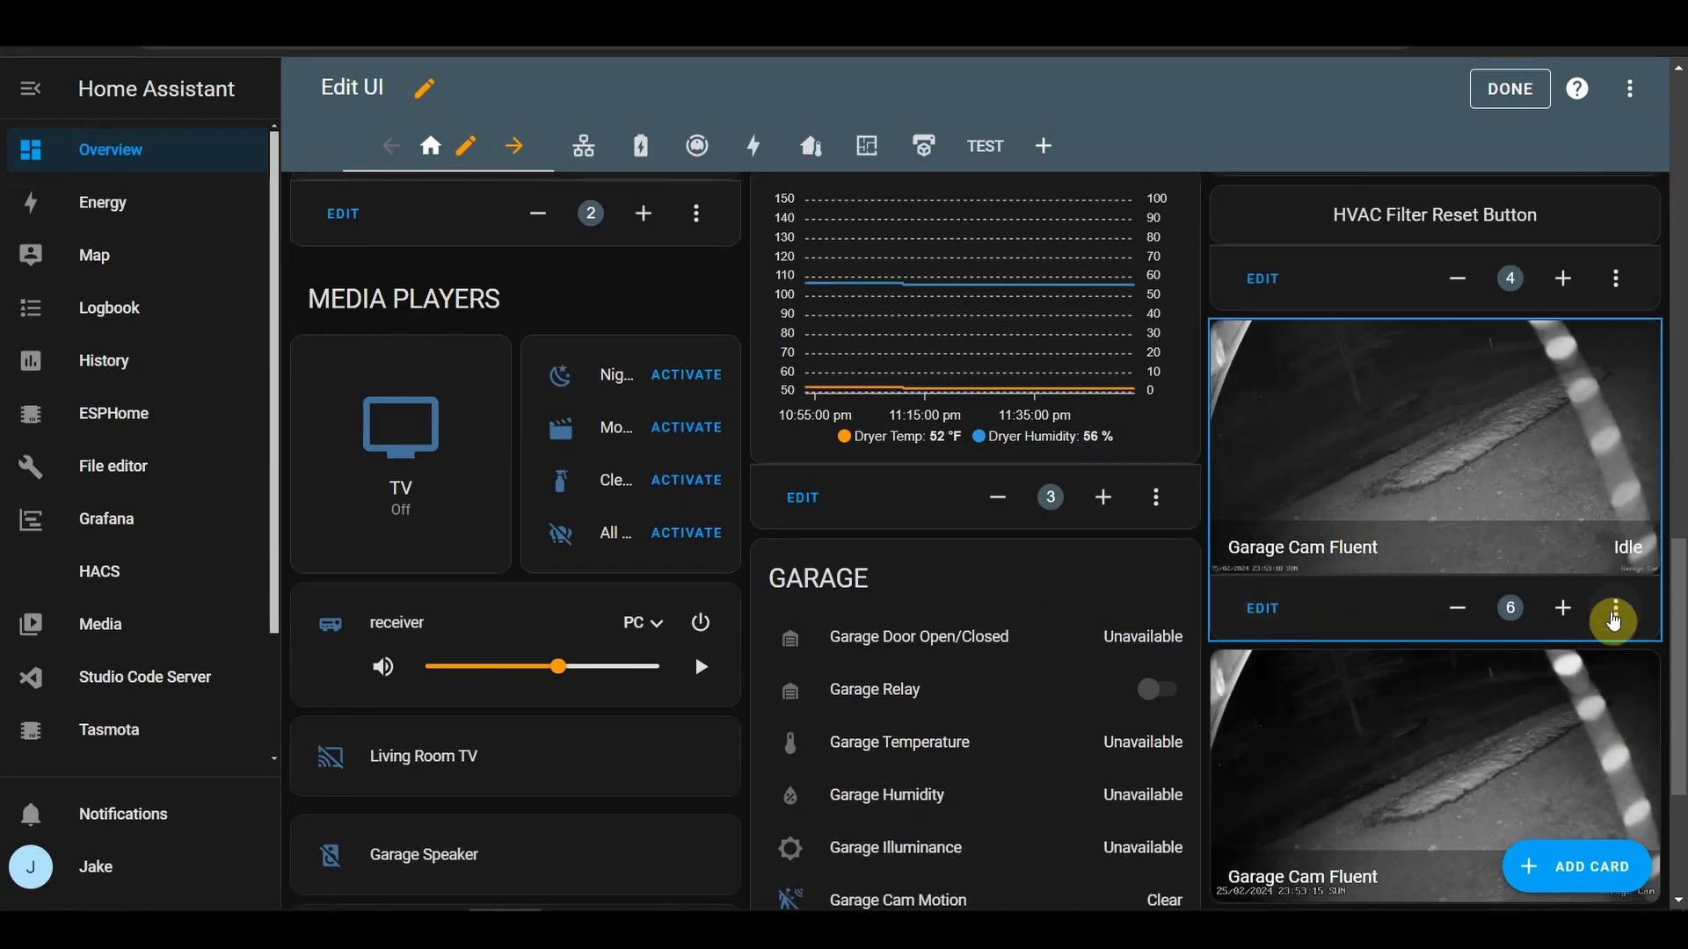
pyautogui.click(1612, 619)
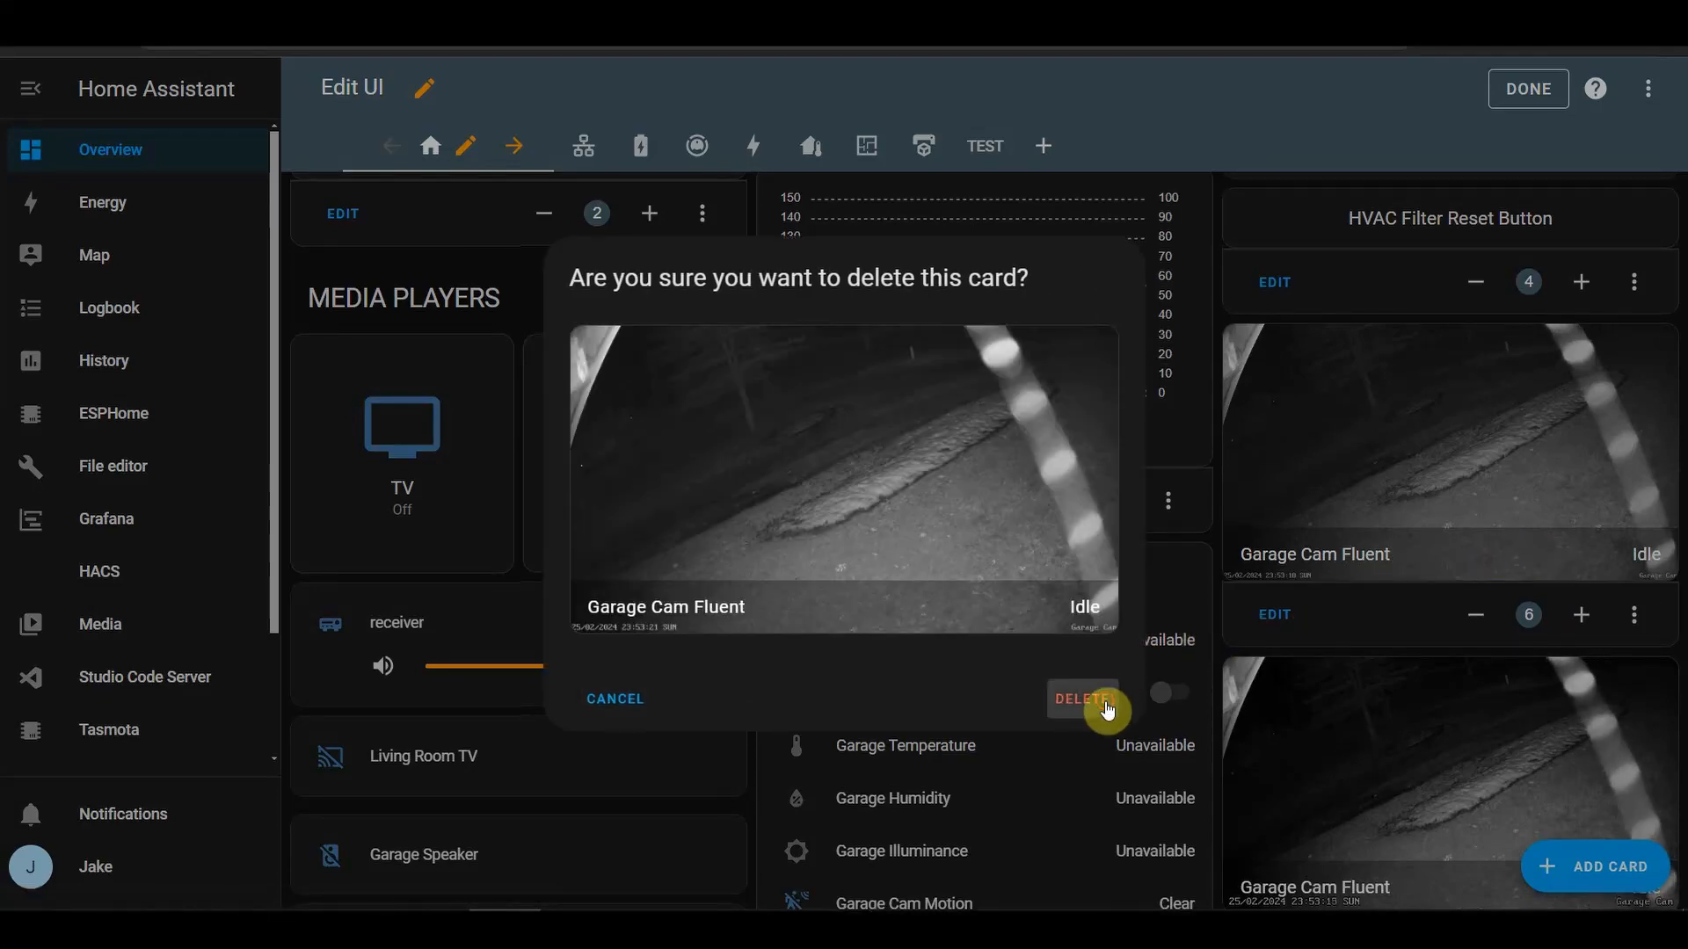
pyautogui.click(1082, 699)
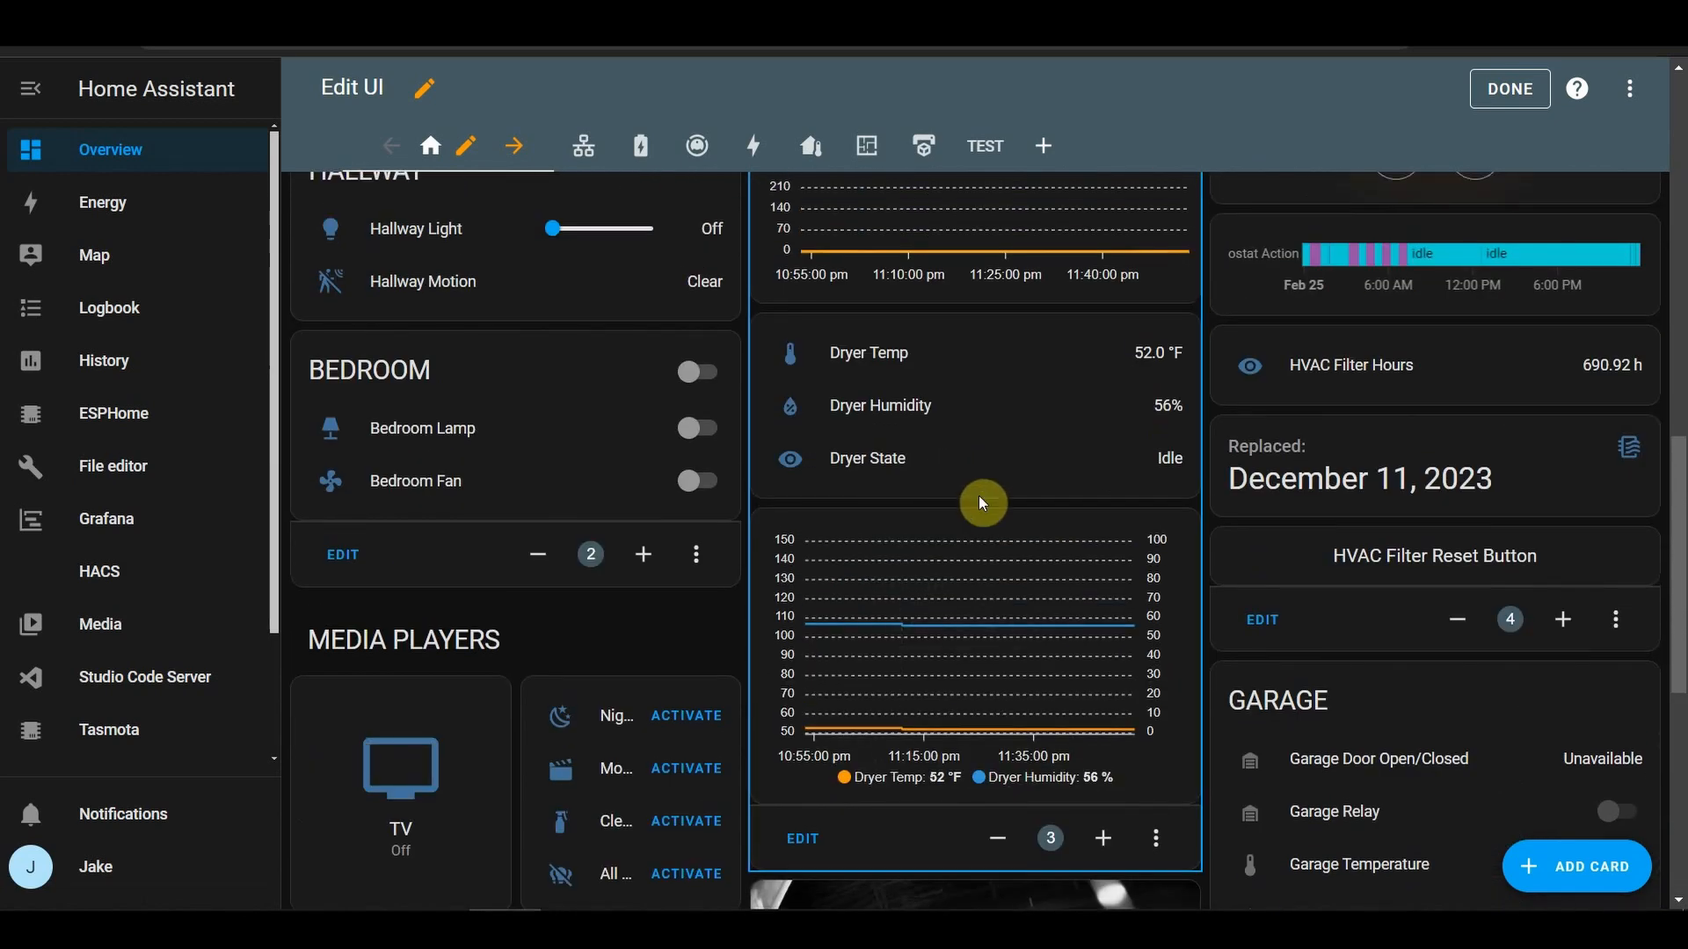
pyautogui.scroll(3)
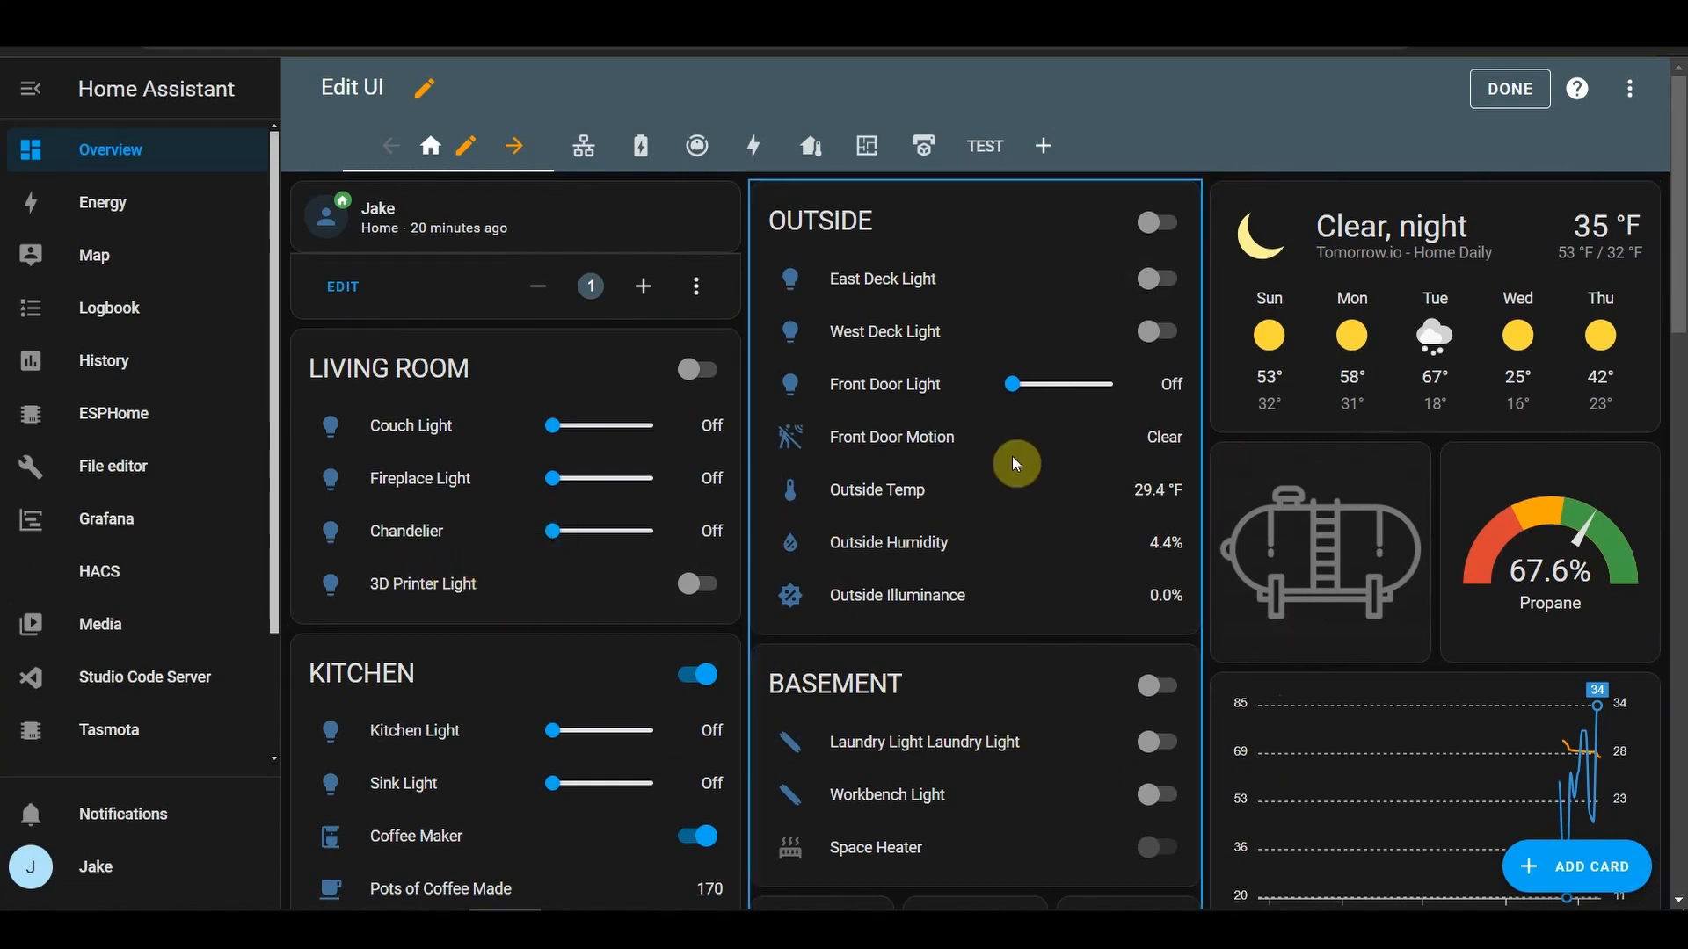
pyautogui.scroll(-3)
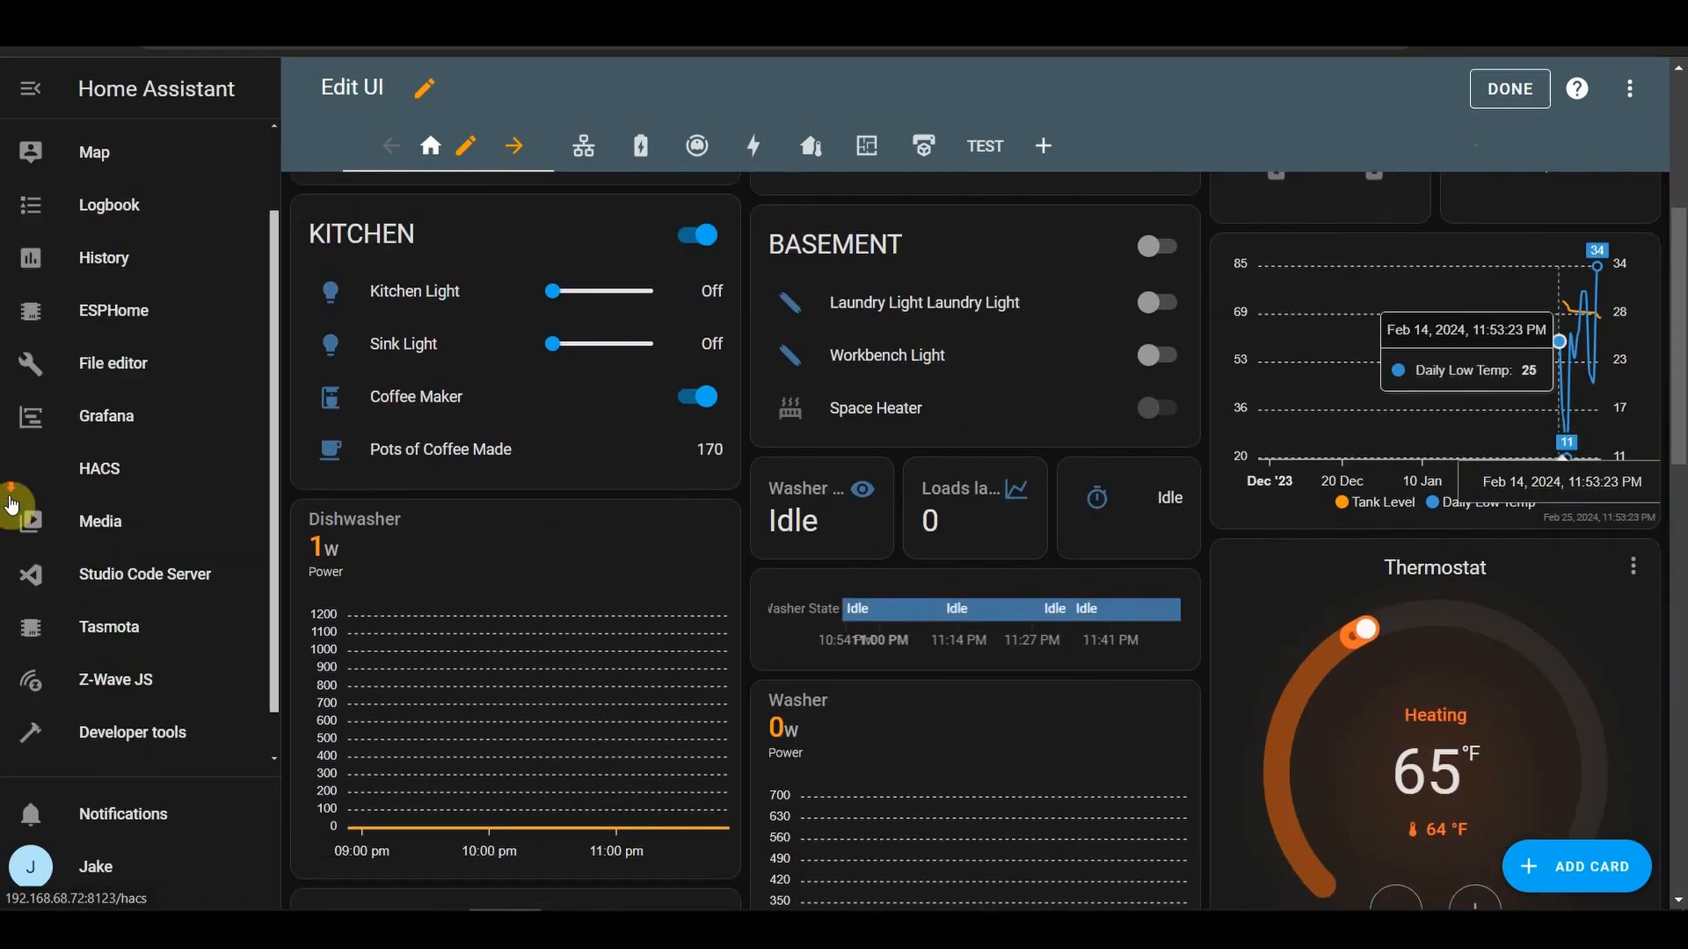
pyautogui.scroll(-3)
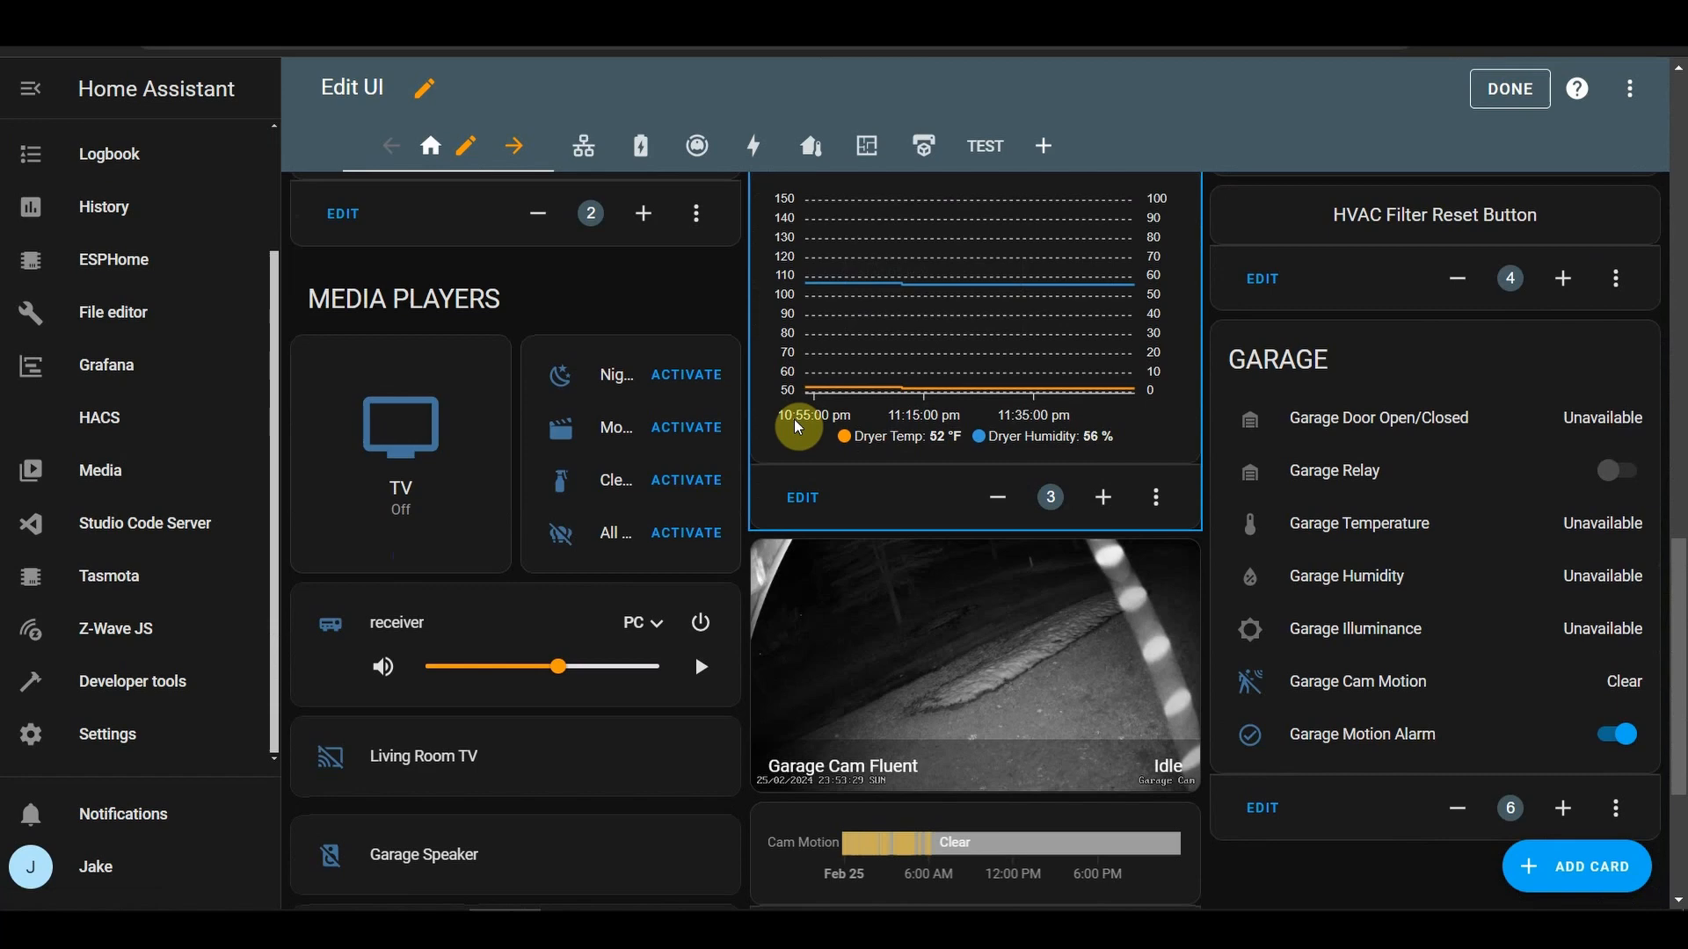
pyautogui.scroll(-3)
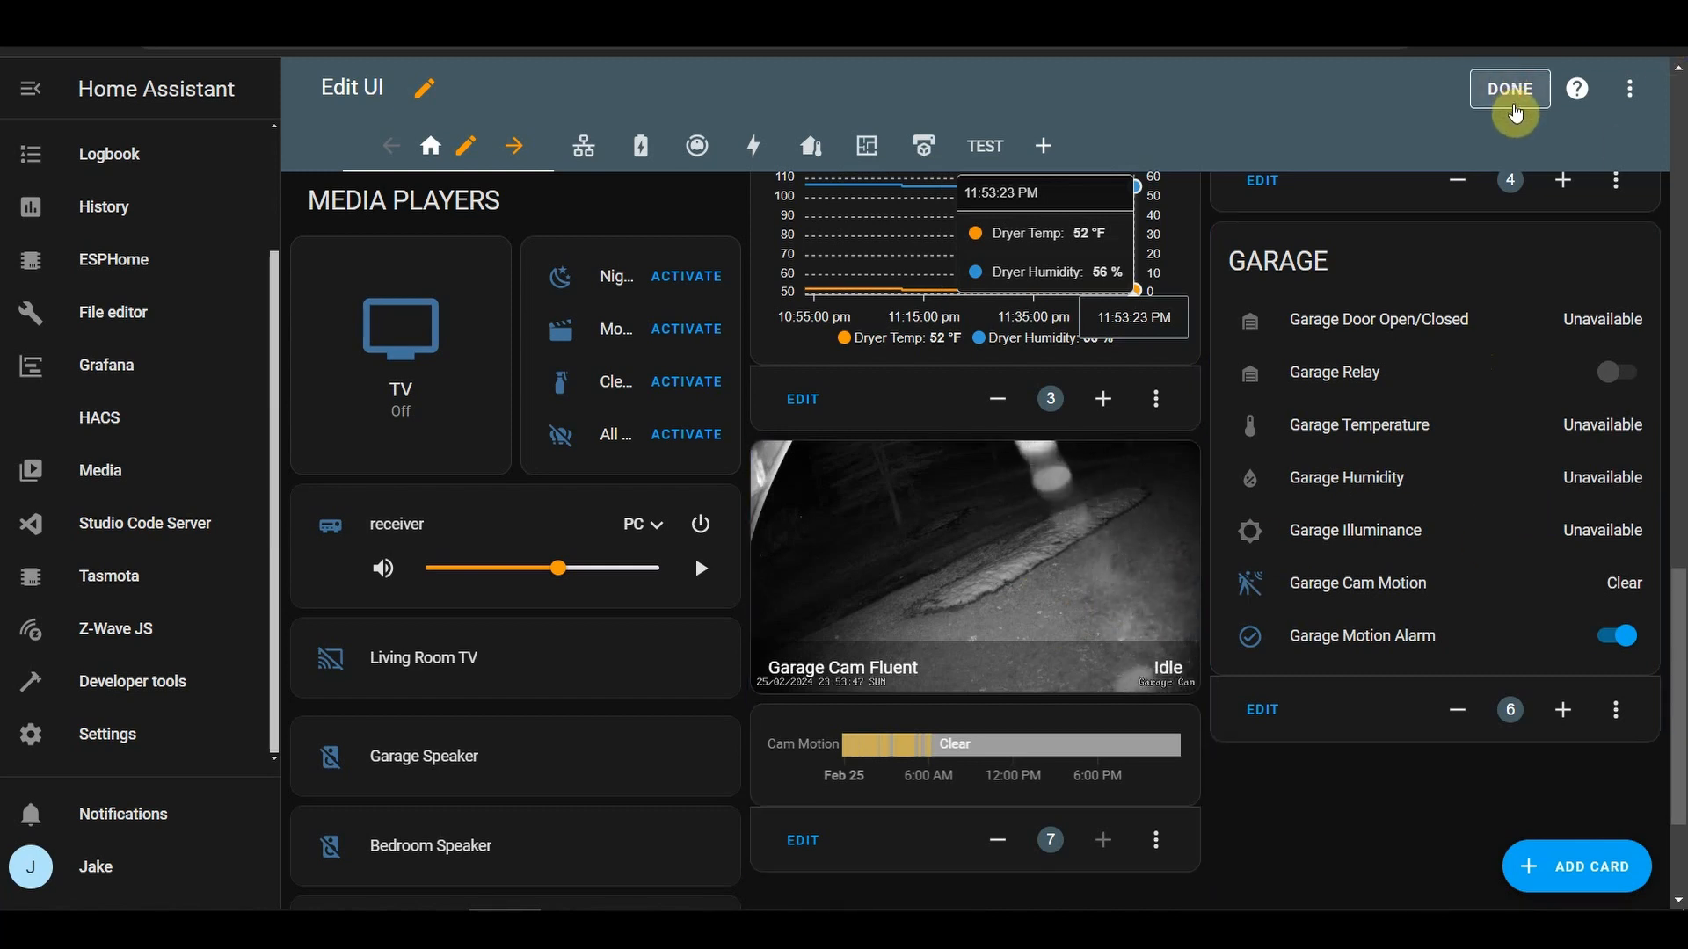
# - Leave edit mode with DONE and scroll to the camera-over-motion-history stack
pyautogui.click(1509, 88)
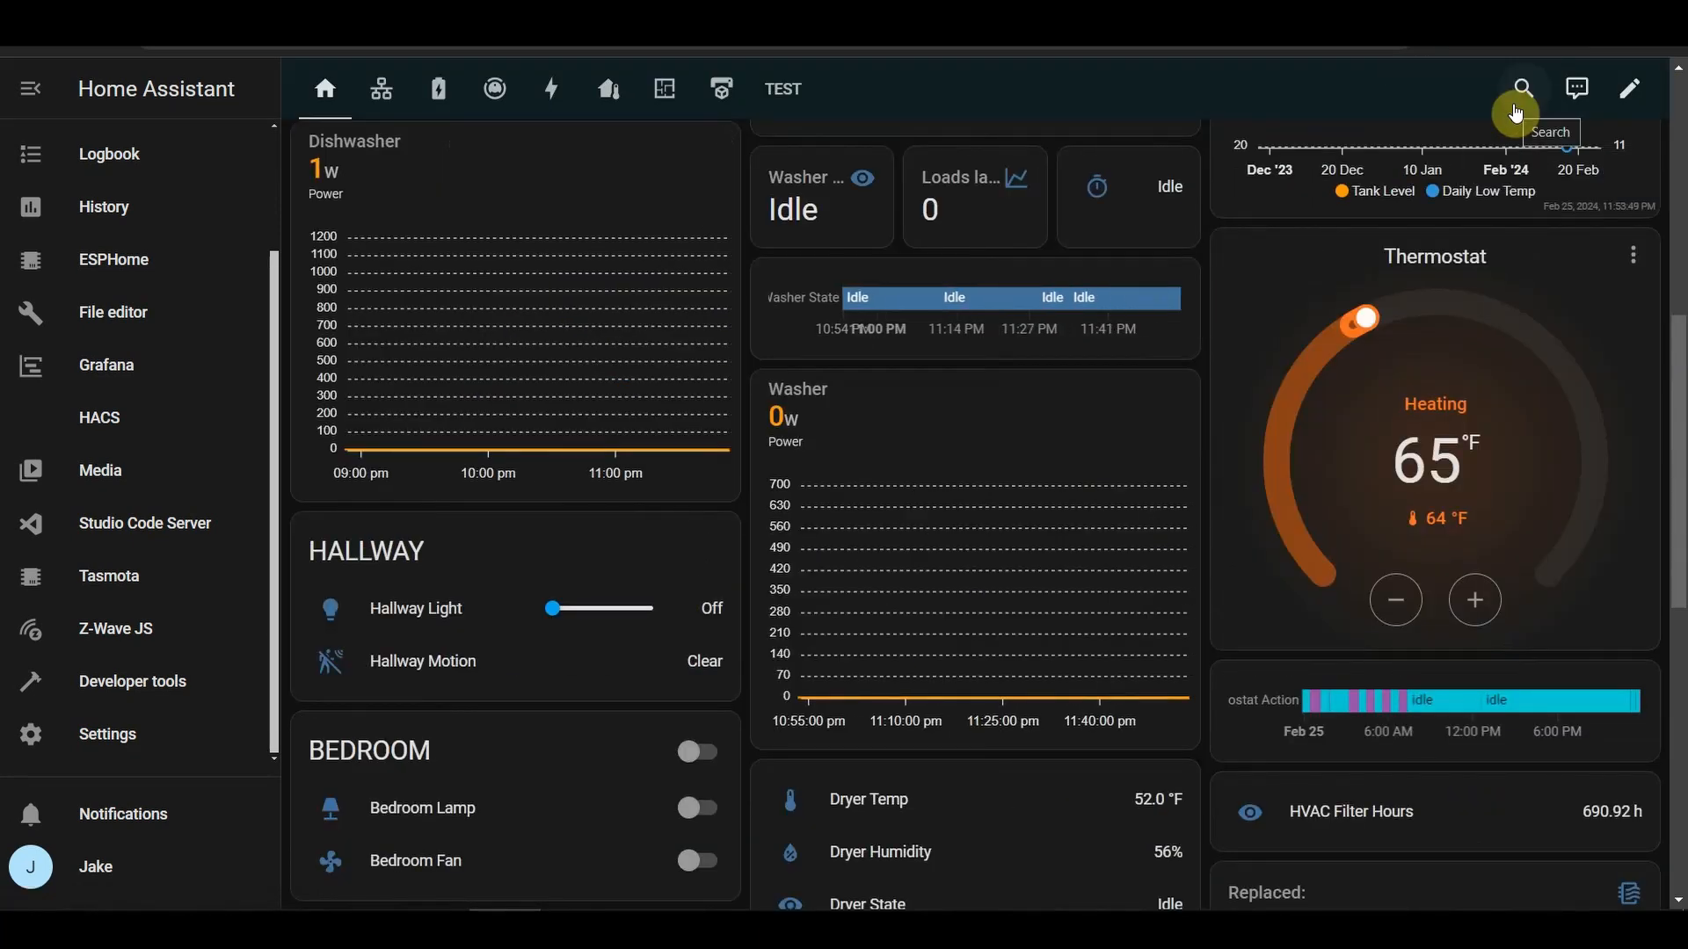
pyautogui.scroll(-3)
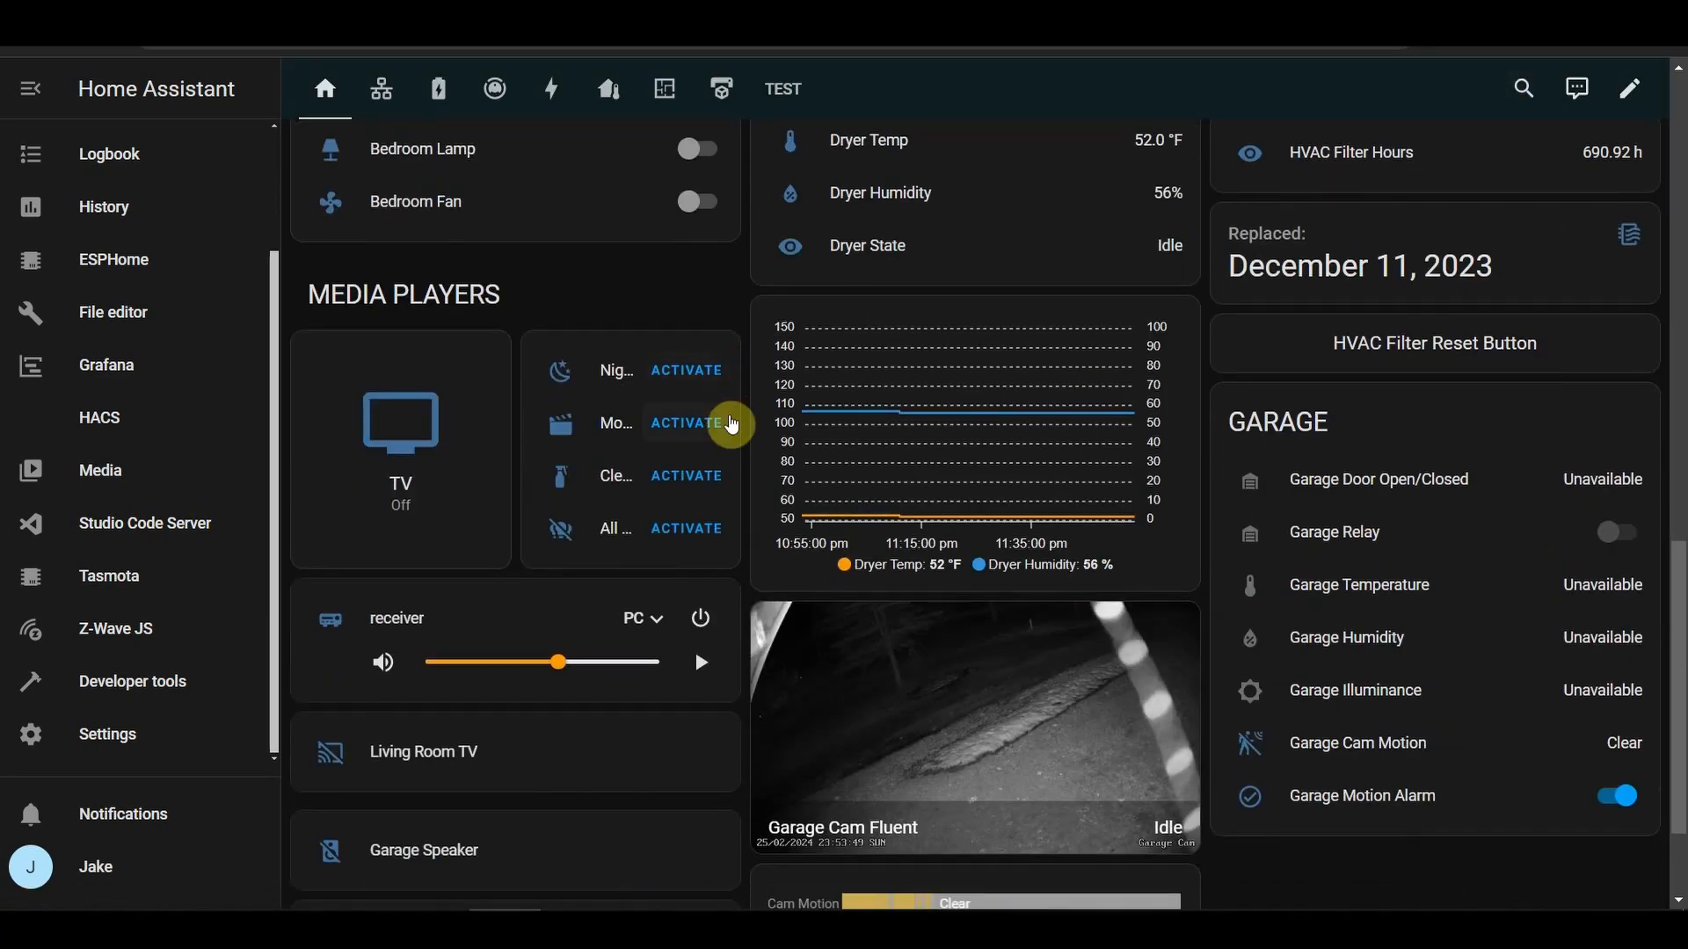
pyautogui.scroll(-3)
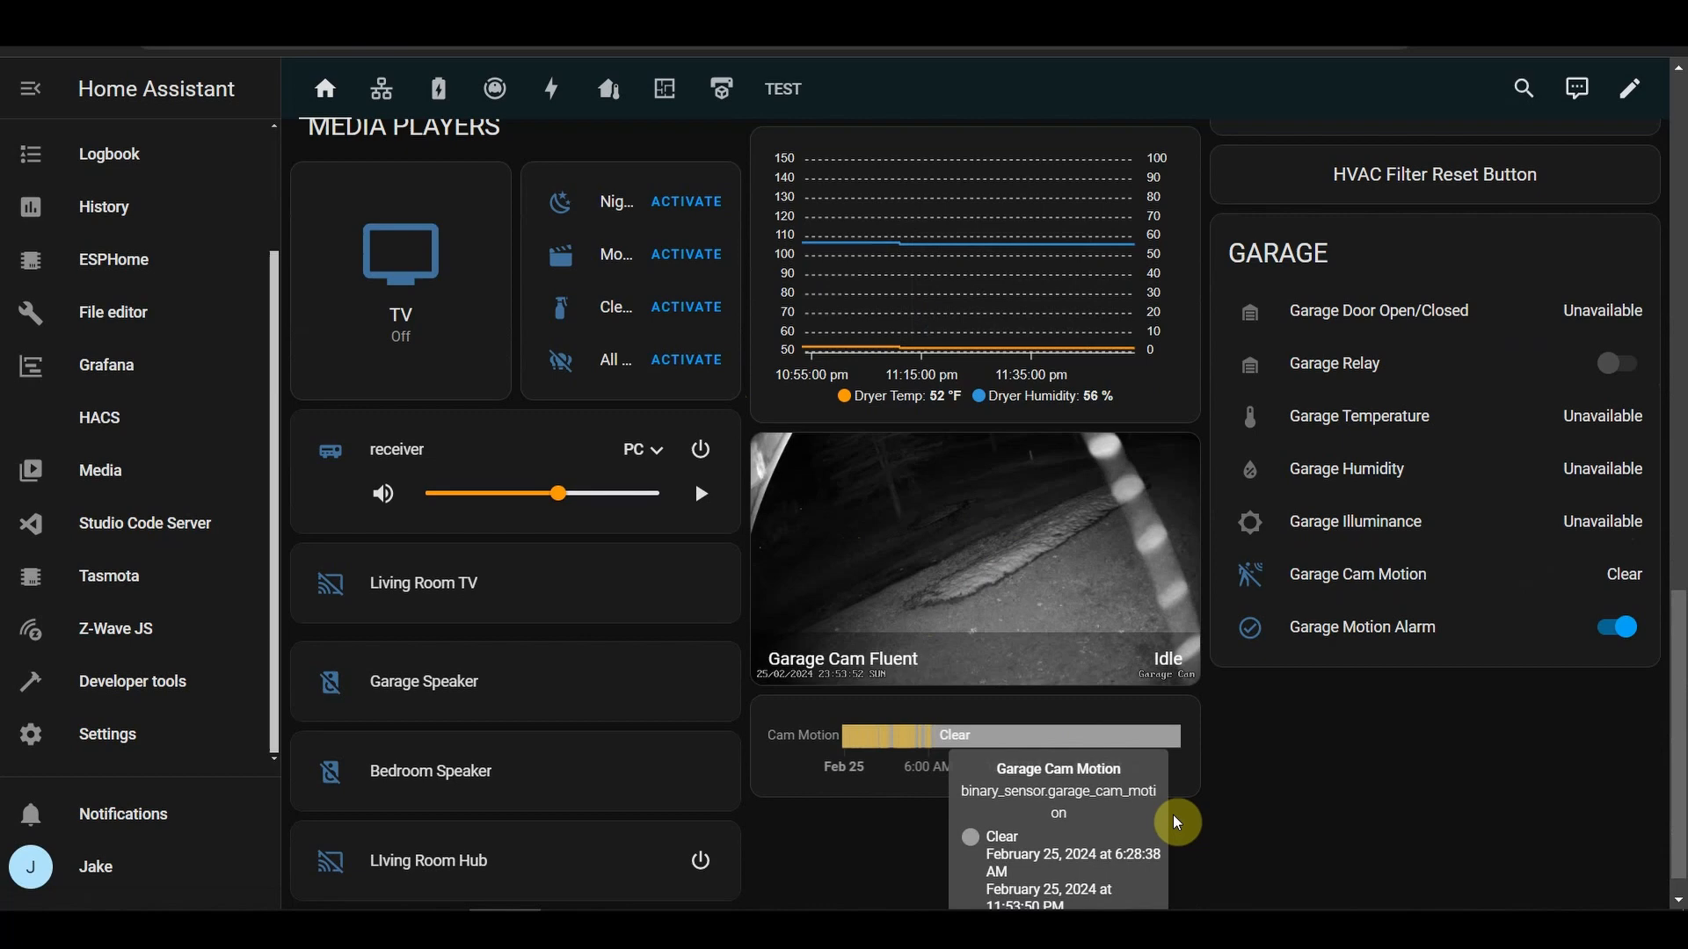
pyautogui.moveTo(977, 589)
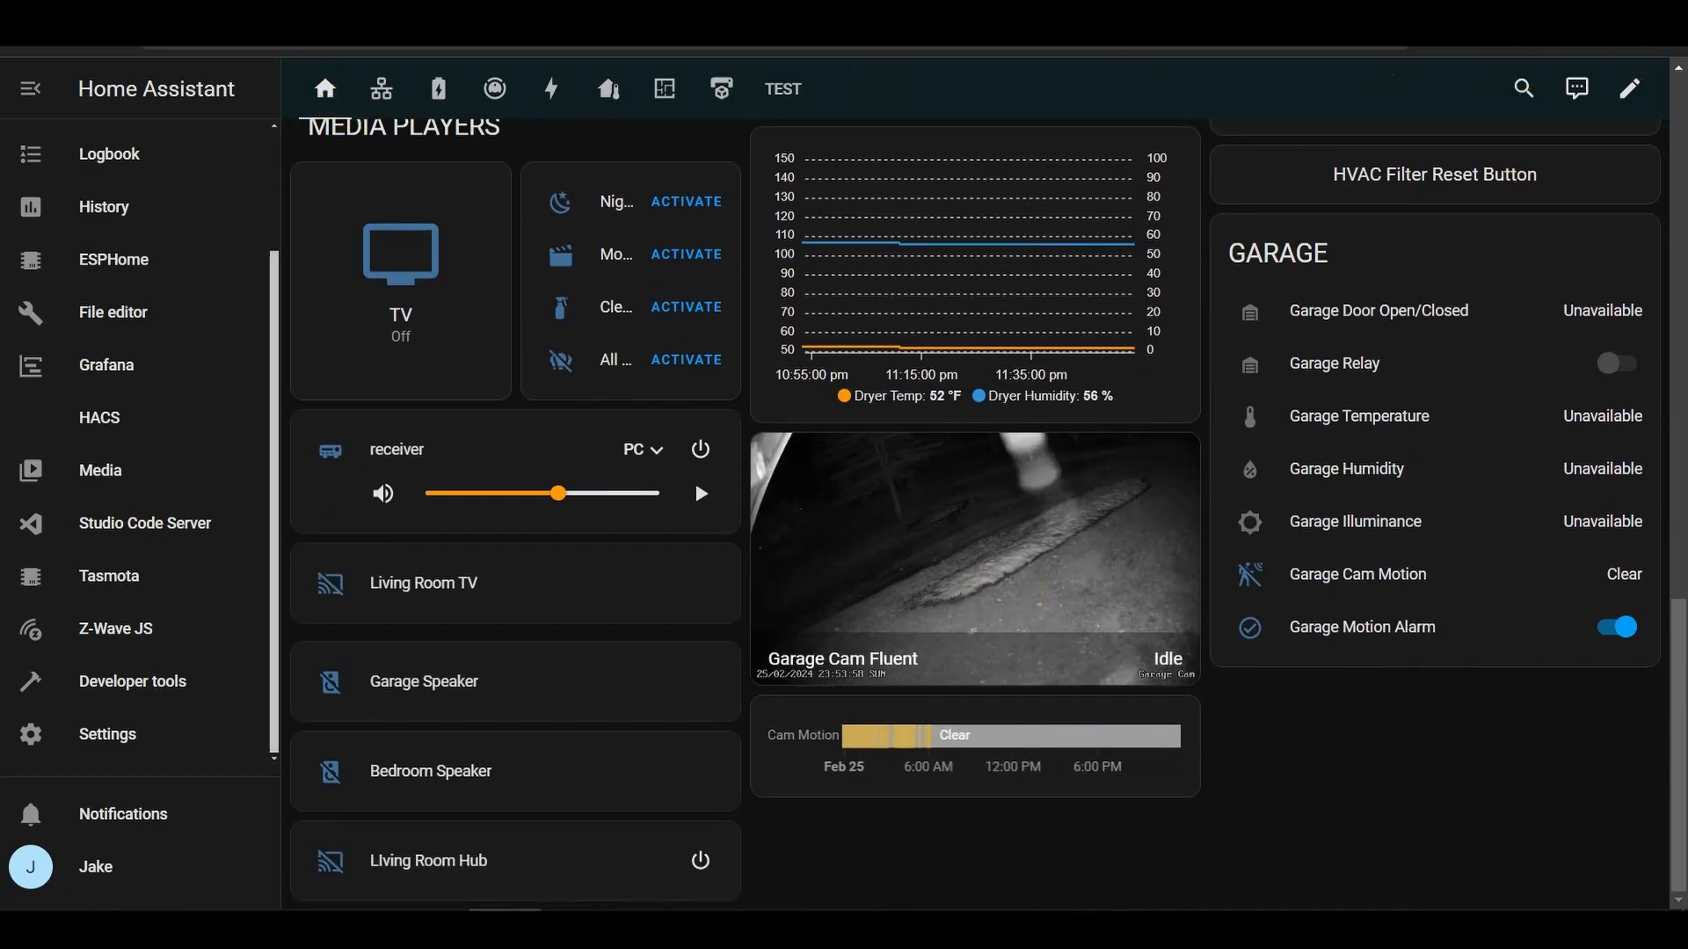
pyautogui.moveTo(1157, 804)
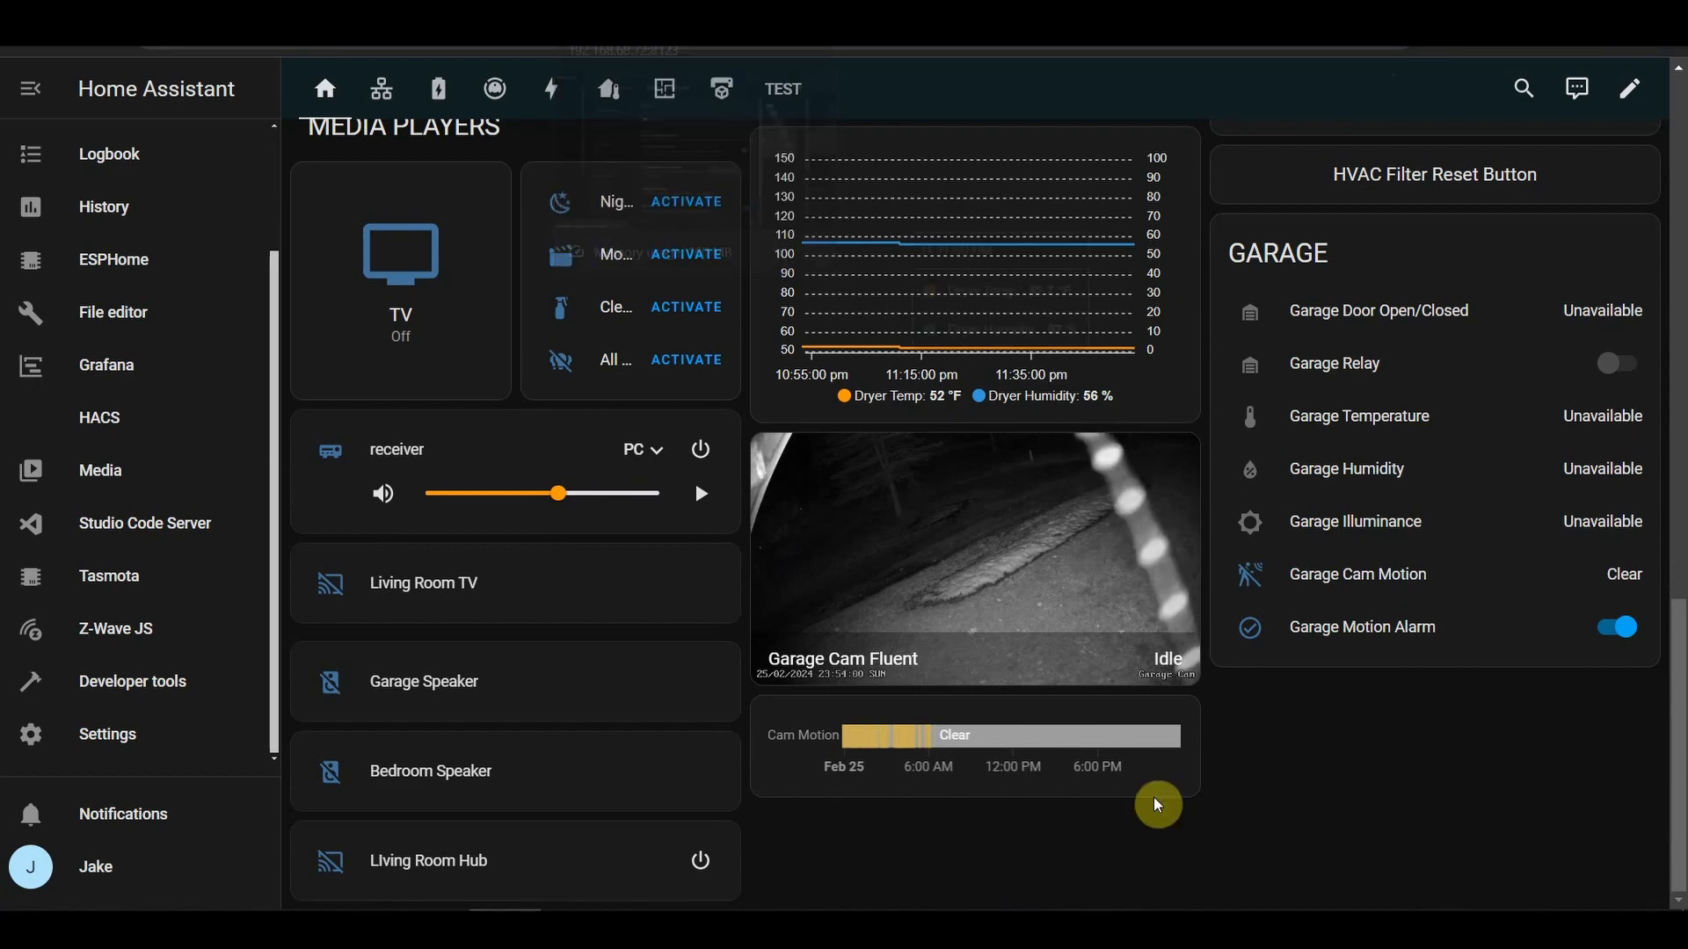